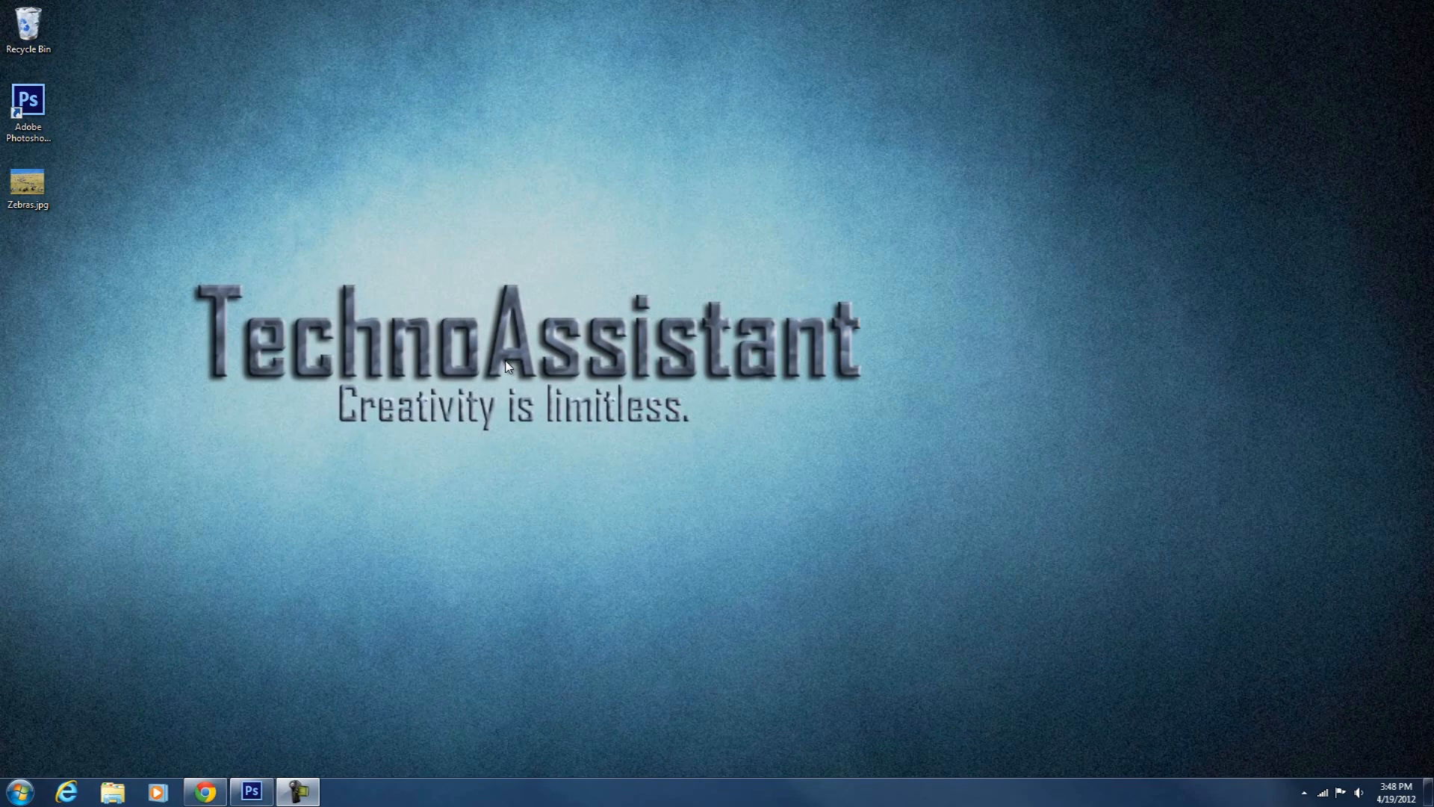
Drag Zebras.jpg from the desktop onto the Photoshop taskbar button to open it
click(28, 188)
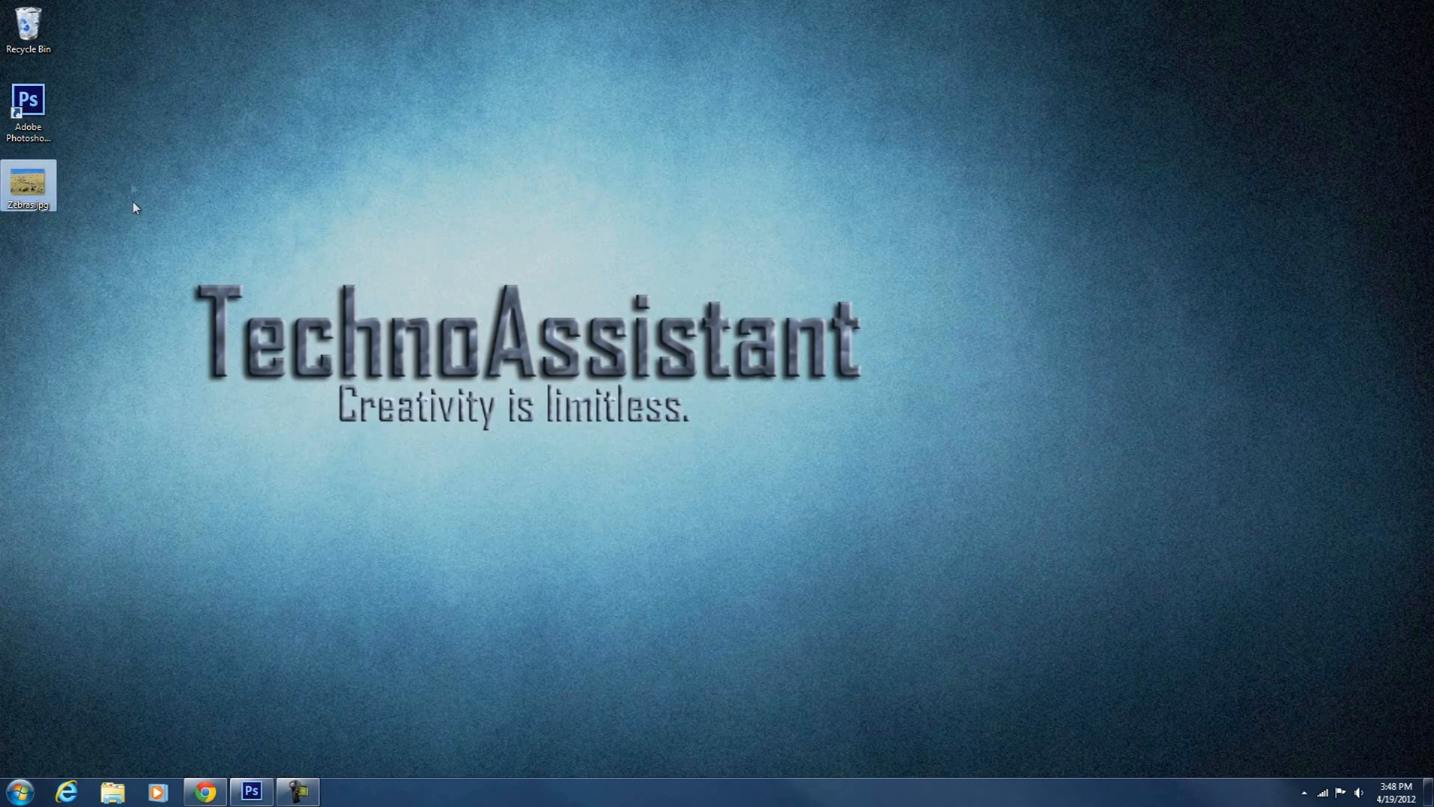
mouse_move(28, 186)
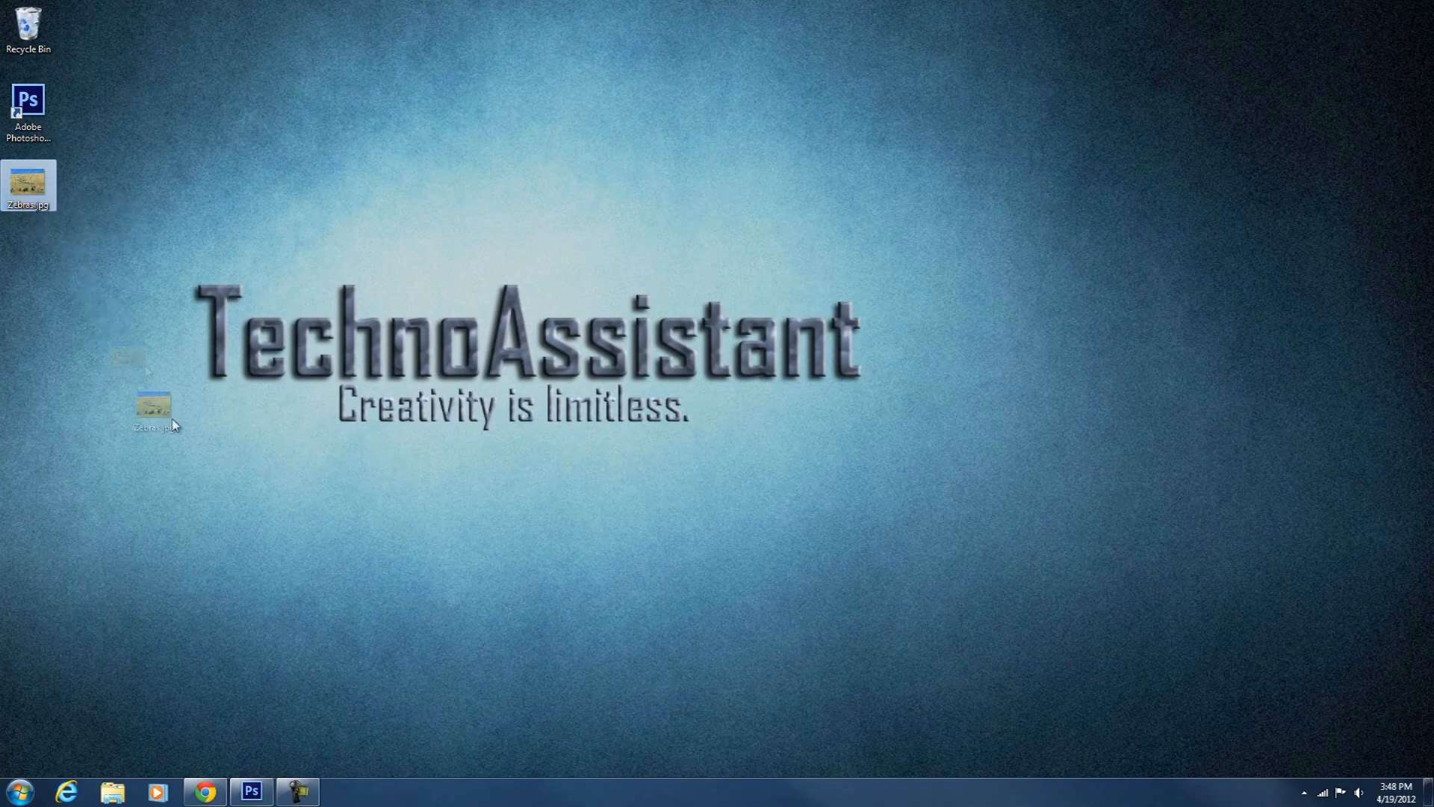
click(249, 791)
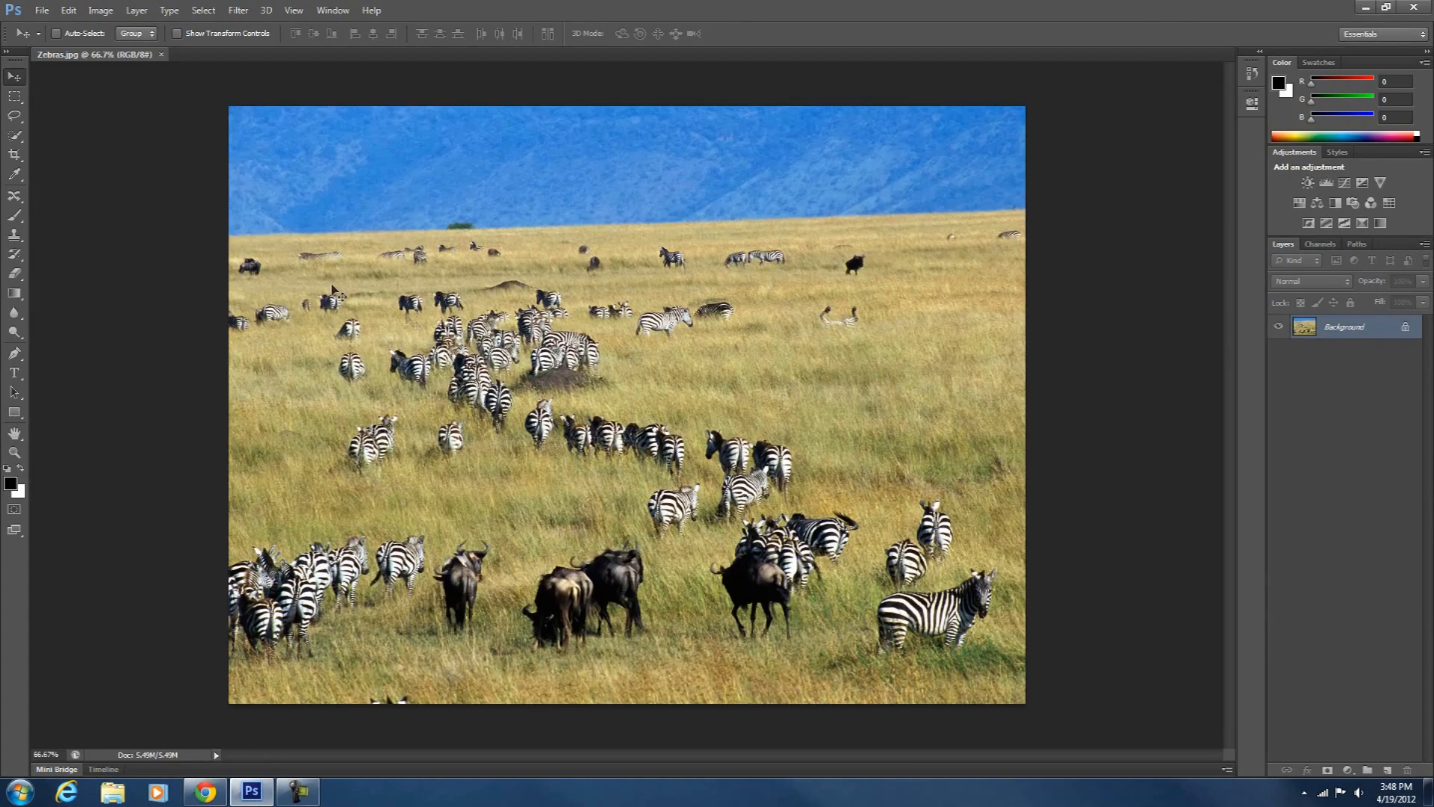
Duplicate the Background layer via its context menu, creating Background copy
right_click(1344, 326)
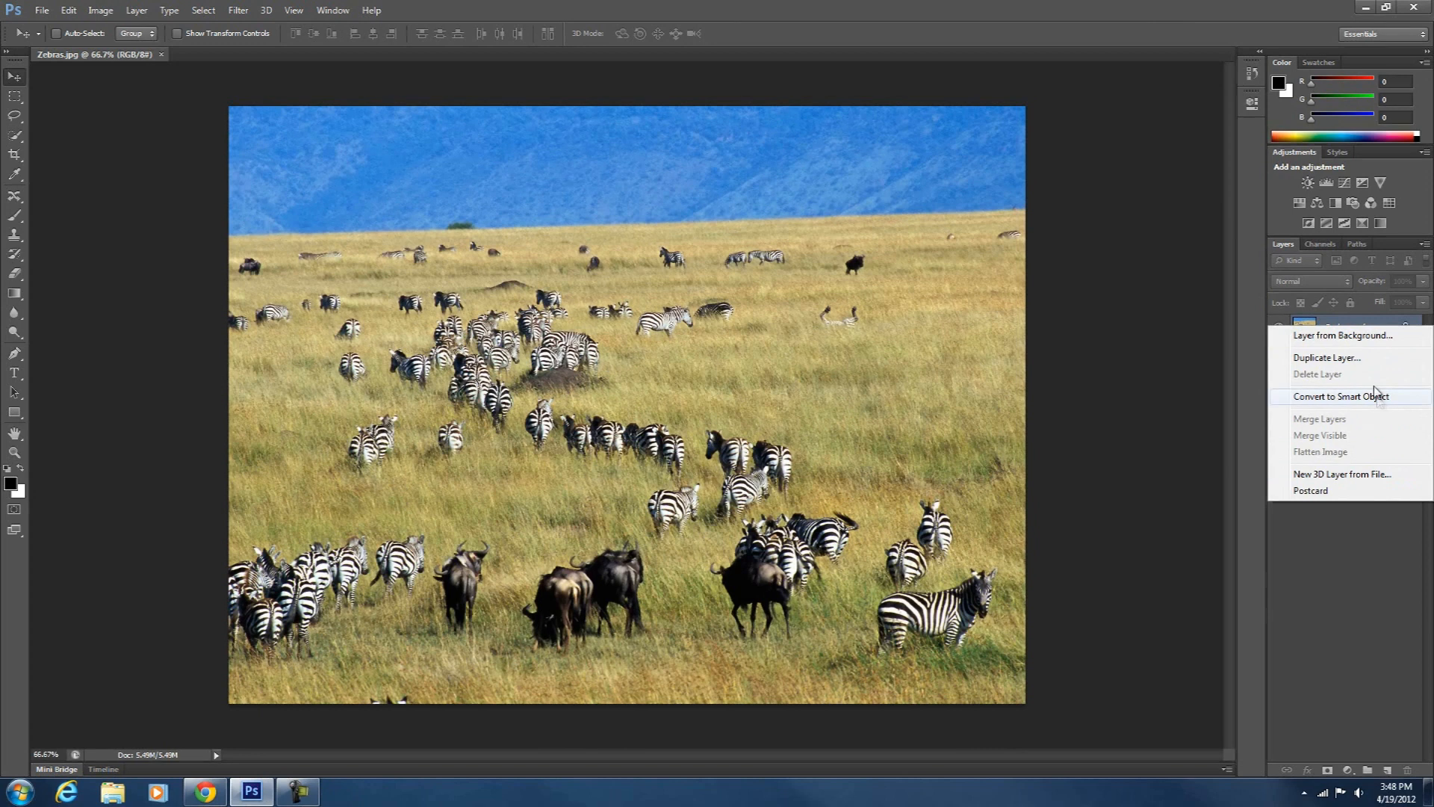
click(1326, 358)
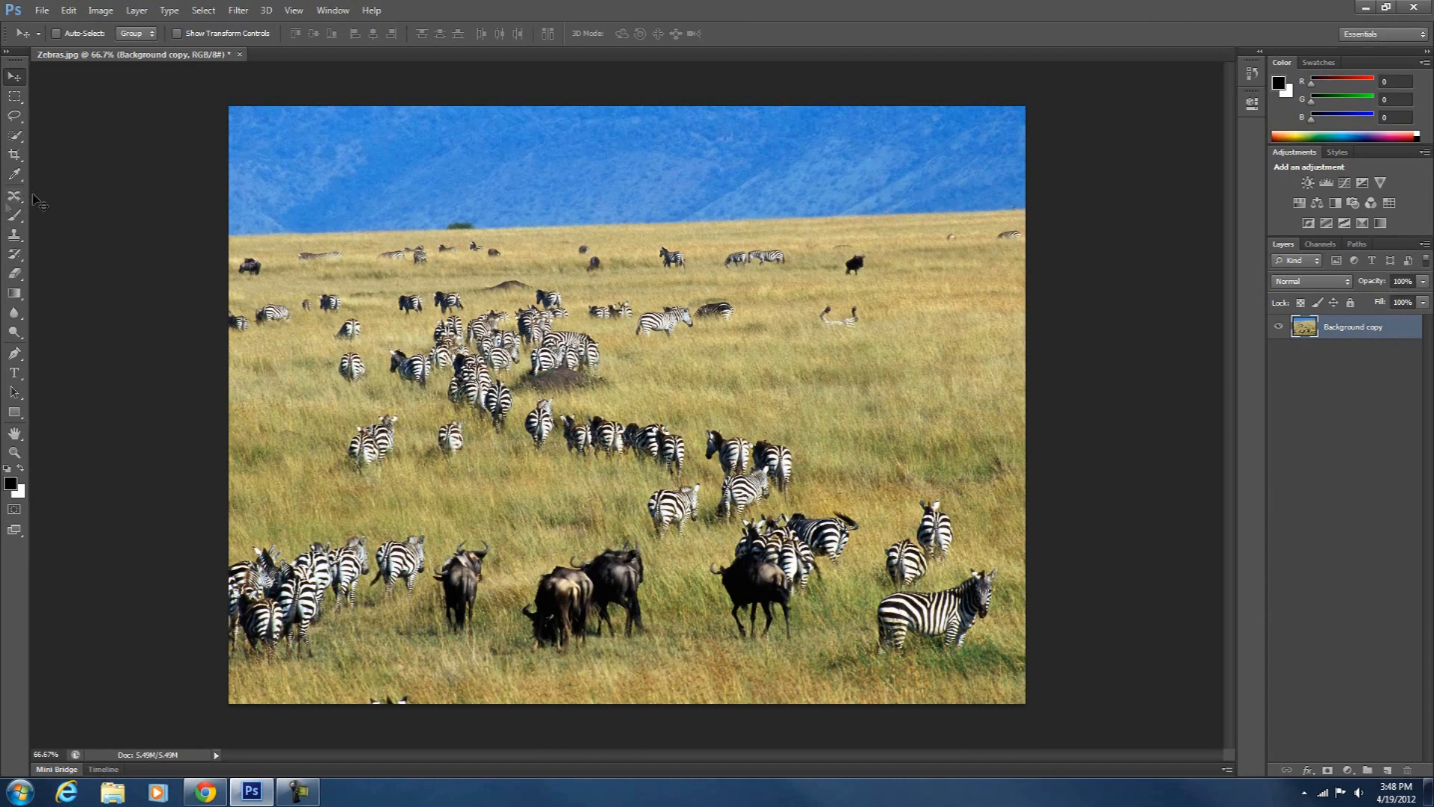
mouse_move(16, 201)
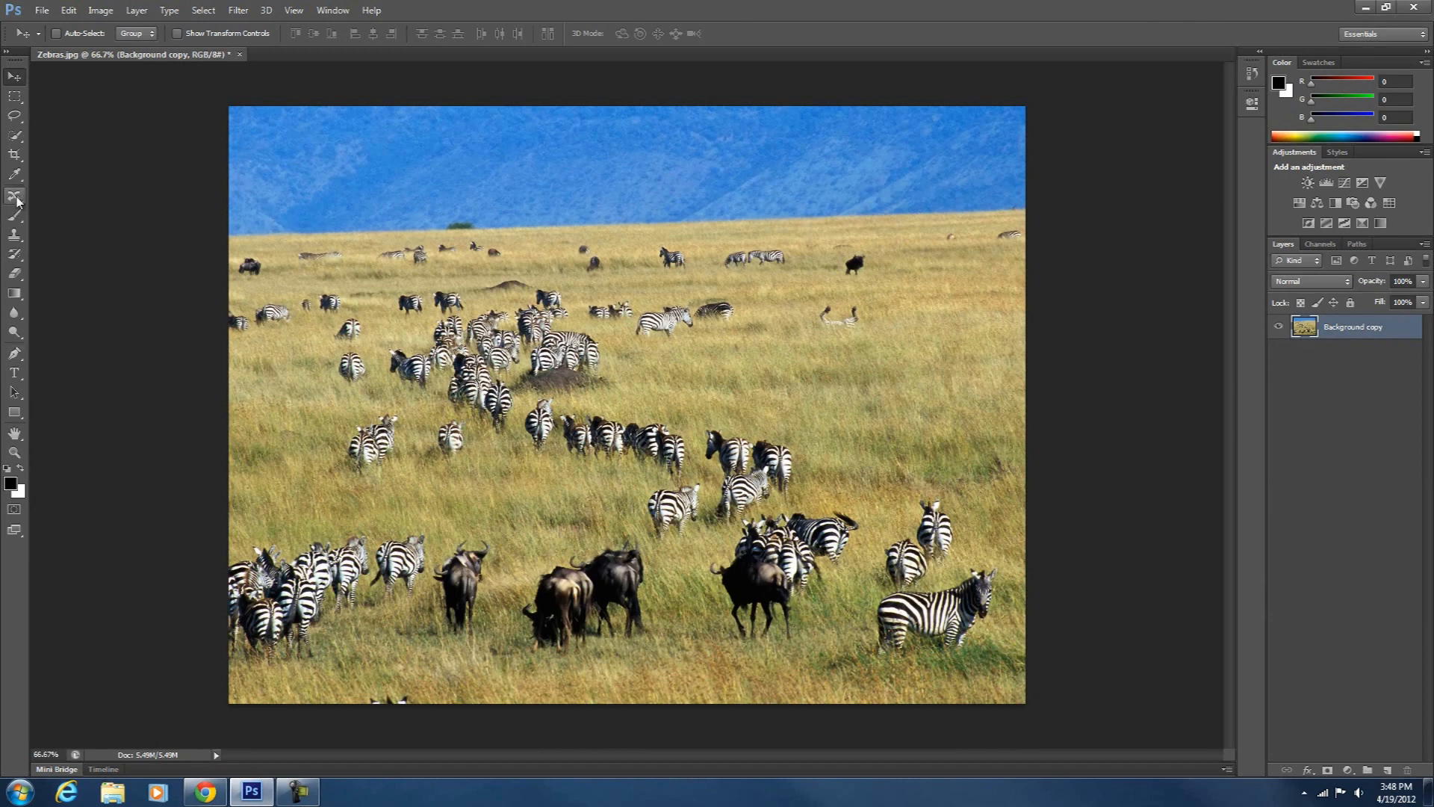
With the Content-Aware Move Tool, lasso the small animal and move it down to the right
click(15, 200)
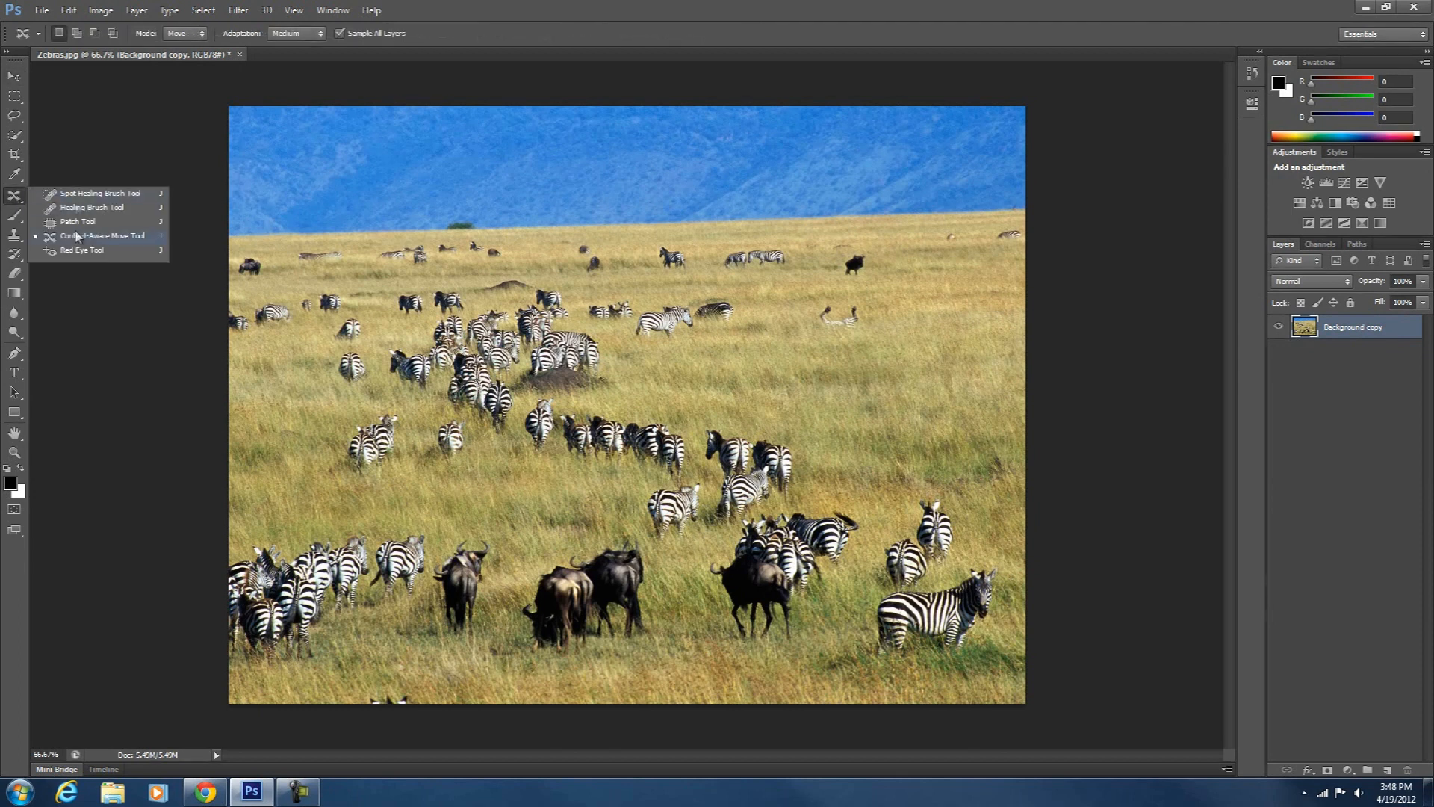
click(102, 236)
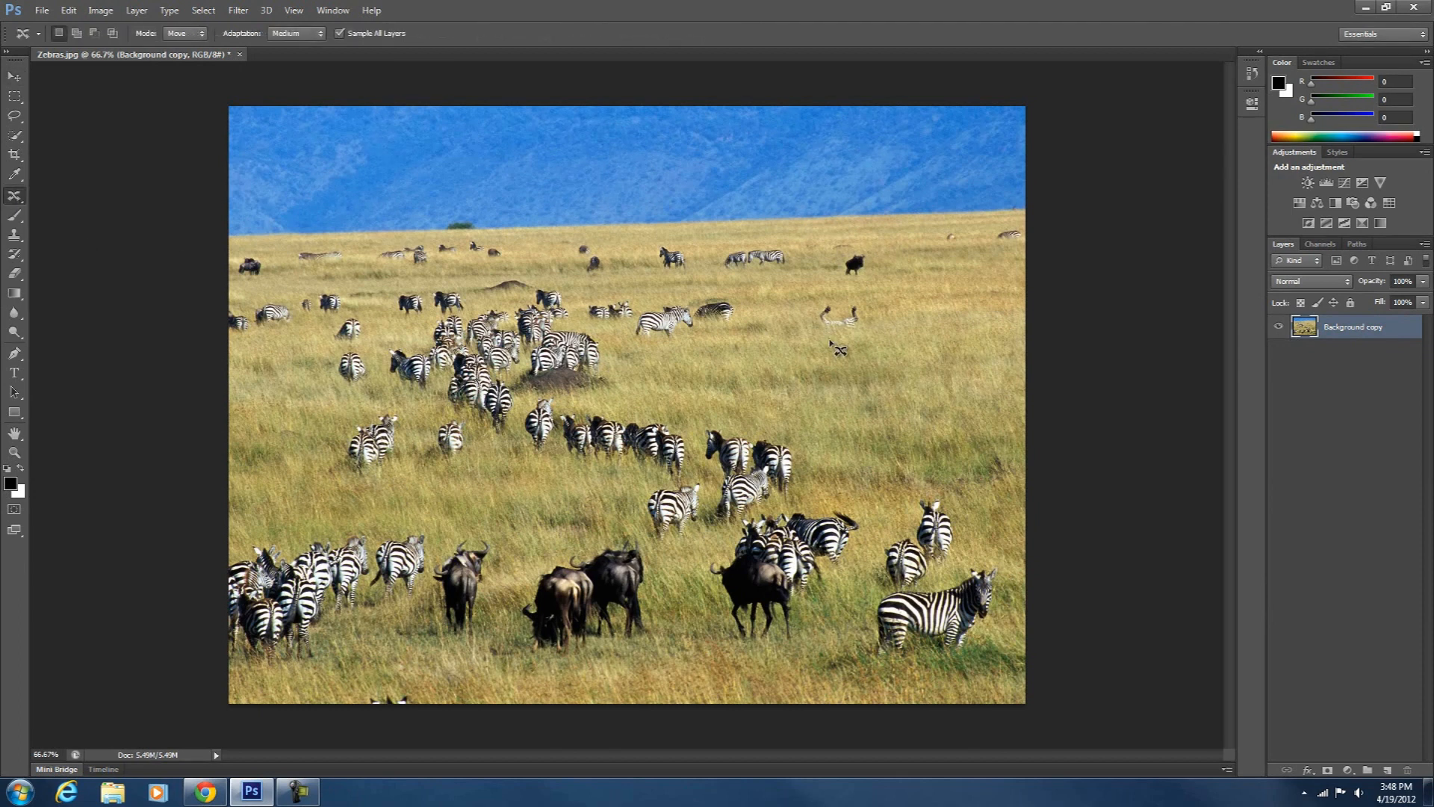
mouse_move(827, 299)
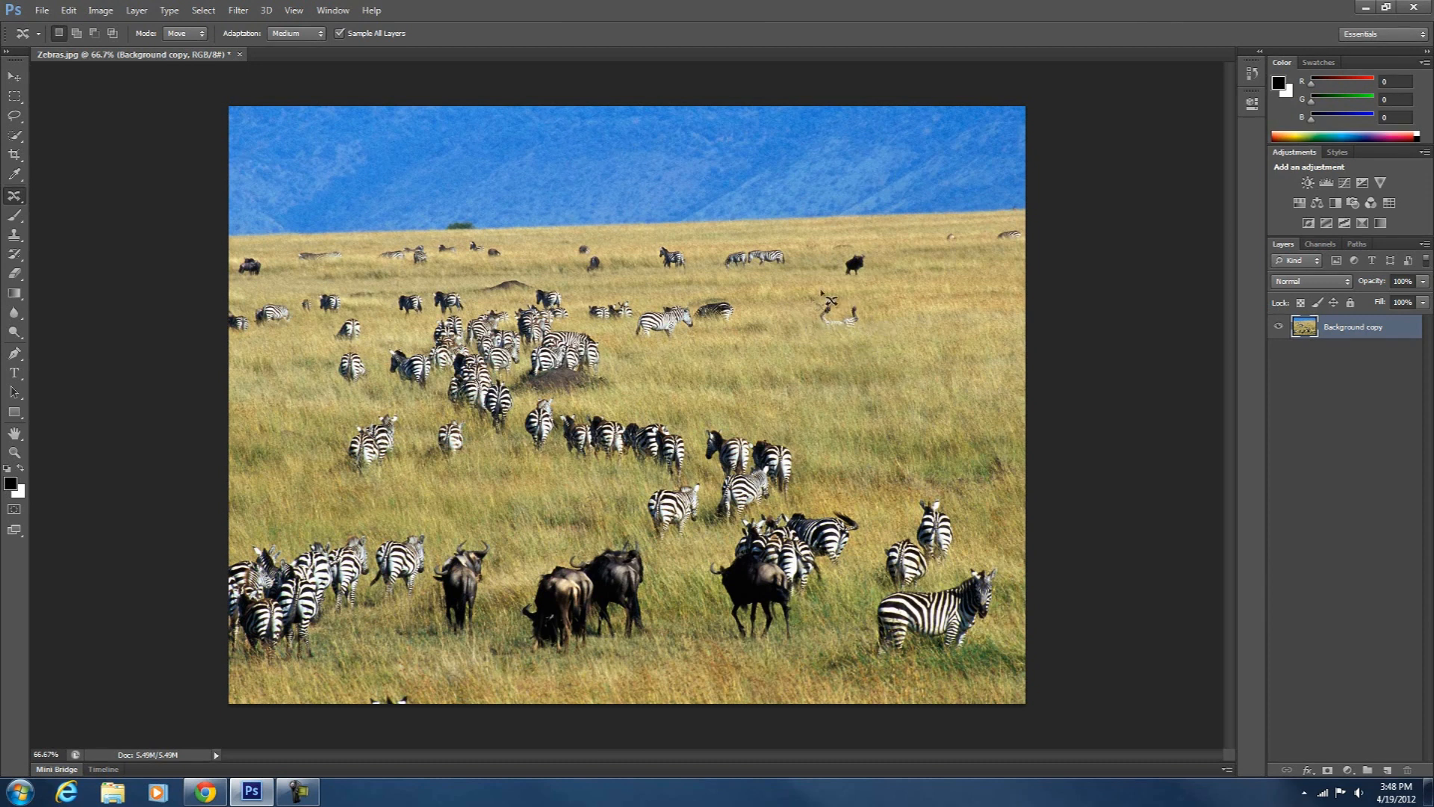
mouse_move(839, 346)
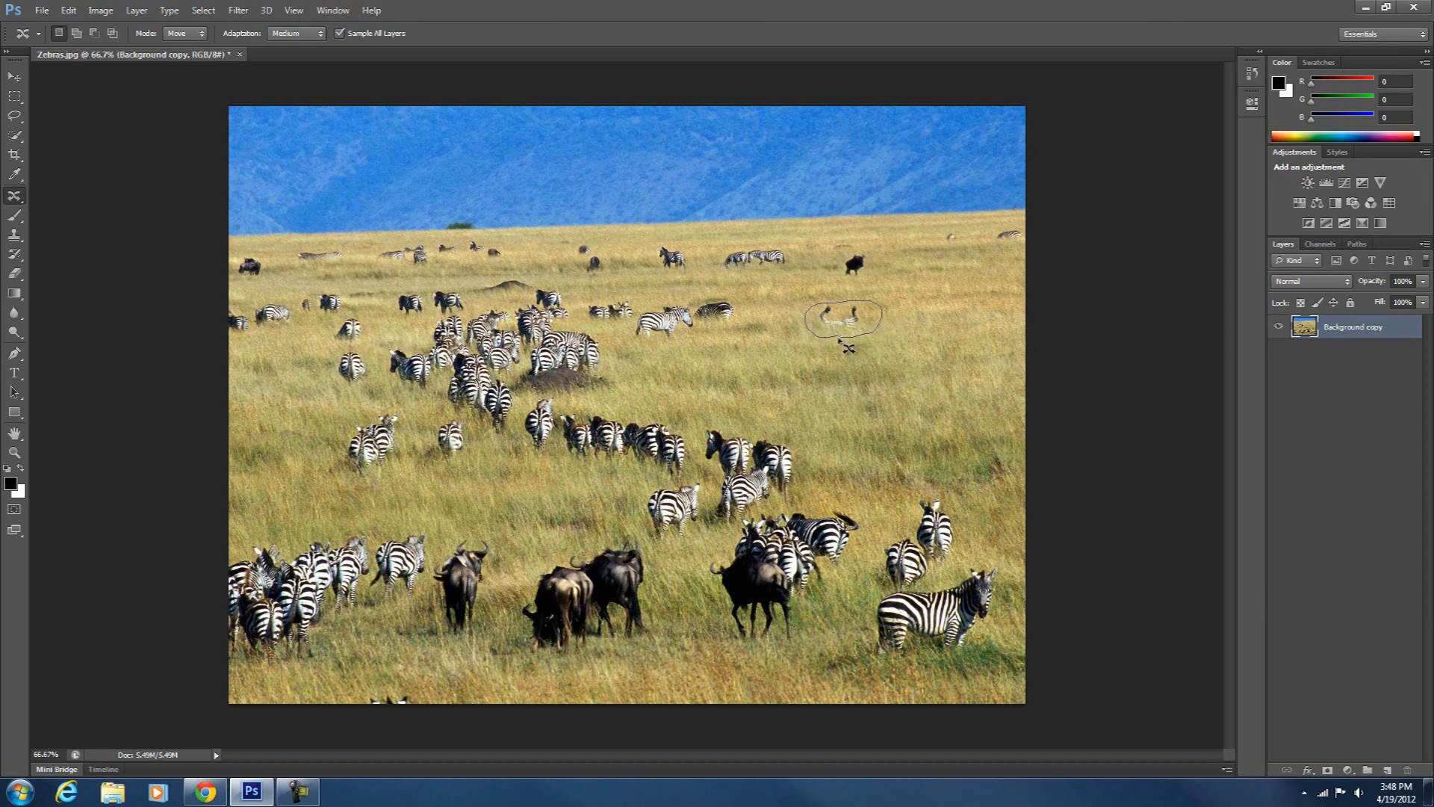
drag(842, 318, 869, 330)
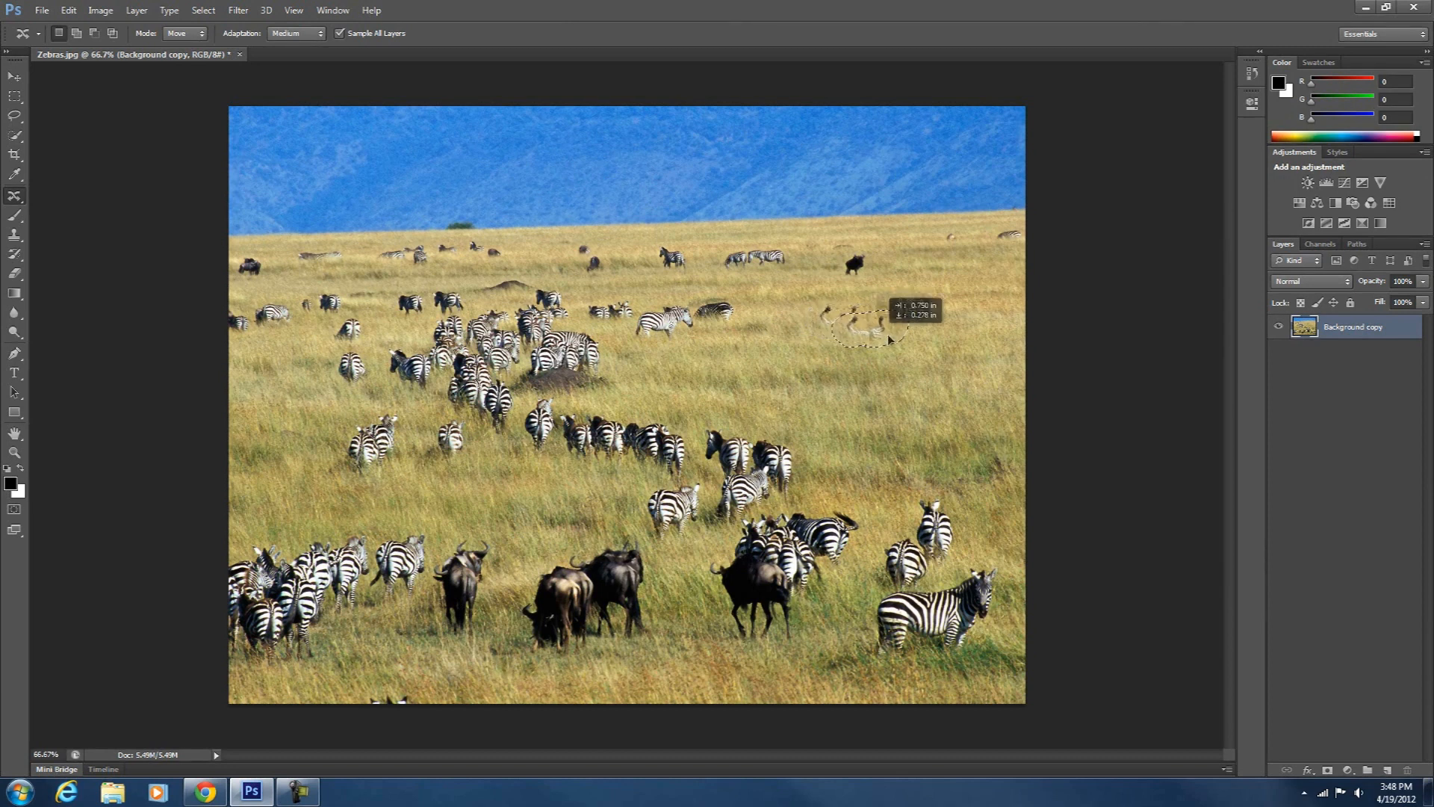
drag(859, 321, 950, 379)
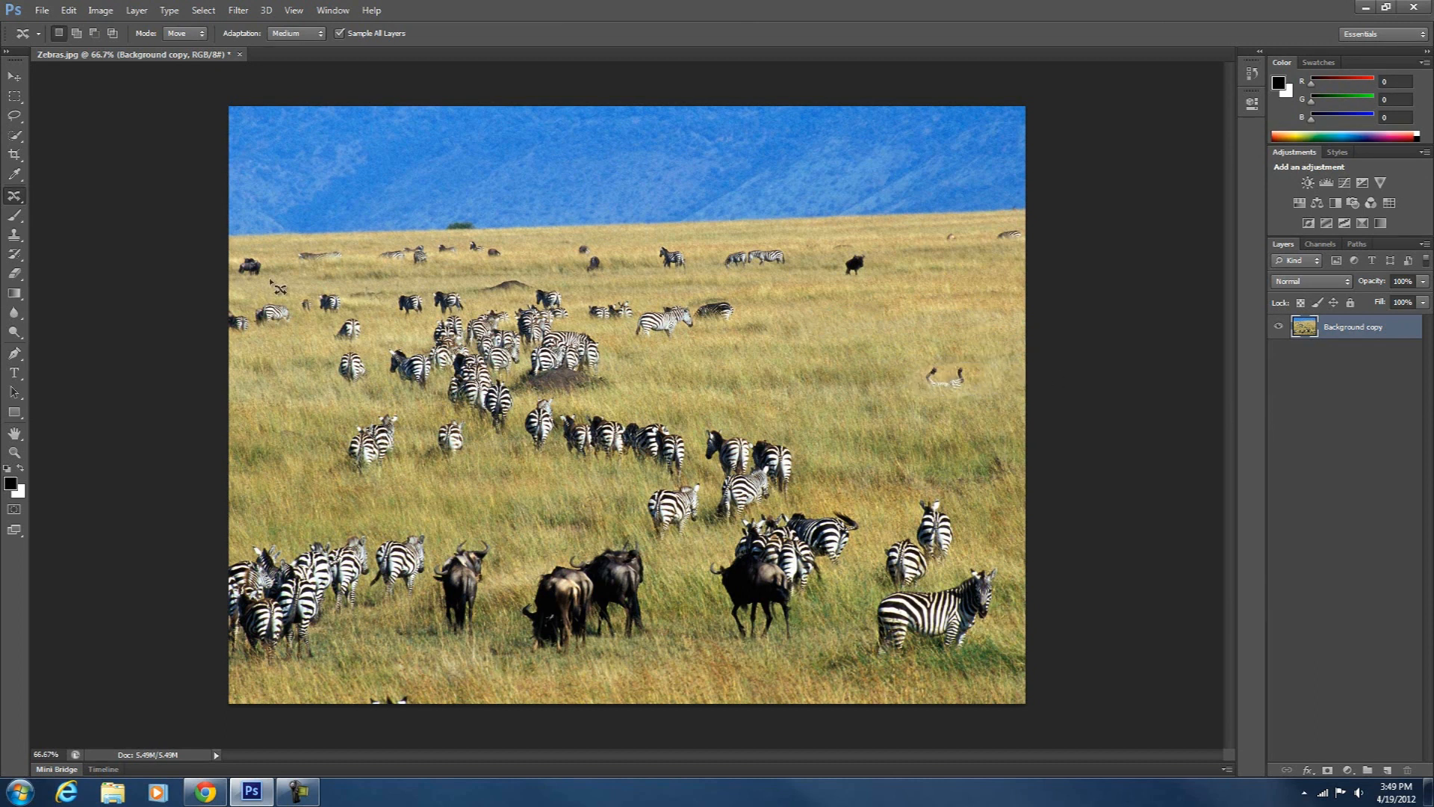
click(15, 211)
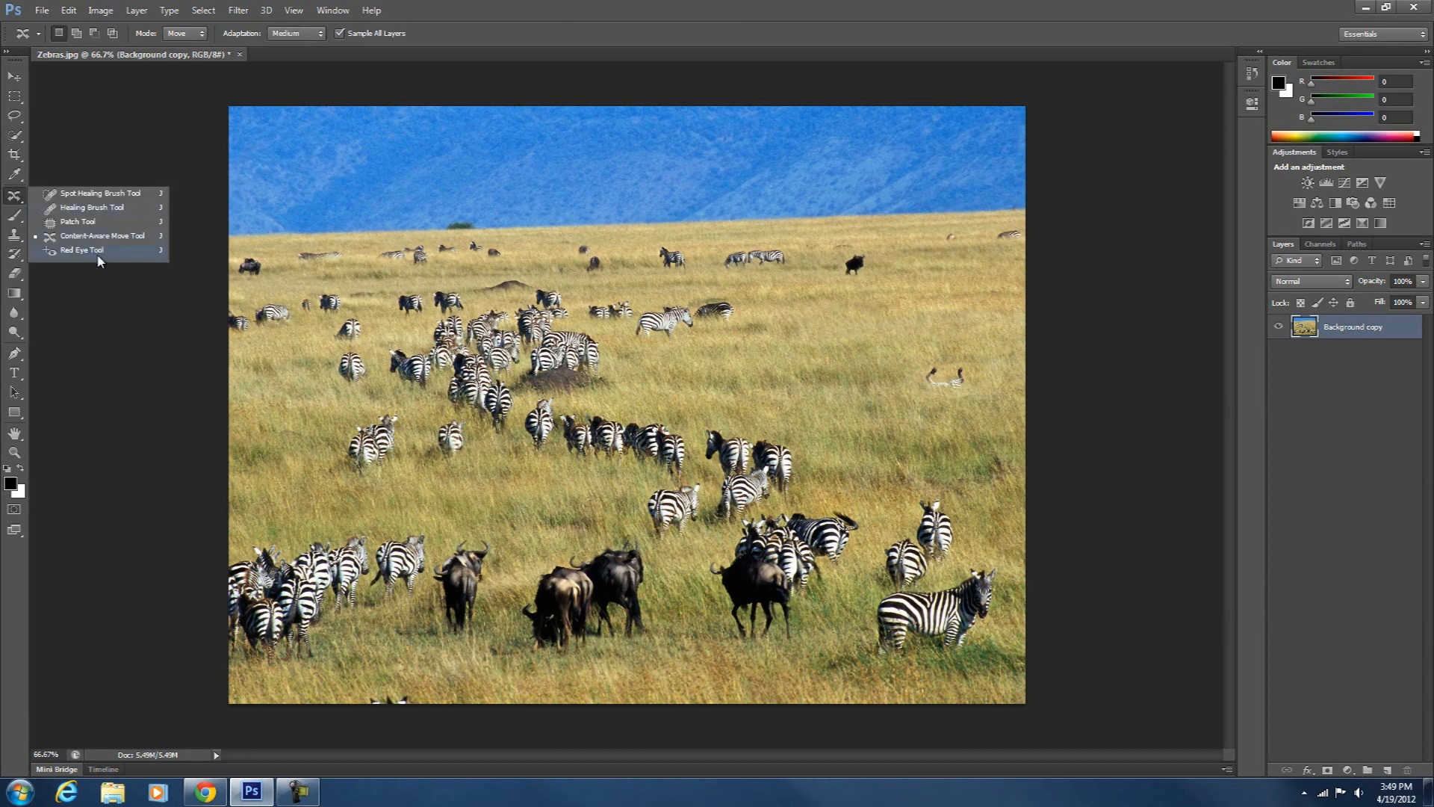
click(78, 220)
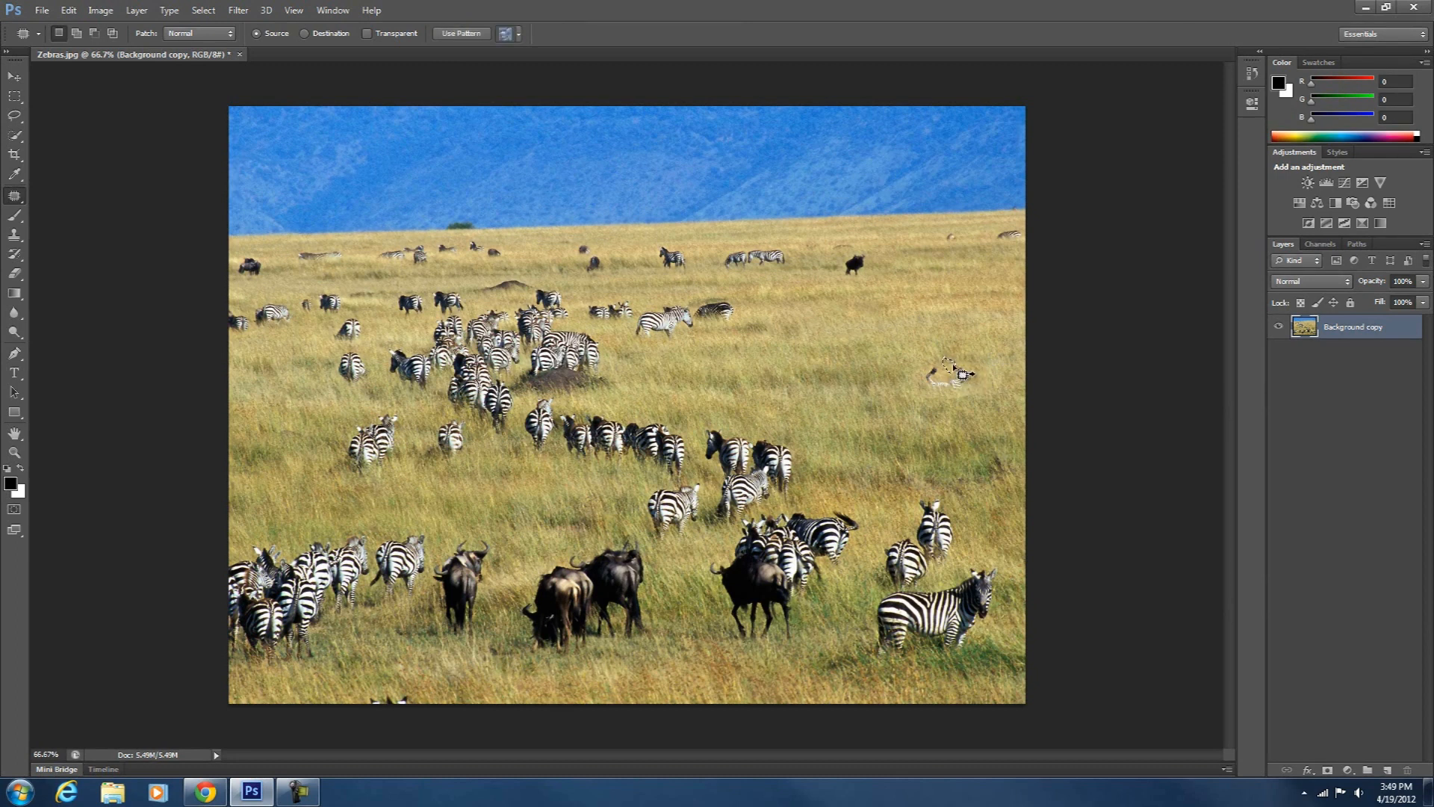
mouse_move(892, 366)
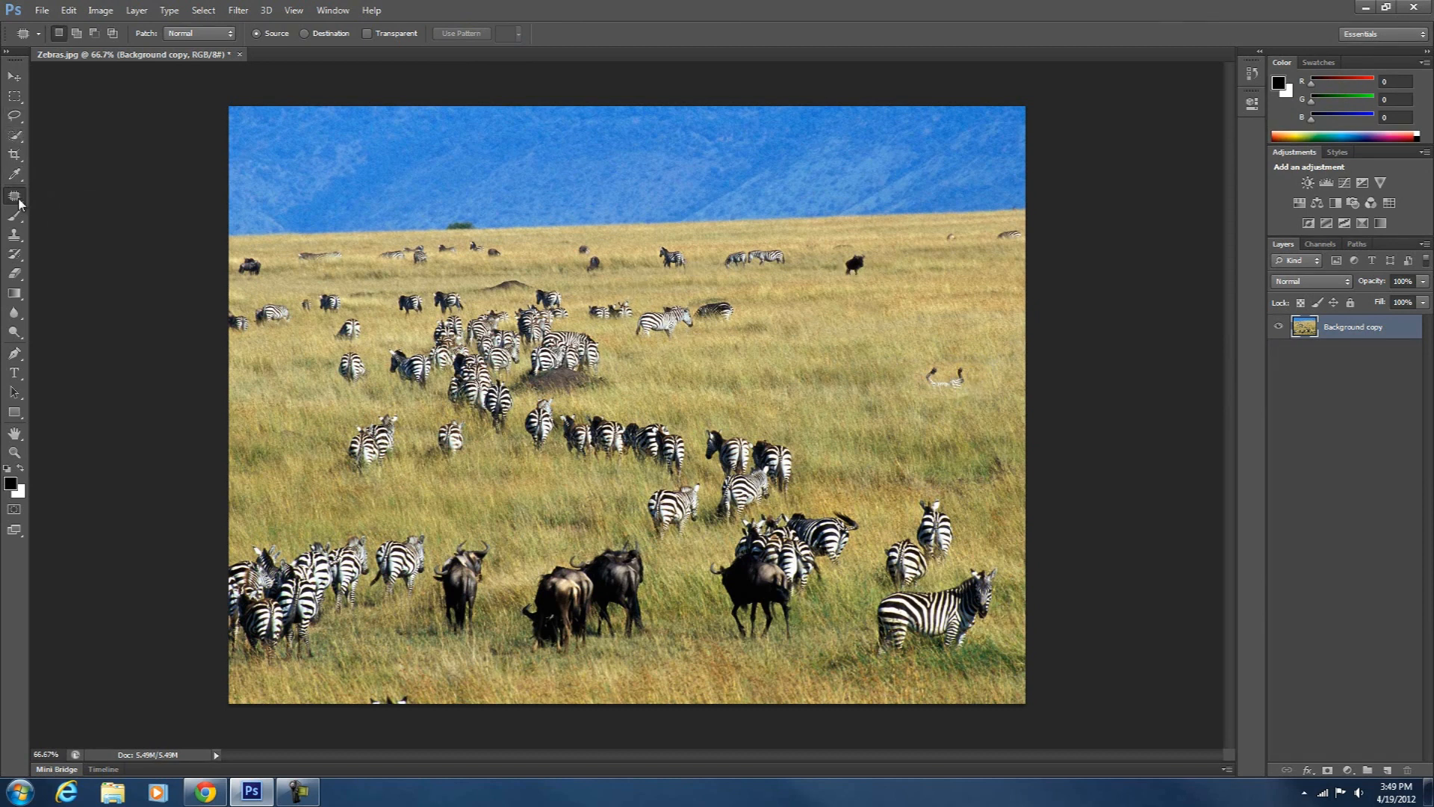
click(15, 196)
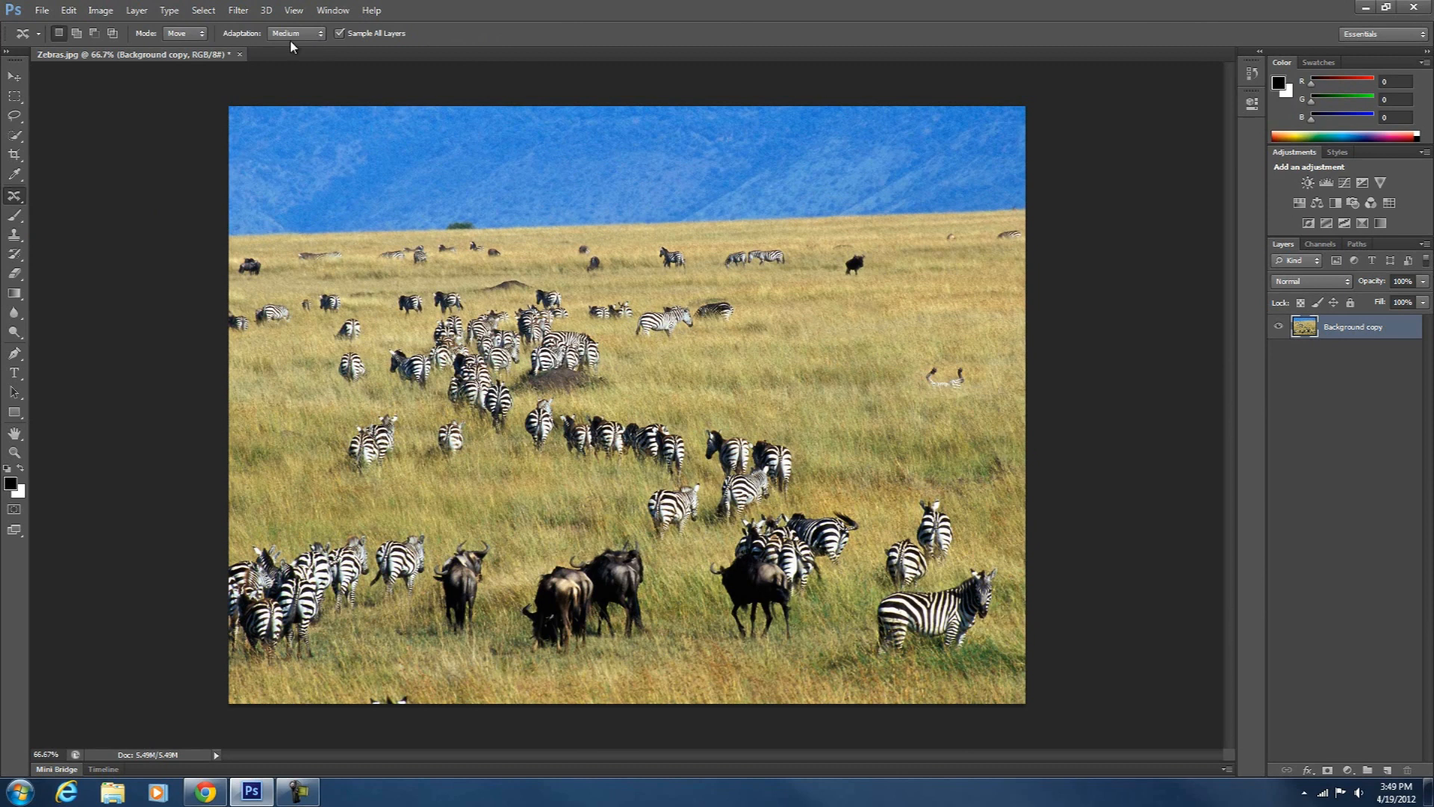
click(295, 33)
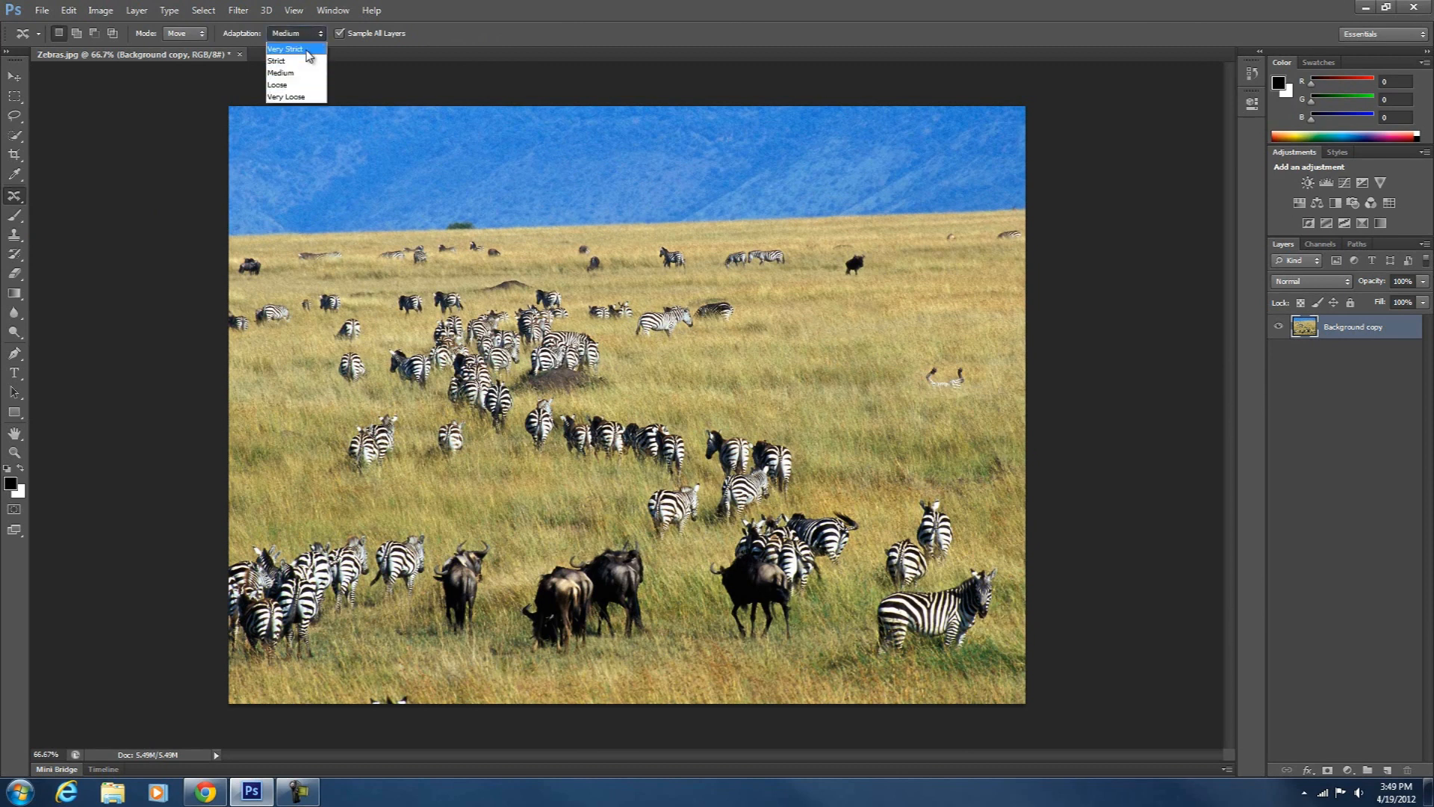
mouse_move(276, 61)
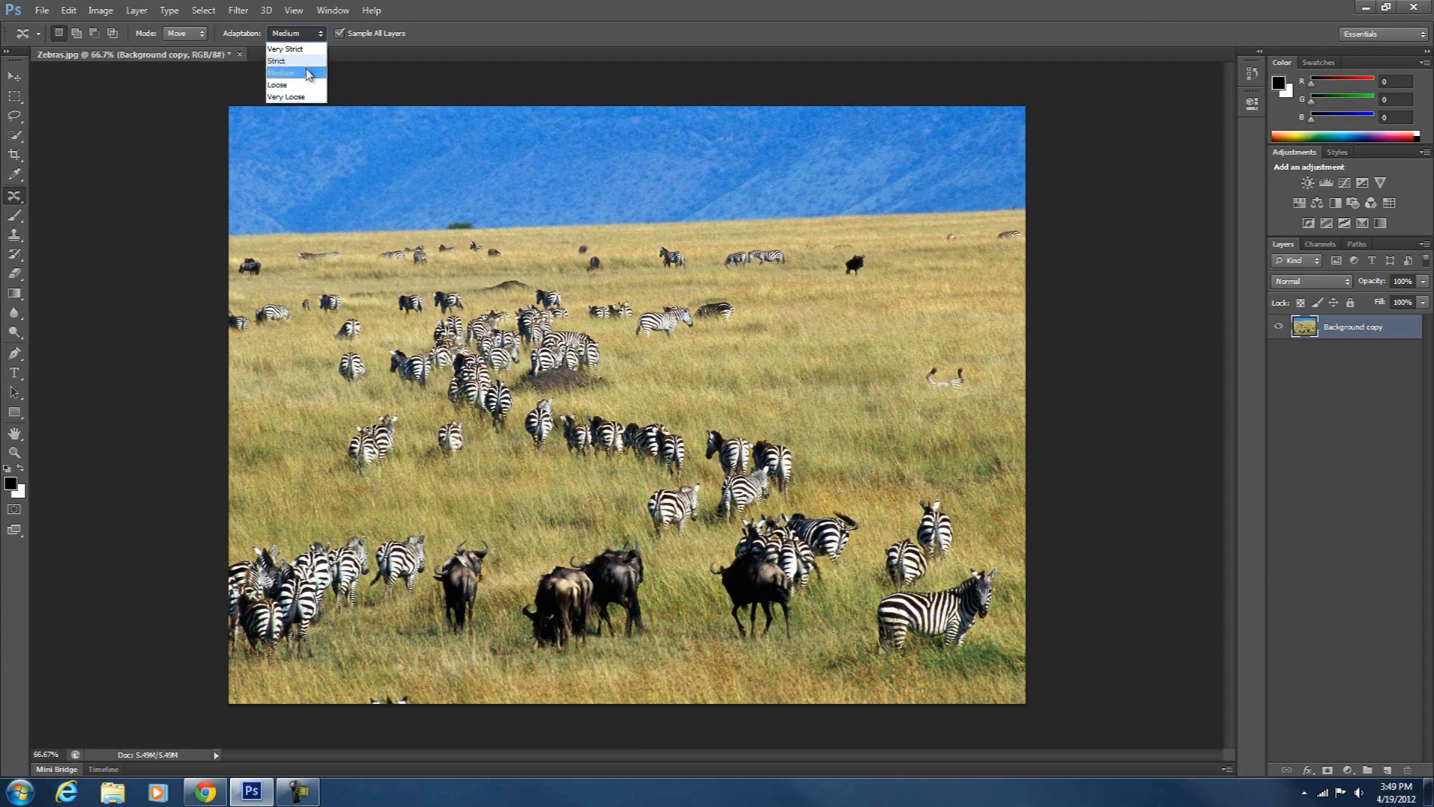
click(275, 60)
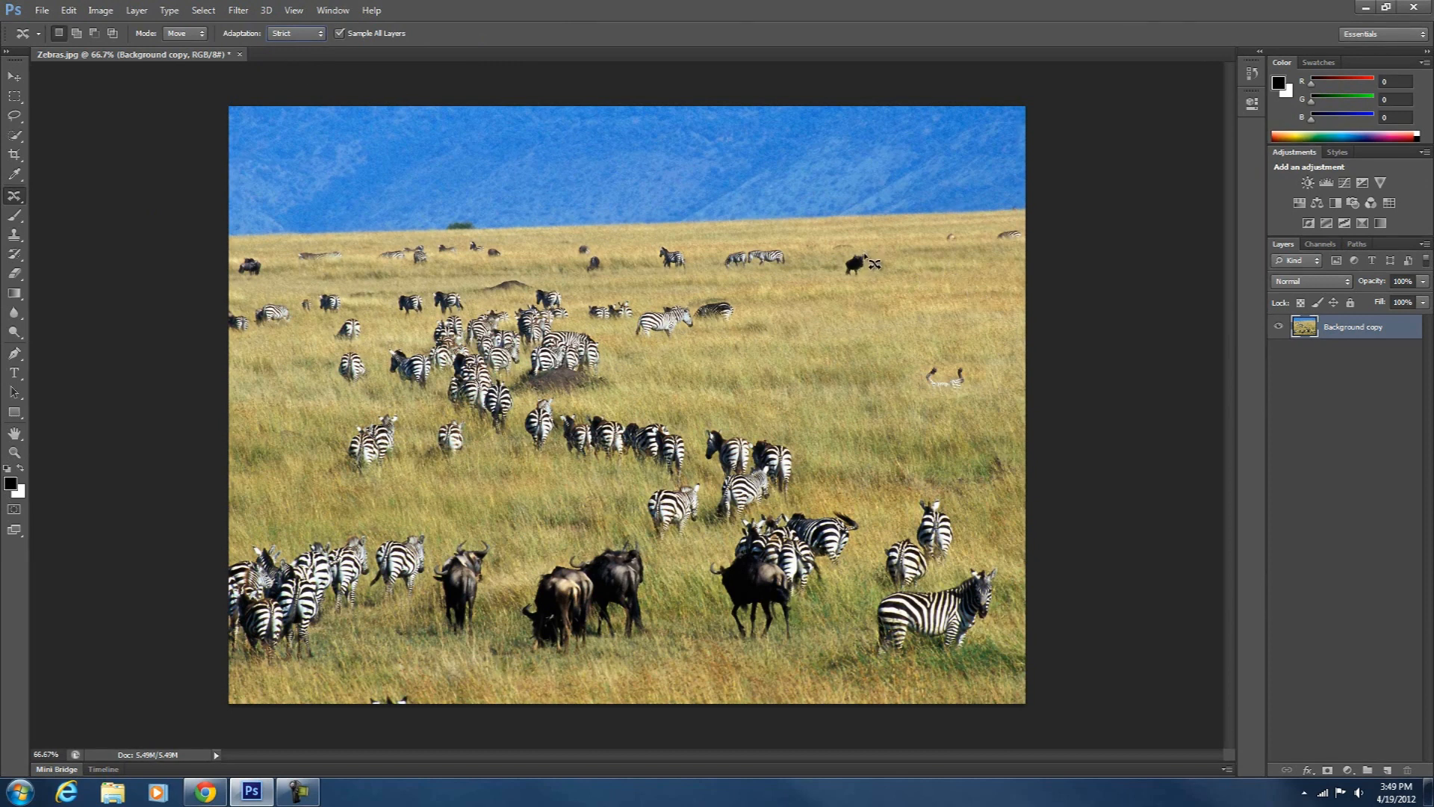
click(295, 33)
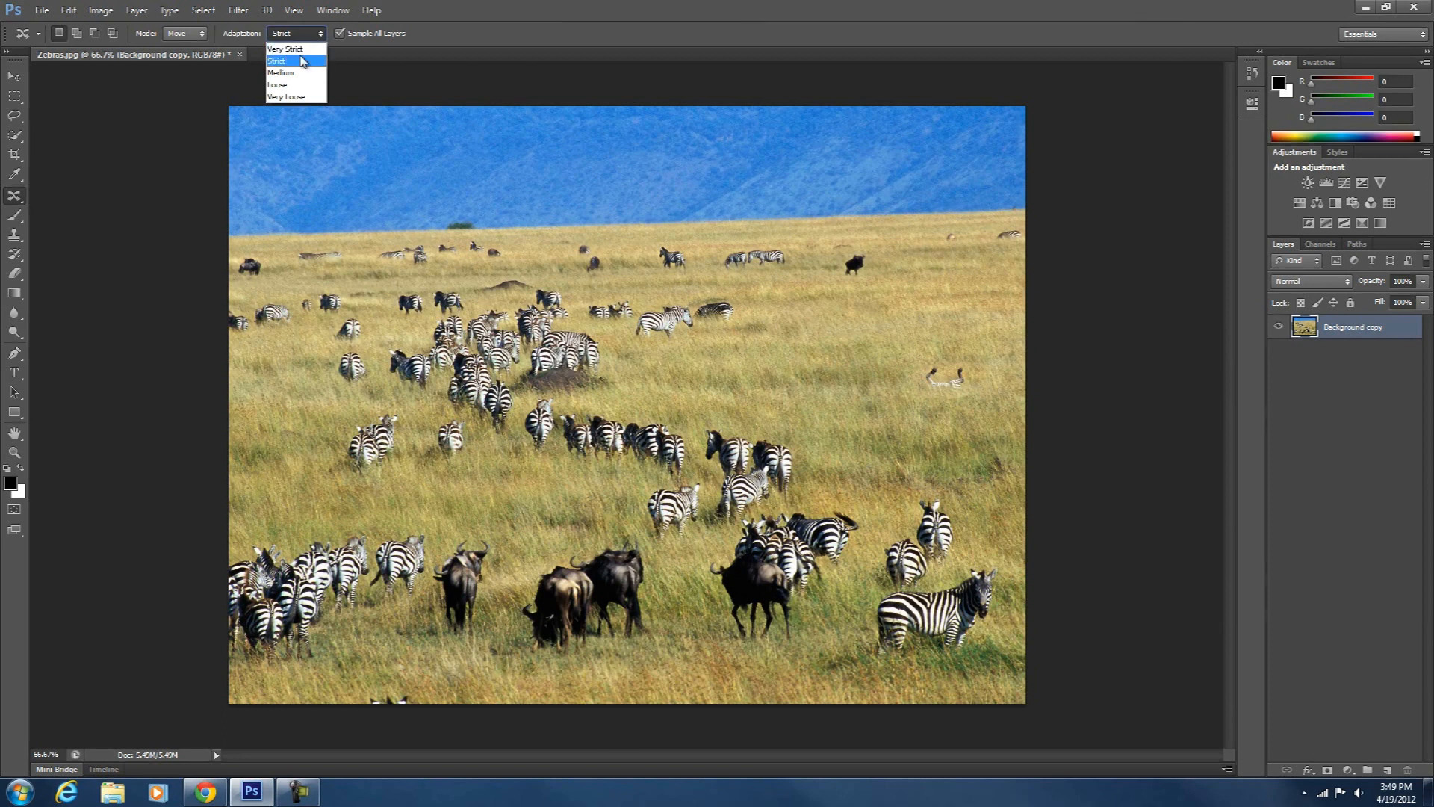
mouse_move(284, 48)
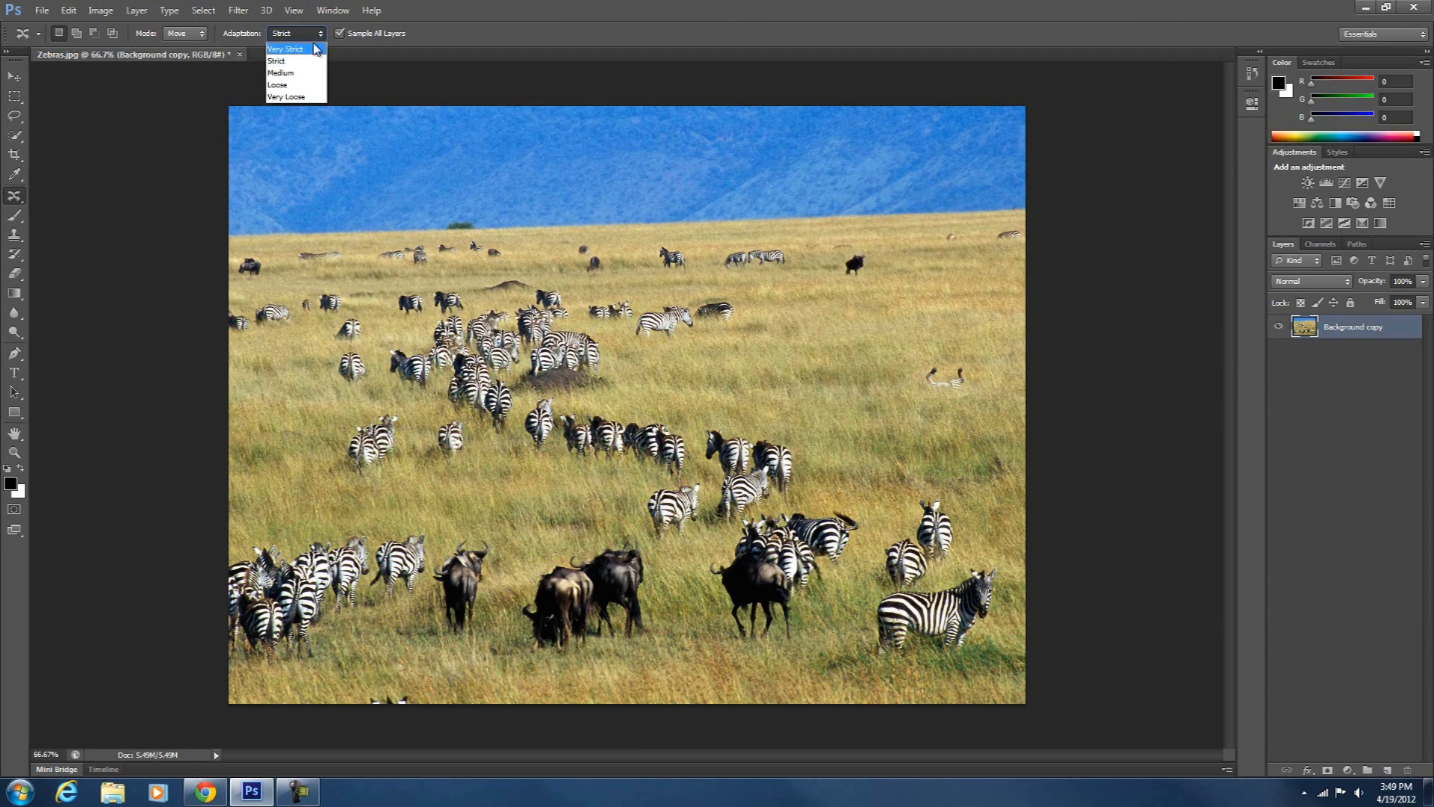
mouse_move(289, 72)
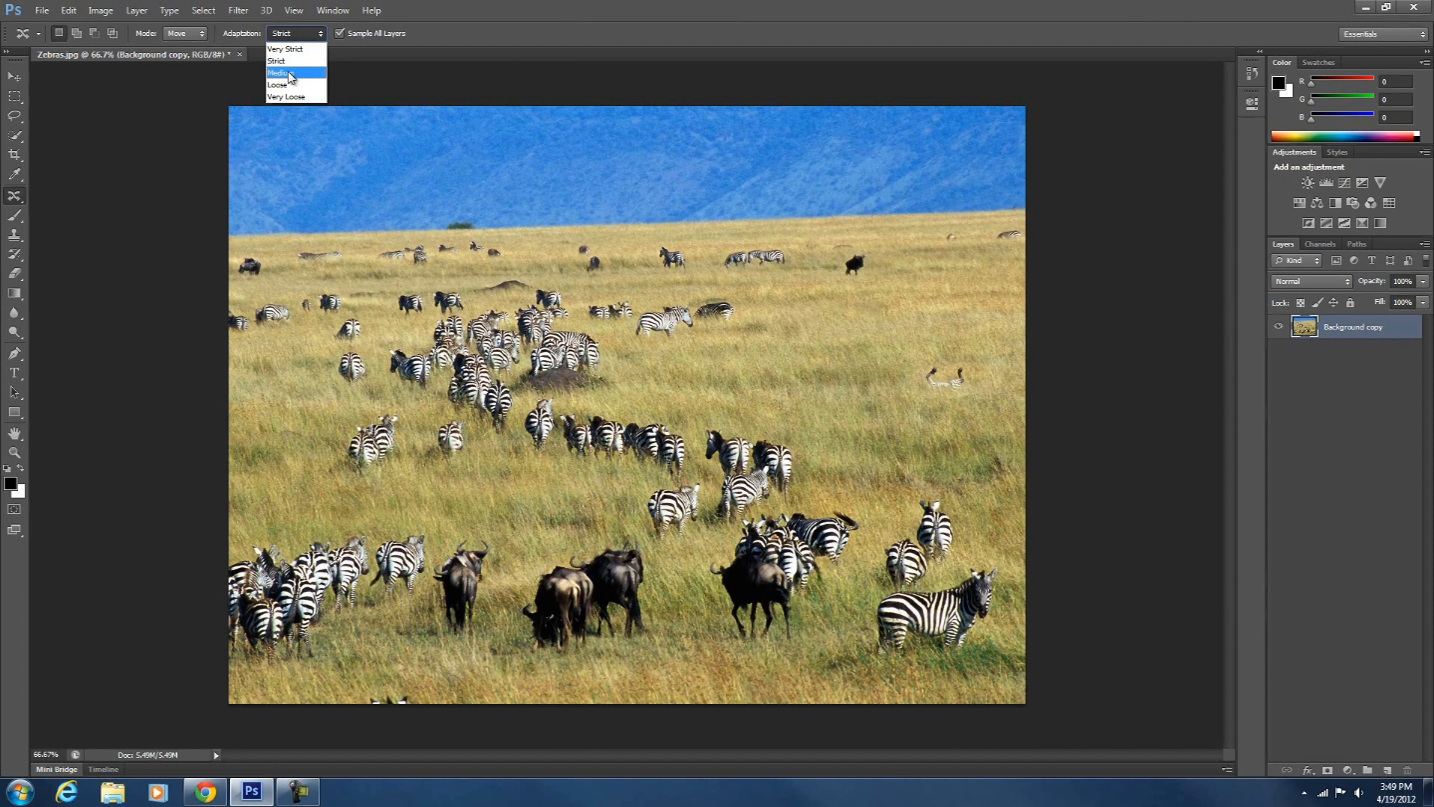
click(280, 73)
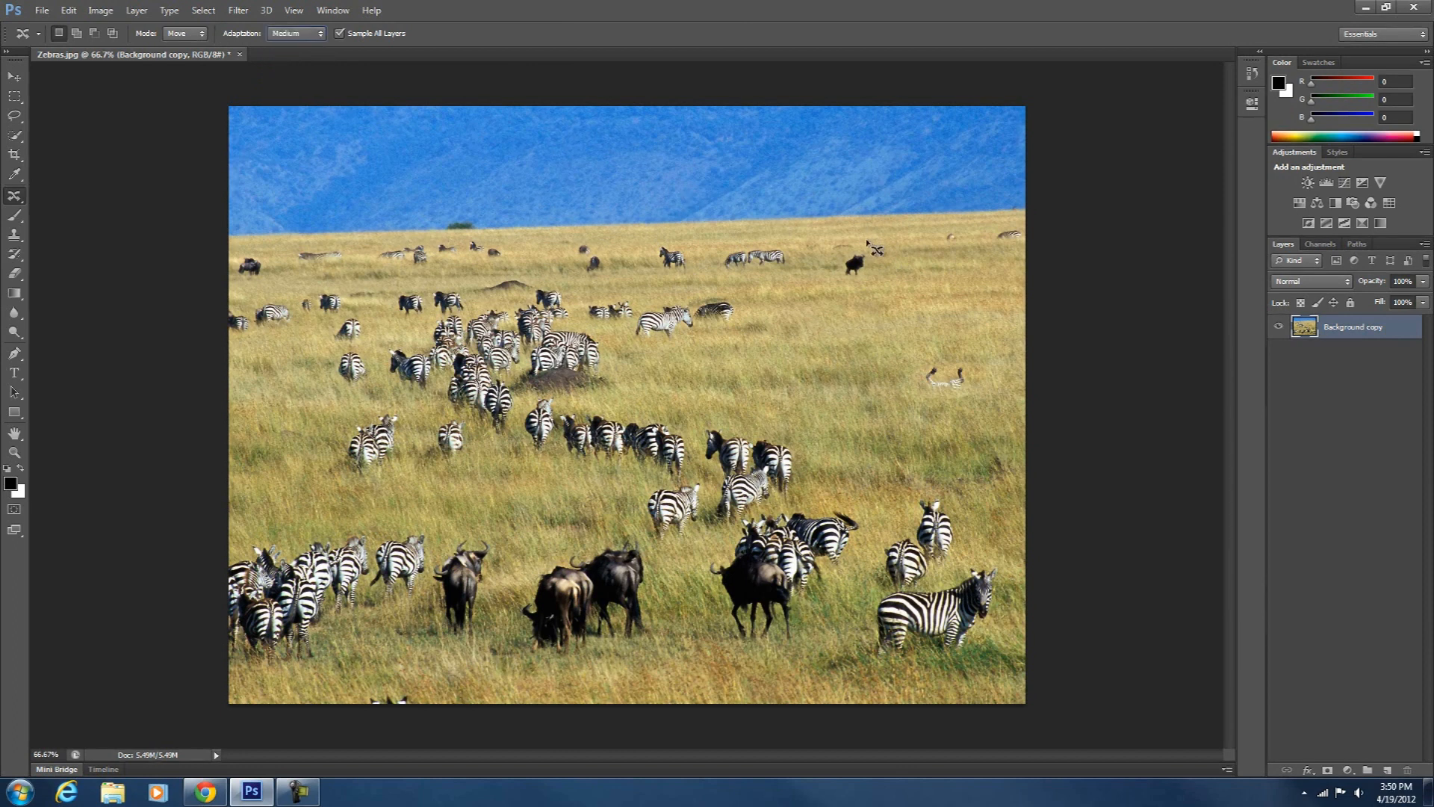
mouse_move(938, 562)
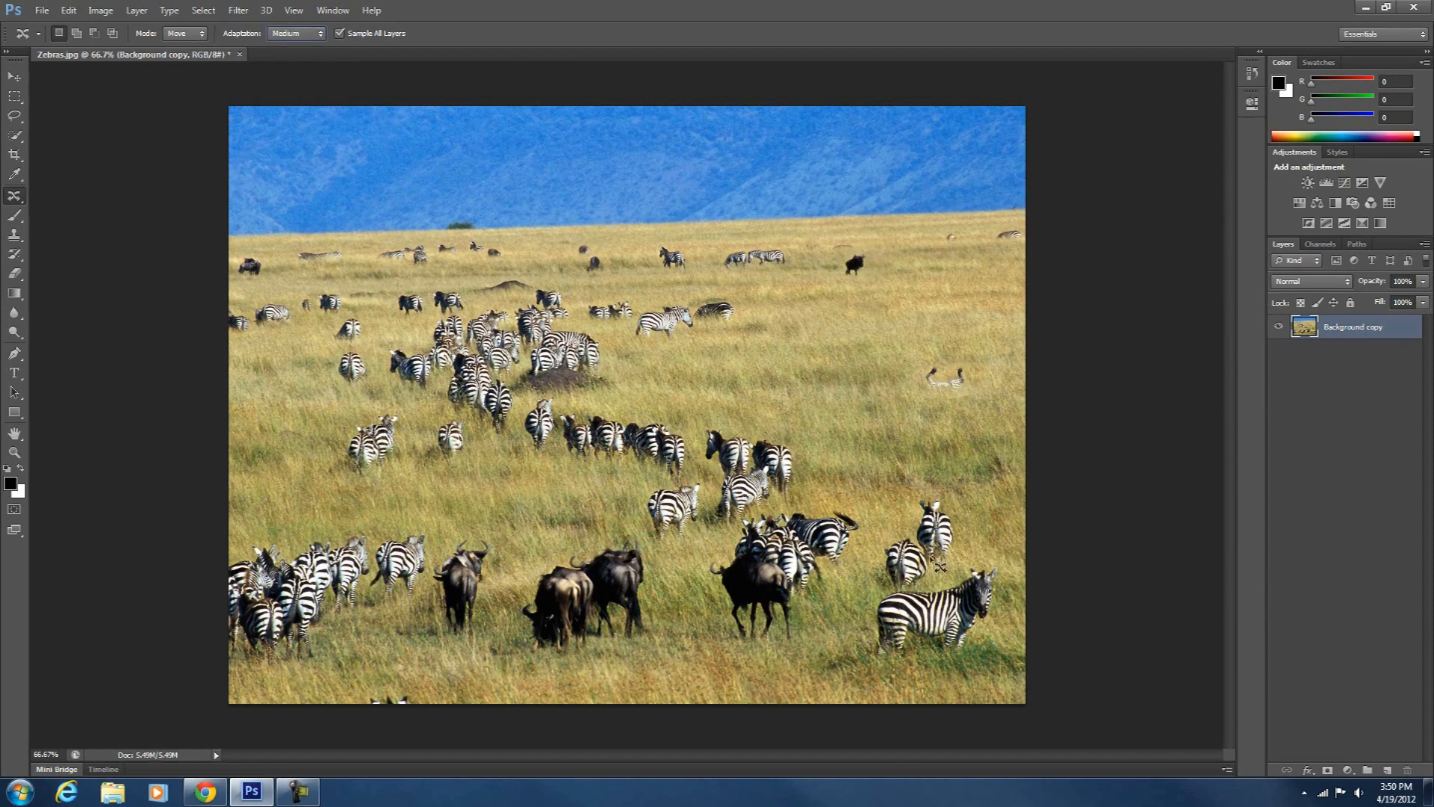
mouse_move(840, 285)
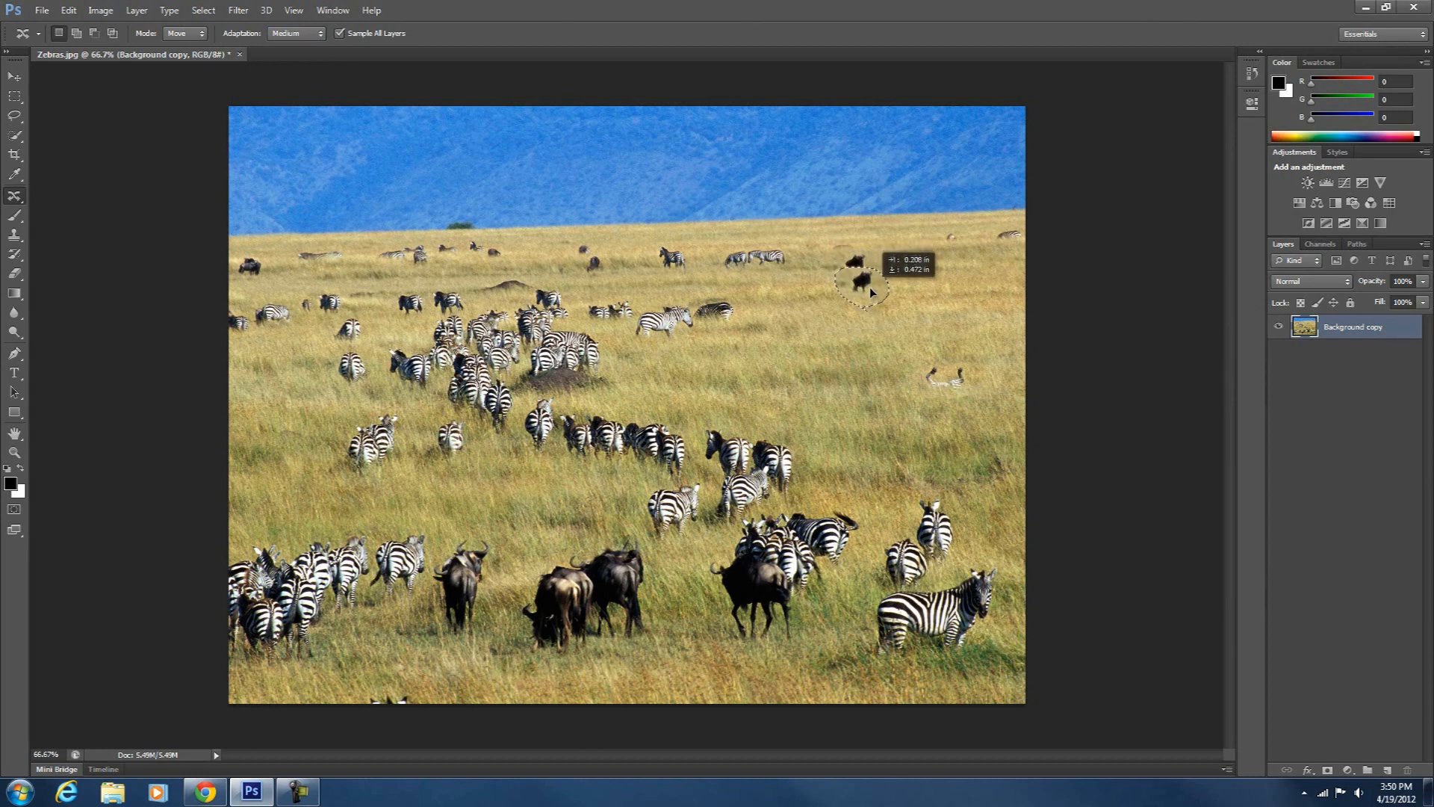
Drag the selected dark wildebeest downward so it sits lower in the grass
drag(855, 279, 855, 320)
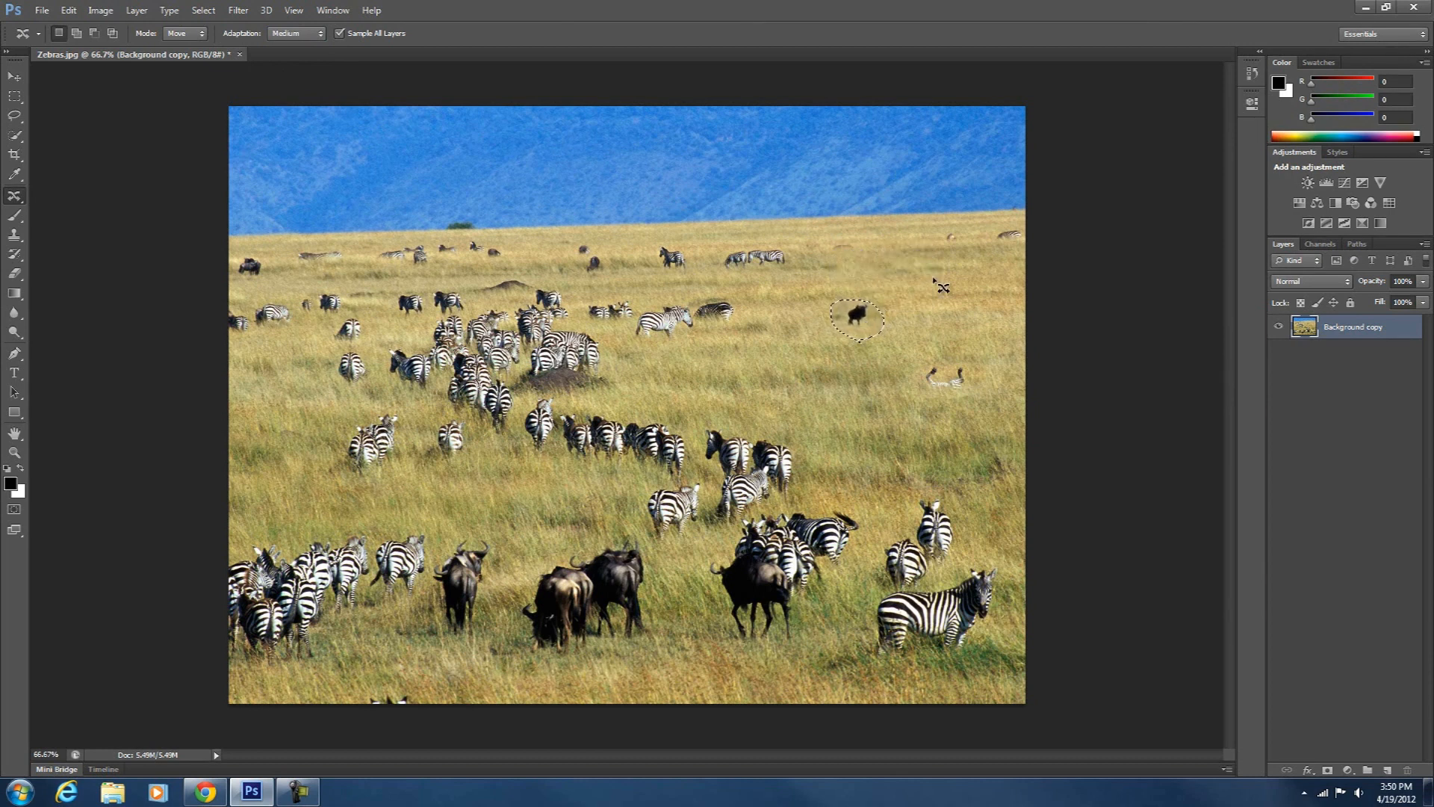
mouse_move(473, 124)
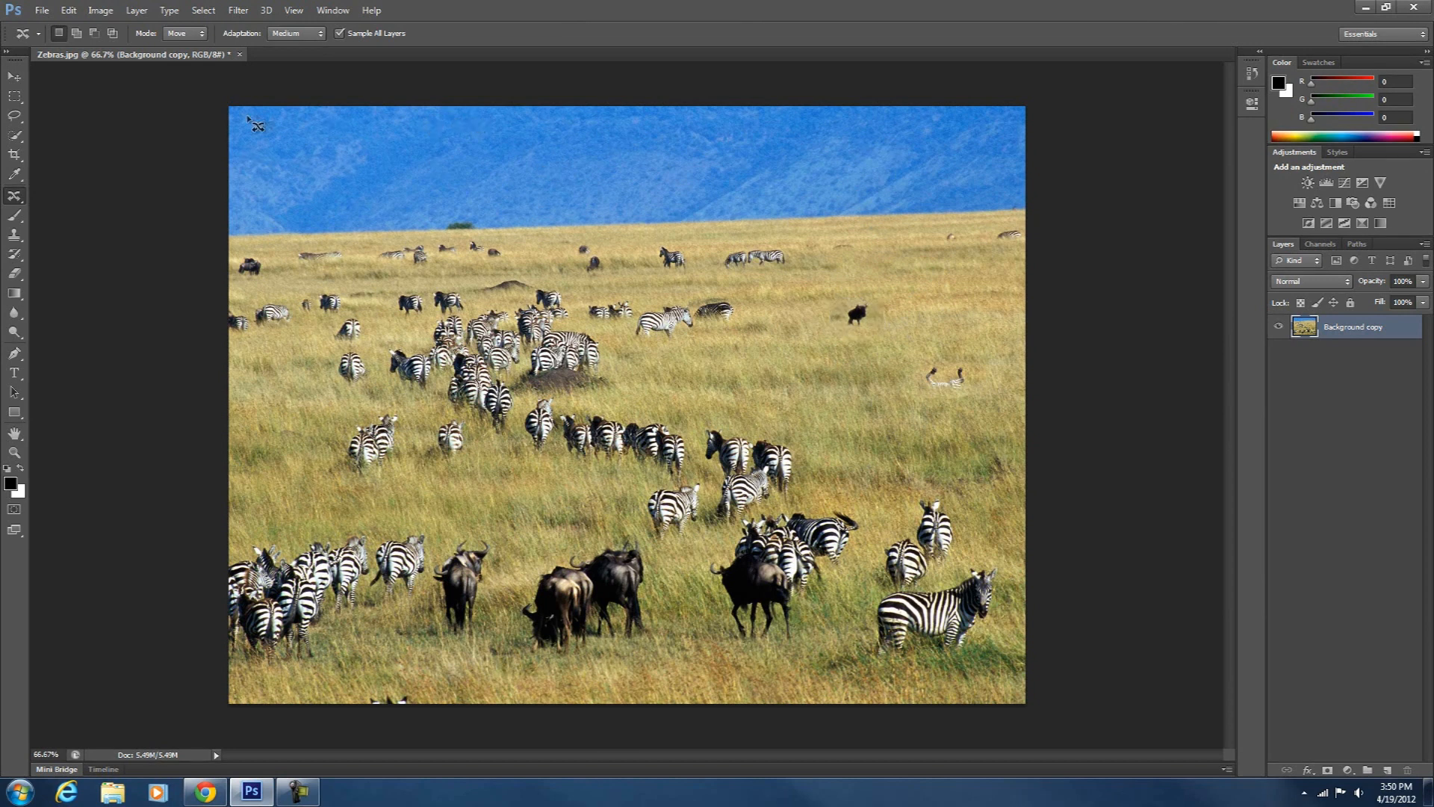
Set the Content-Aware Move mode to Extend in the options bar
click(184, 32)
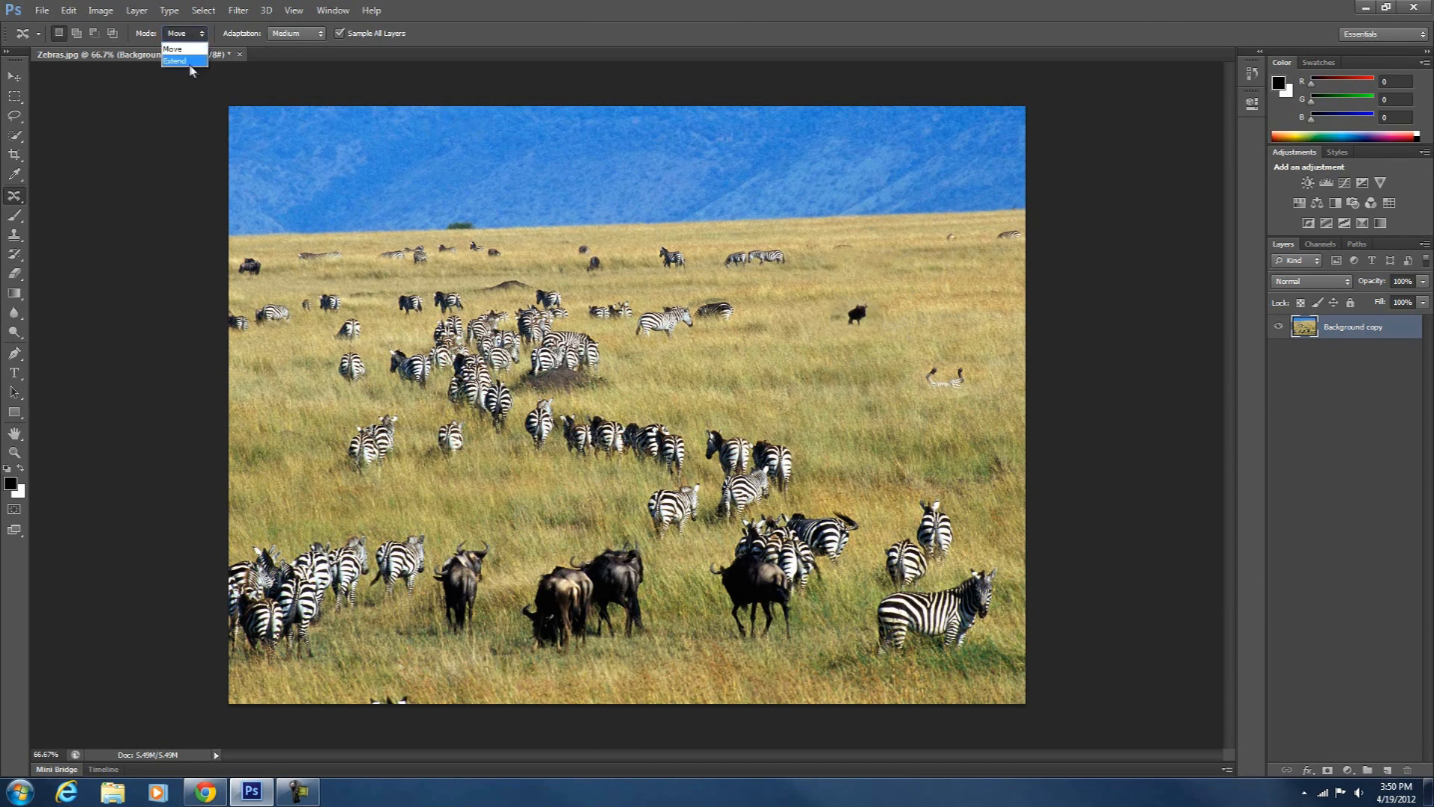
click(174, 61)
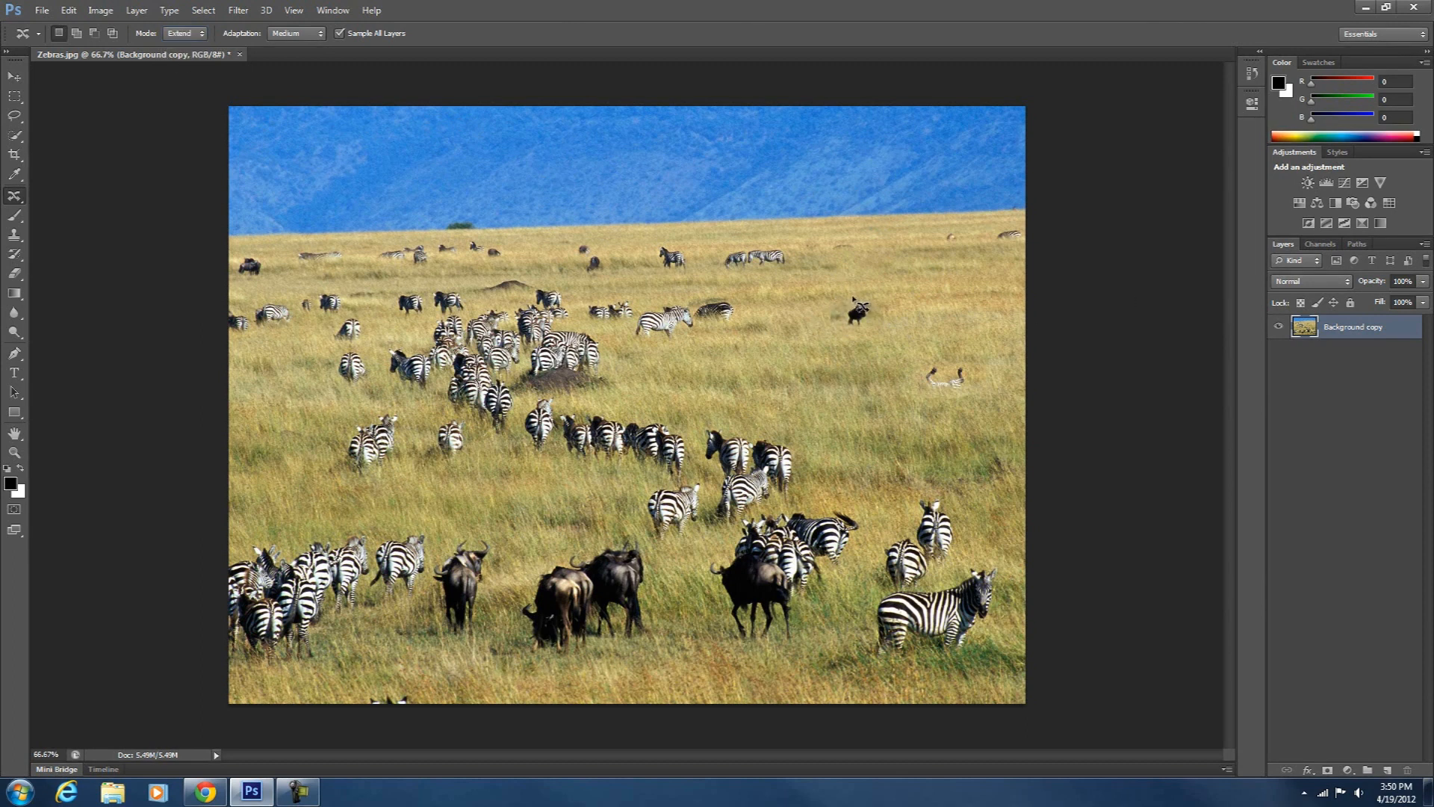
mouse_move(853, 310)
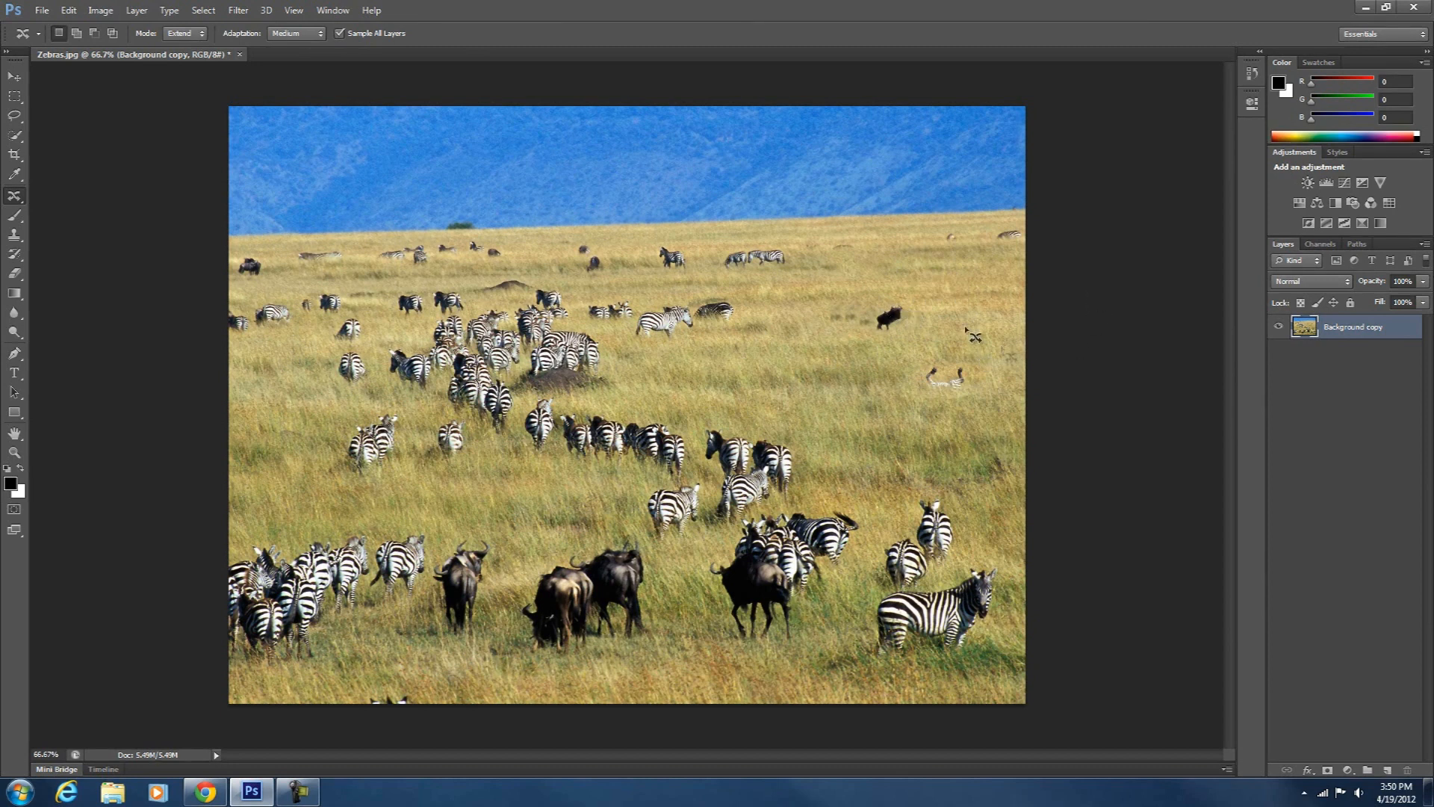
mouse_move(45, 200)
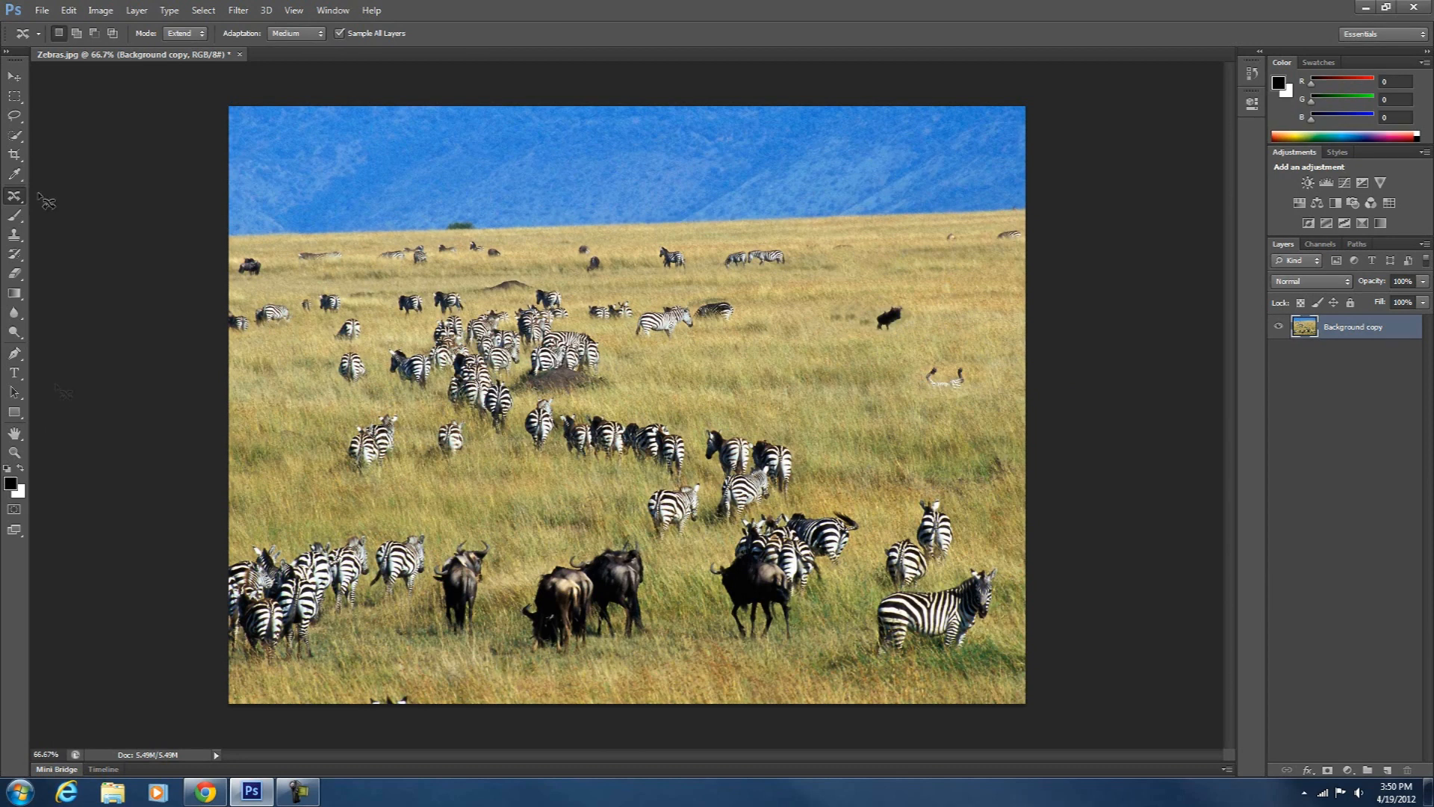
Choose a tool from the healing flyout to zoom in on the horizon bushes
click(14, 196)
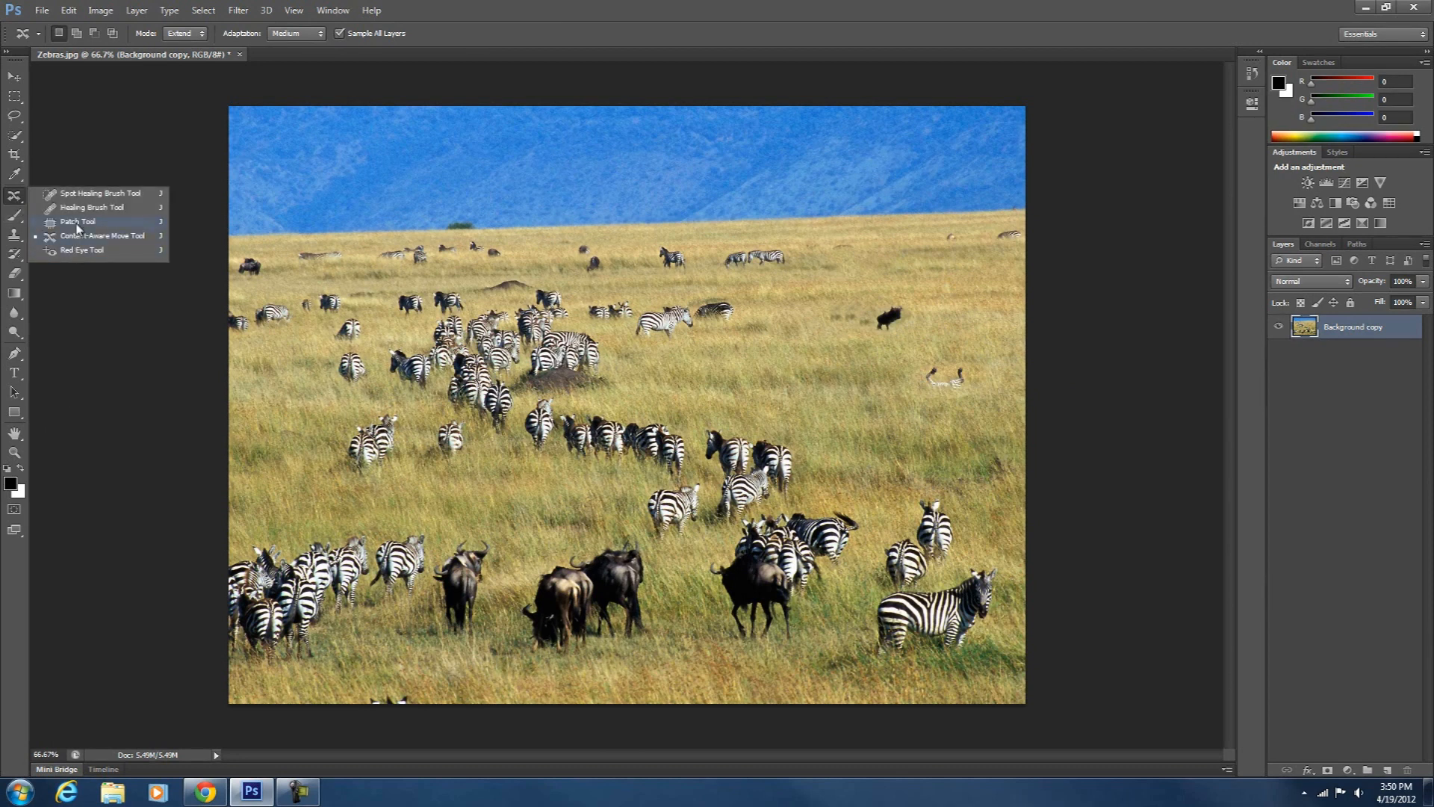
click(78, 221)
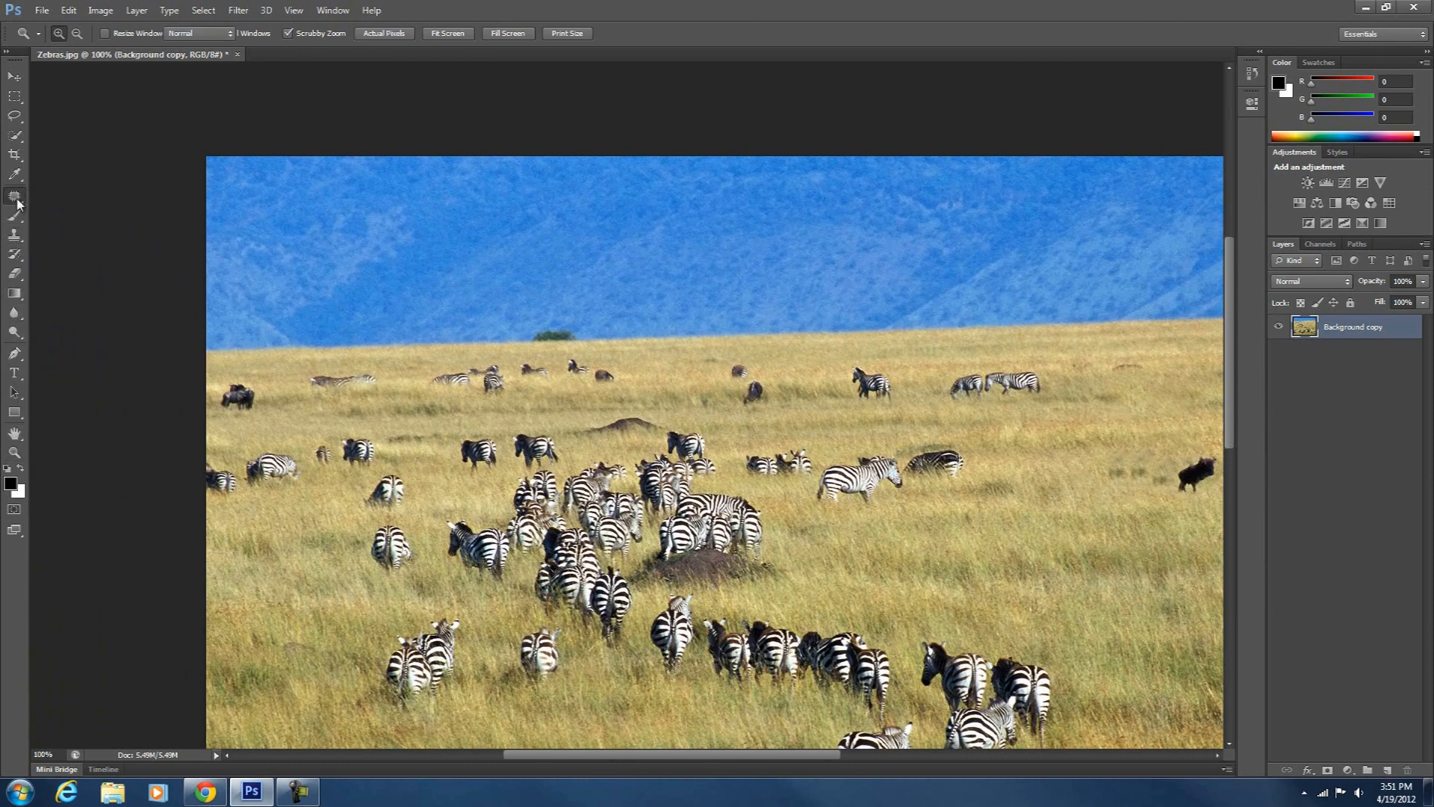
In Extend mode, lasso the small horizon bush and copy it a little to the right
click(15, 196)
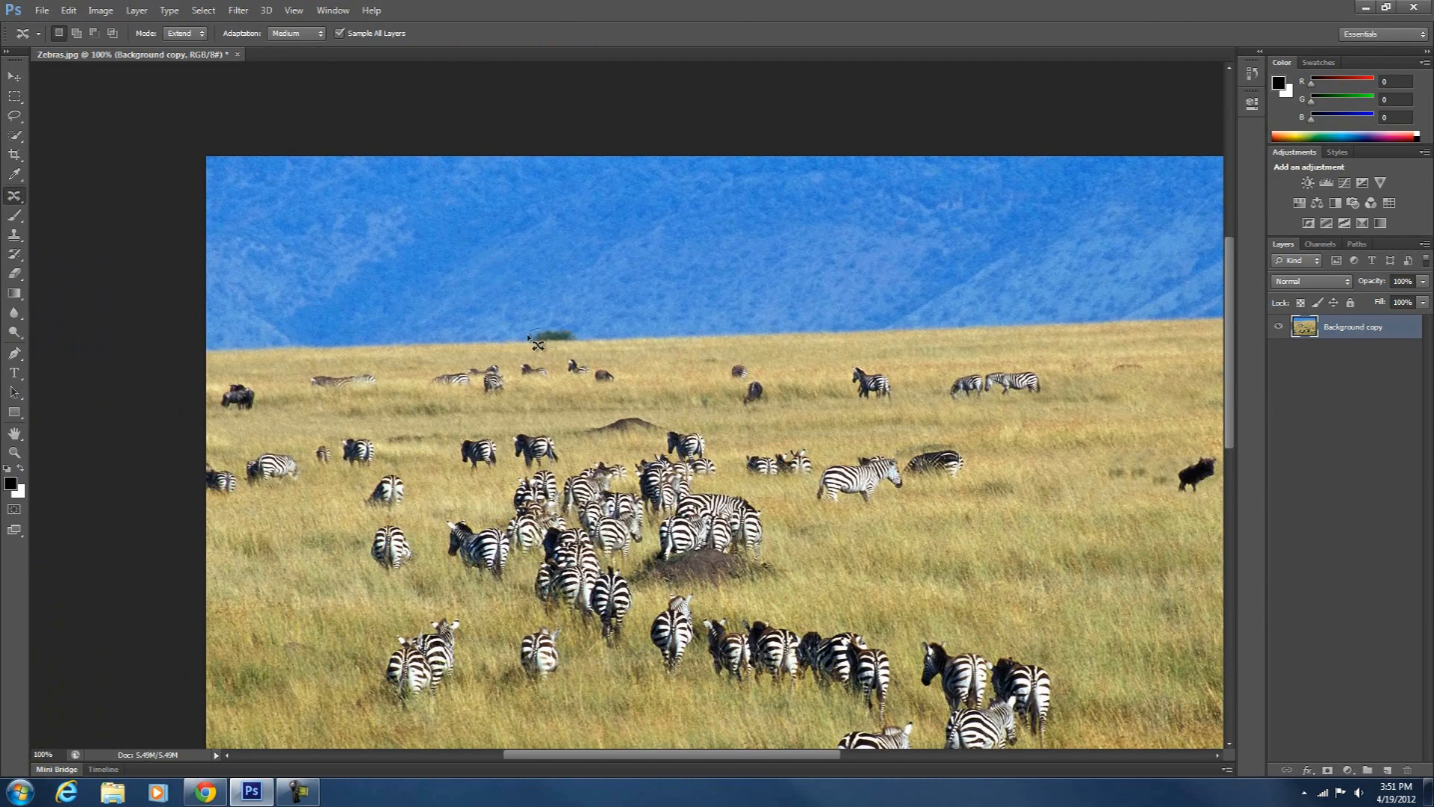
drag(529, 341, 590, 354)
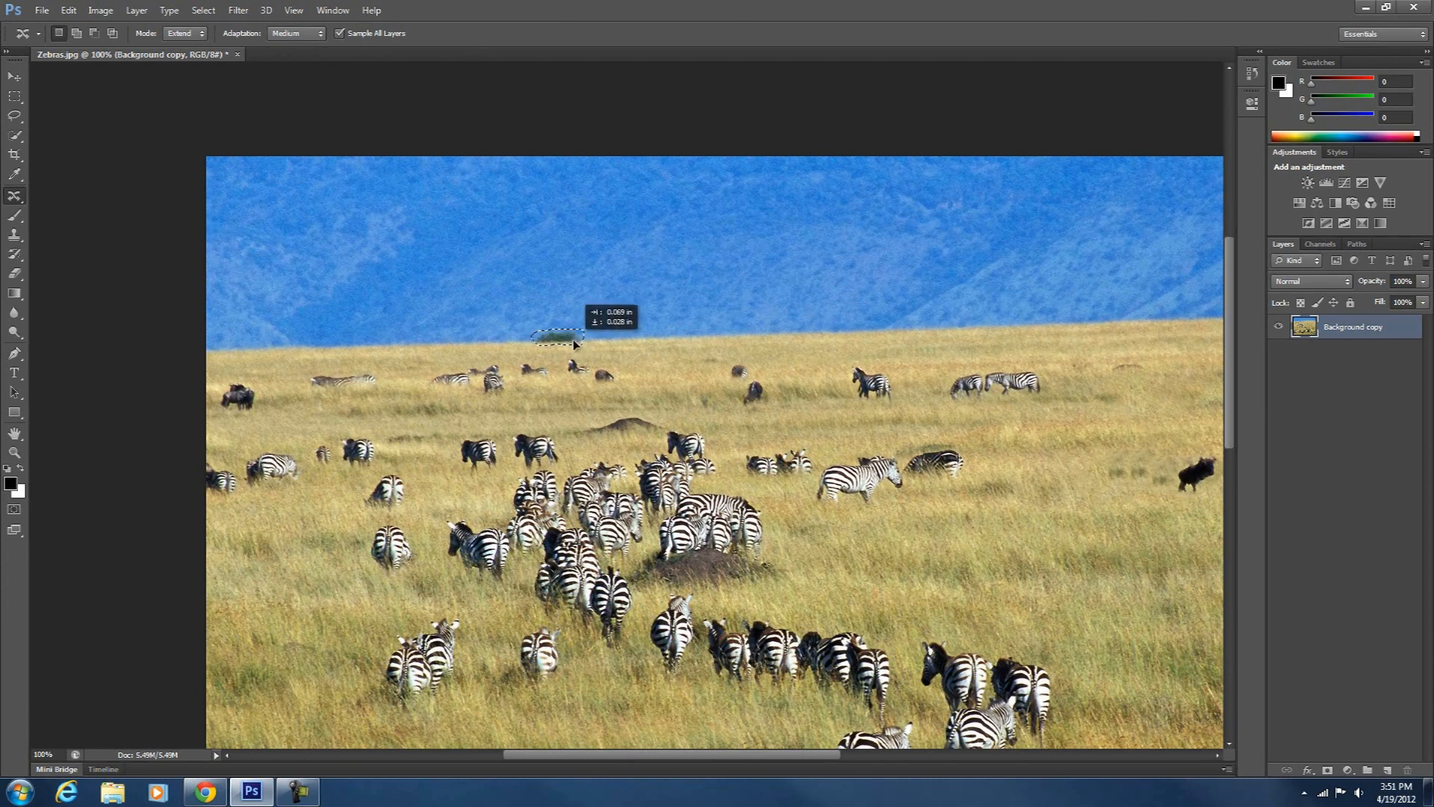
drag(558, 338, 581, 336)
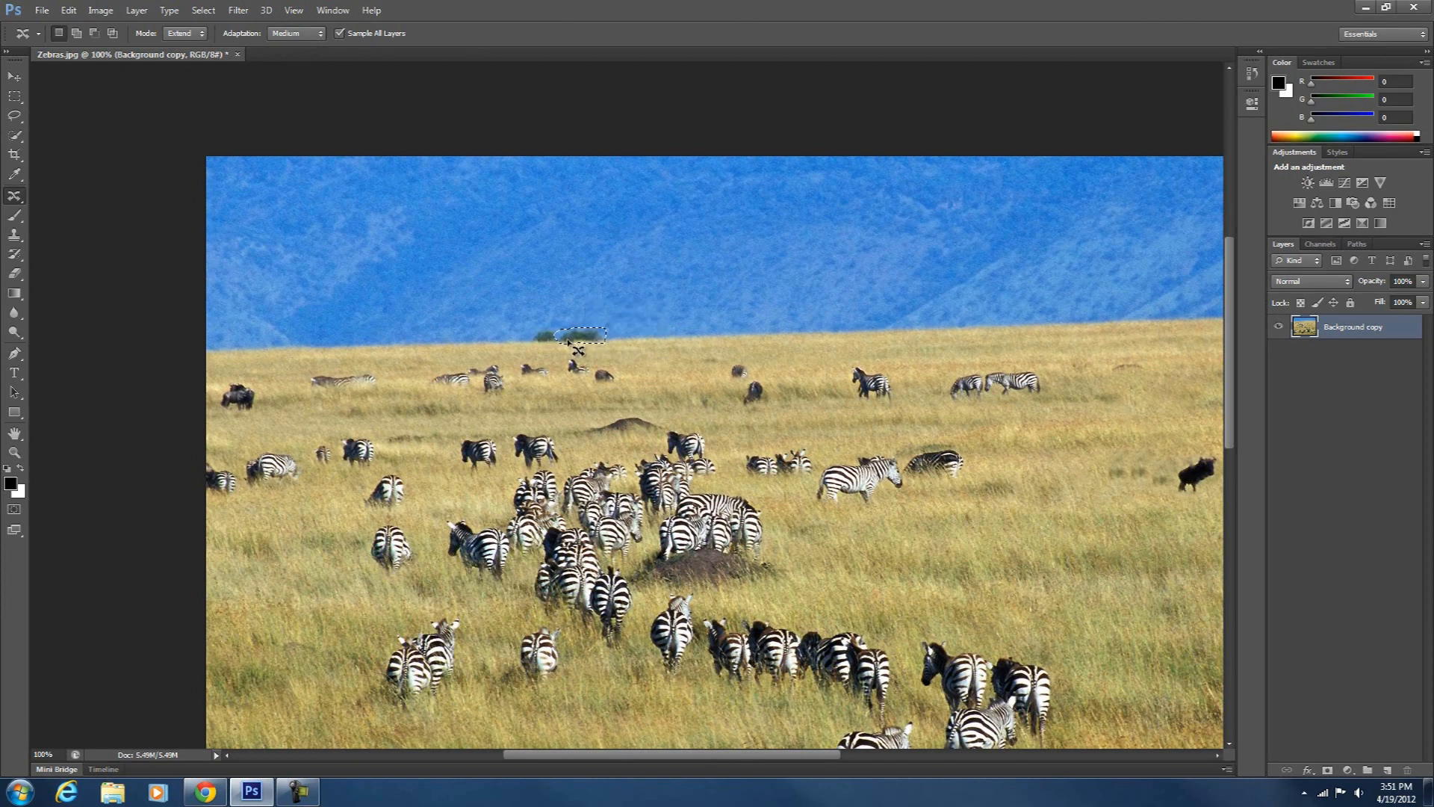
drag(578, 336, 606, 337)
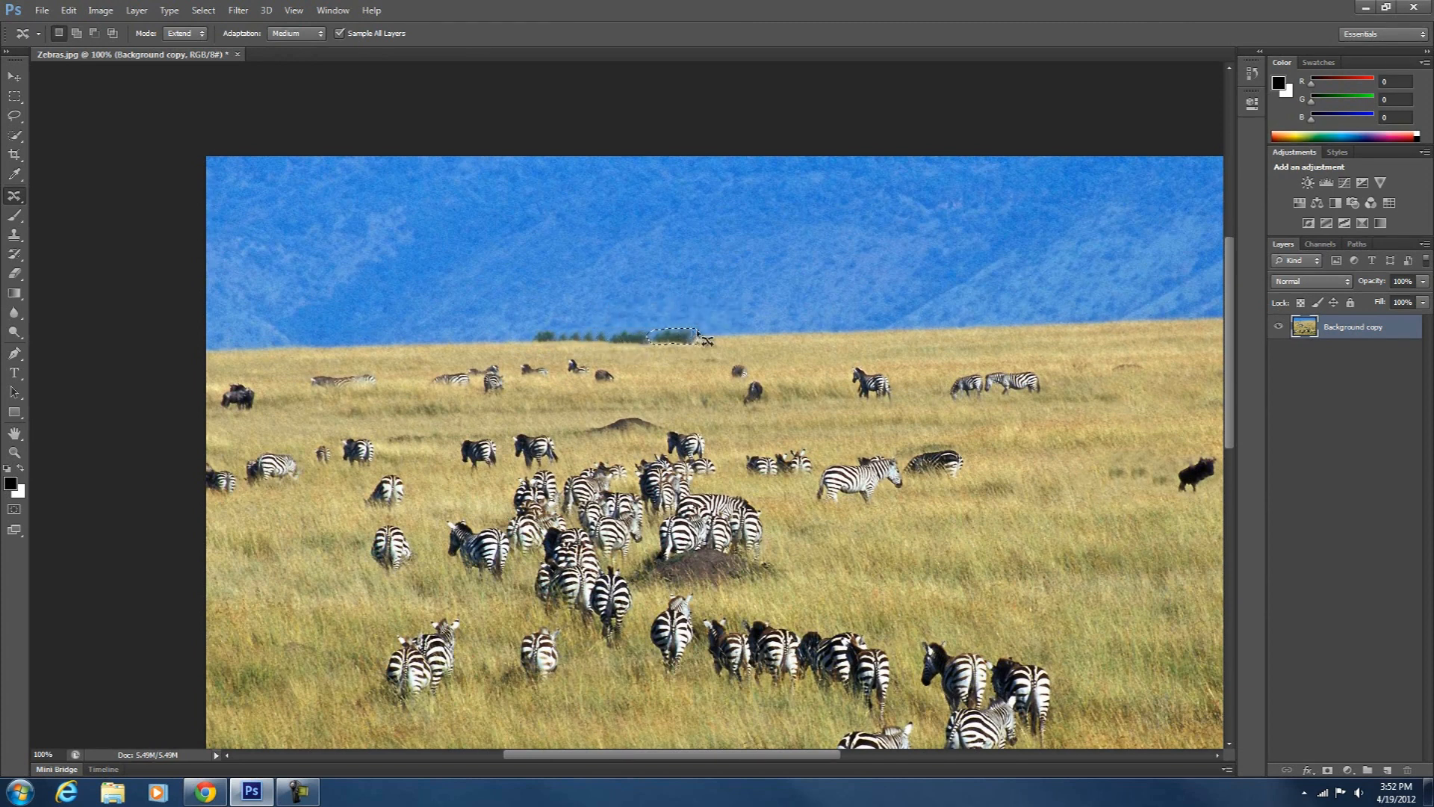
Drag repeated copies rightward to lengthen the bushes into a long row along the horizon
drag(677, 338, 722, 339)
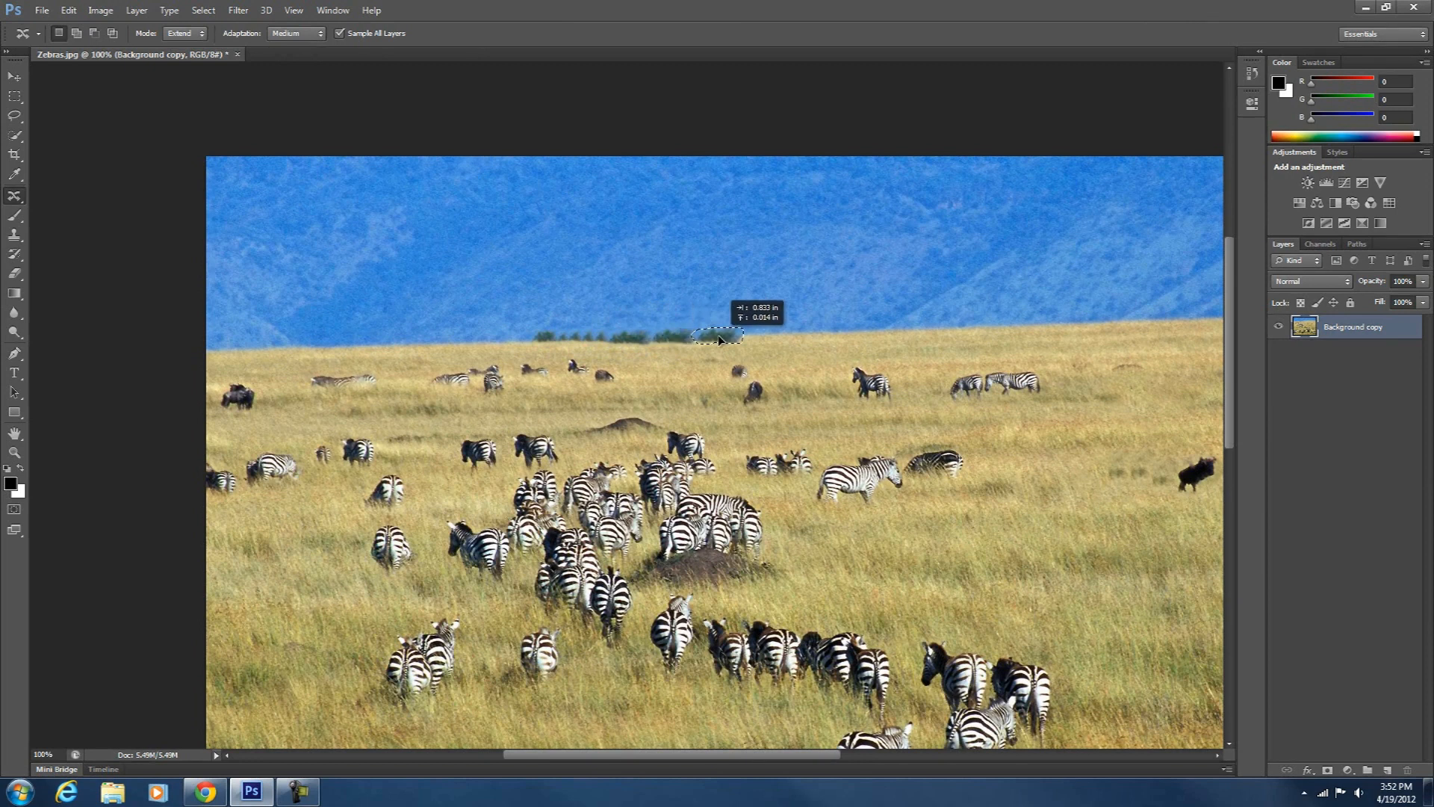
drag(718, 335, 745, 339)
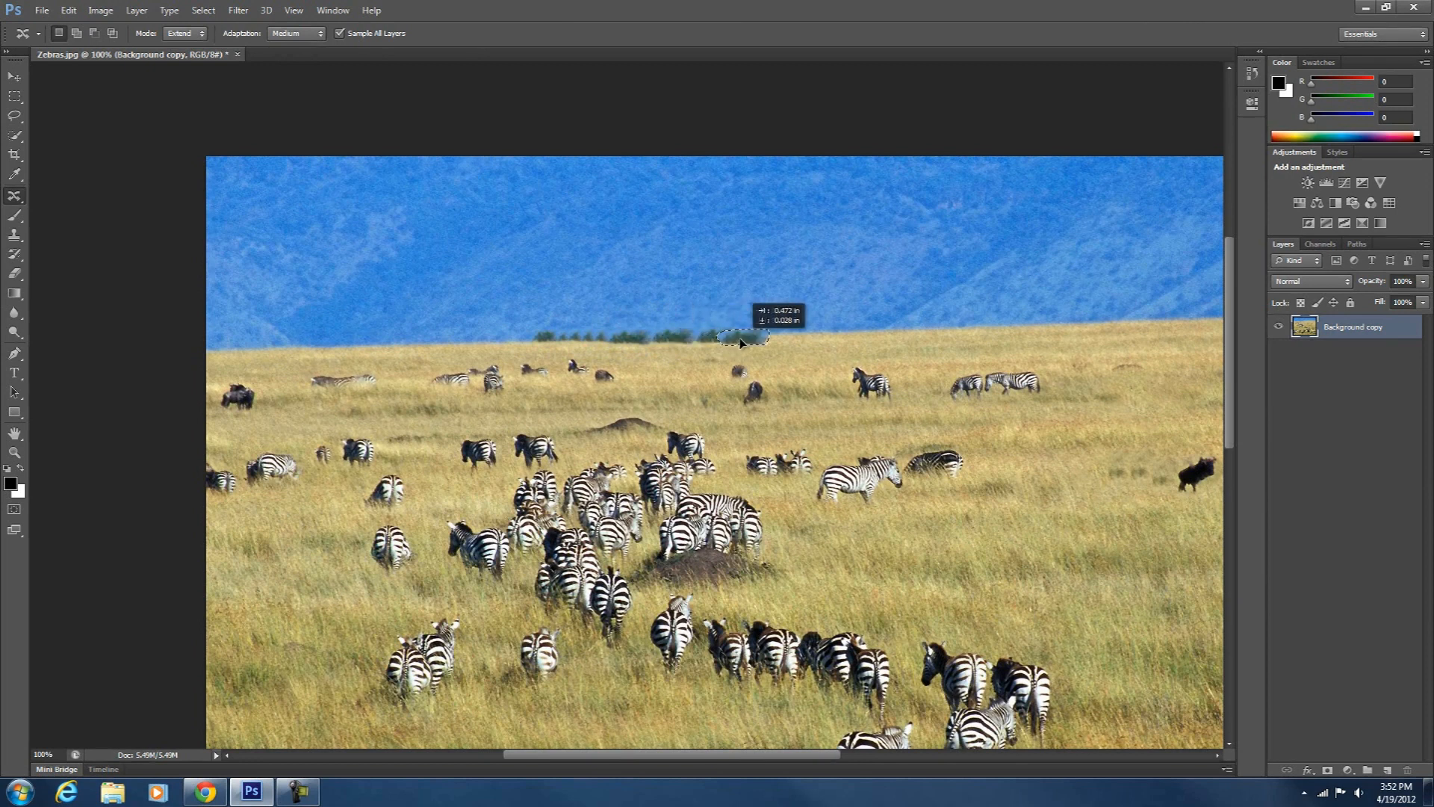
drag(741, 339, 823, 338)
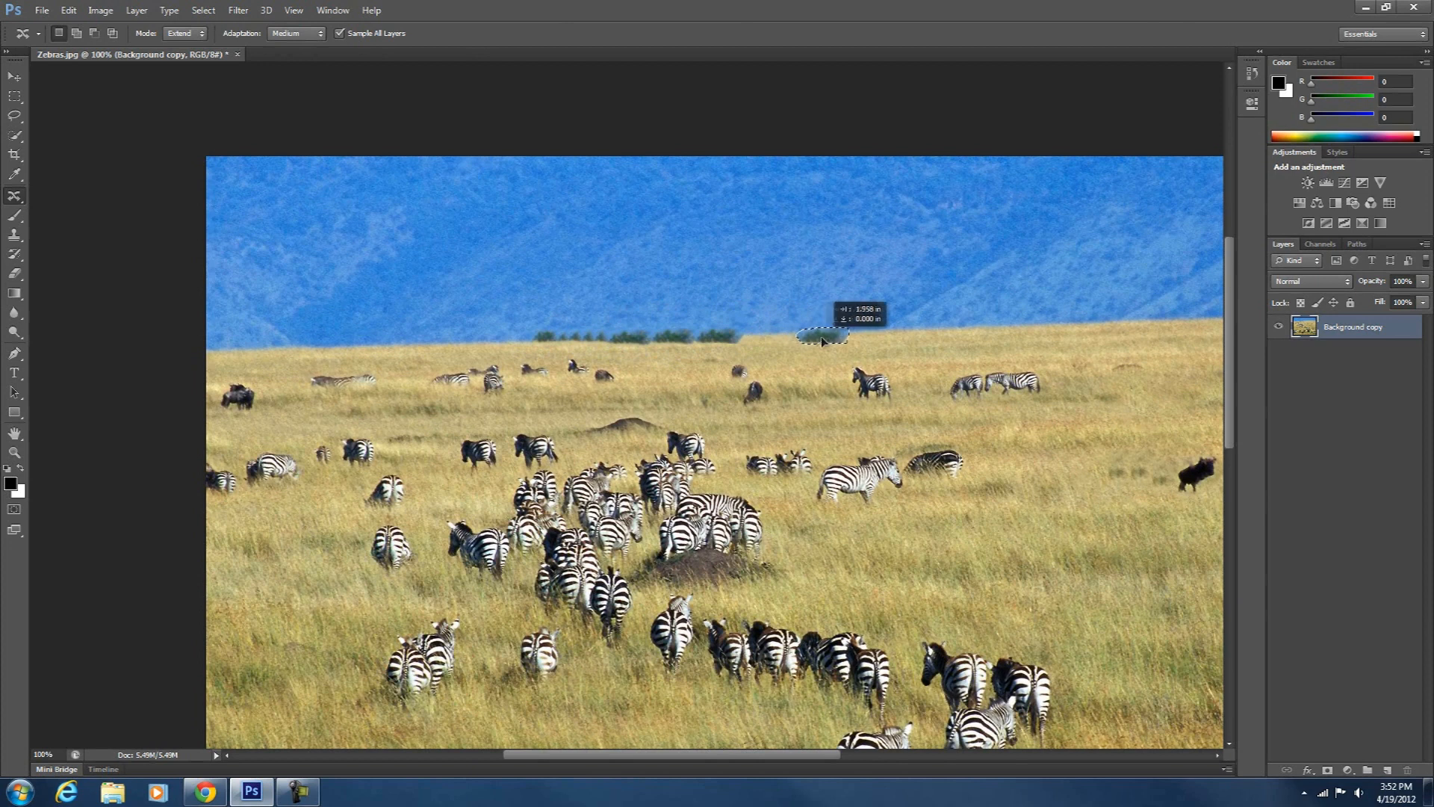
drag(823, 338, 882, 311)
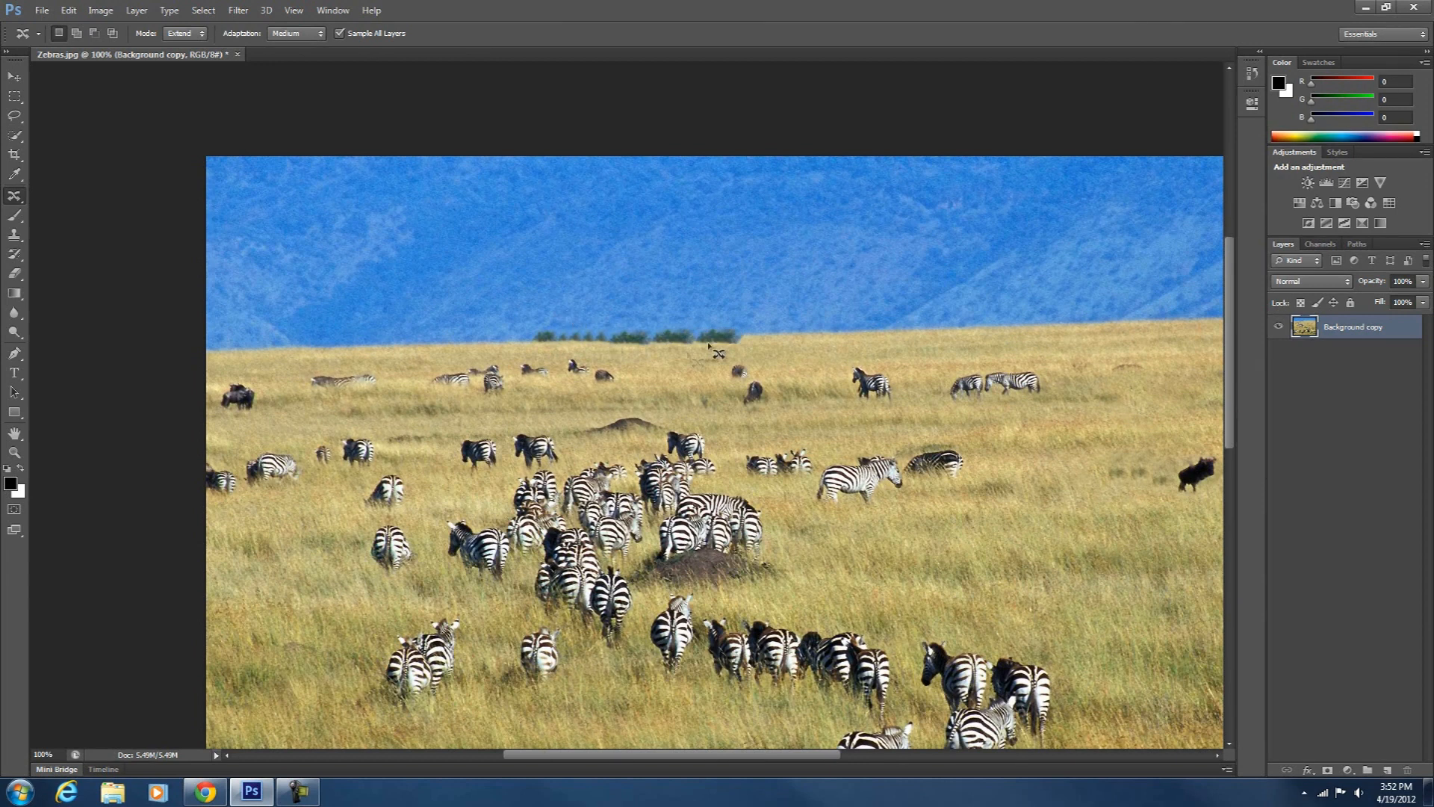
Switch to the Patch Tool from the healing flyout to blend the end of the bush row
click(15, 196)
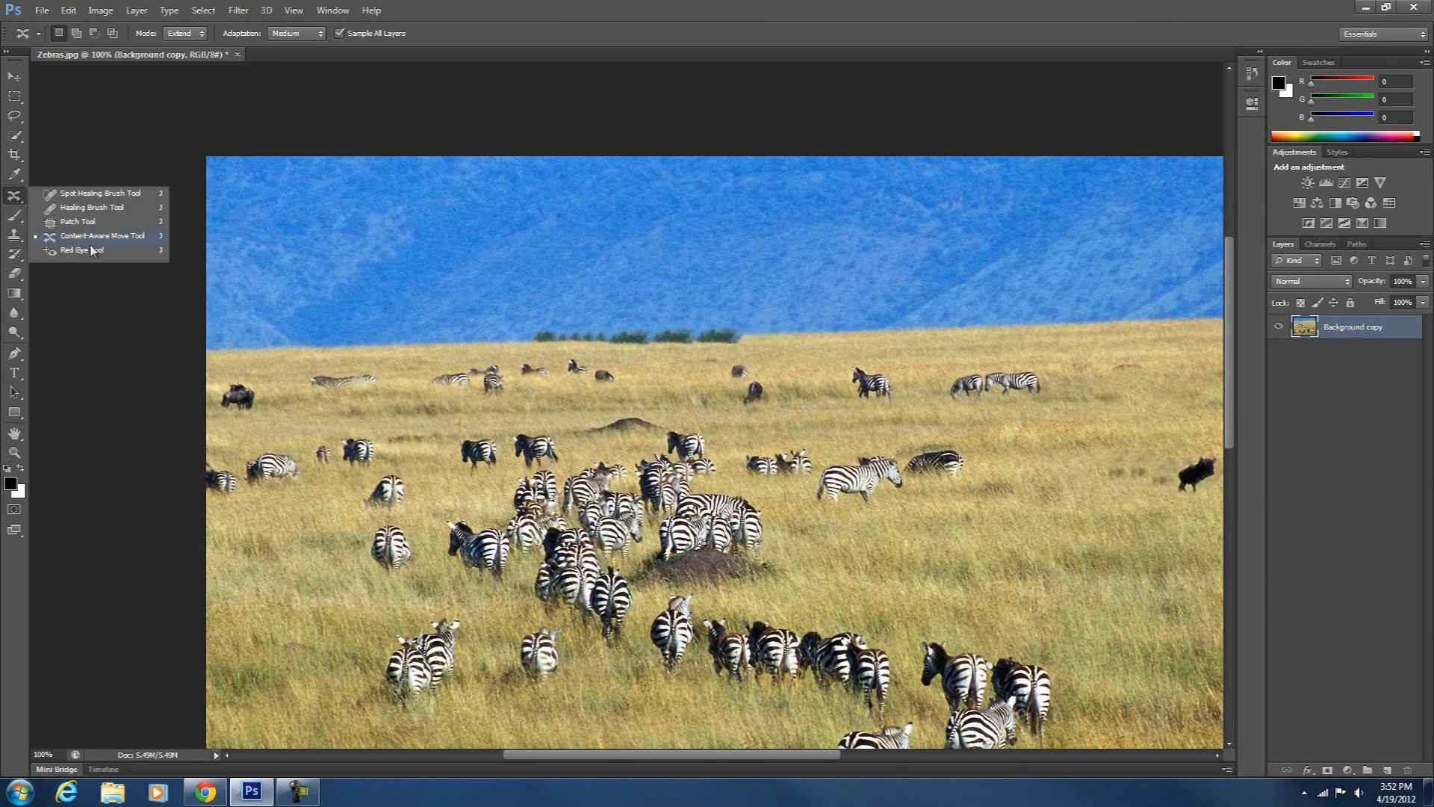
click(77, 221)
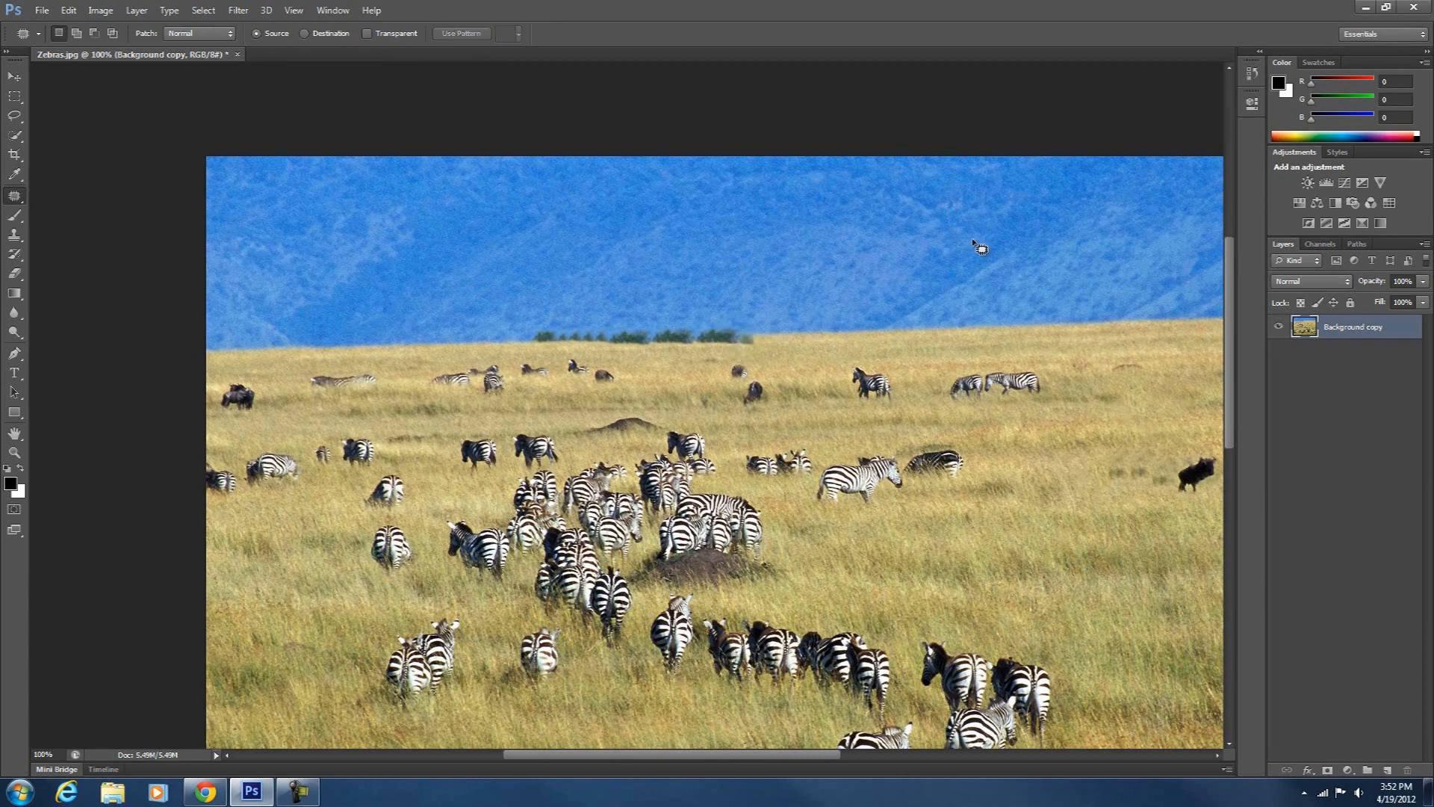
mouse_move(773, 351)
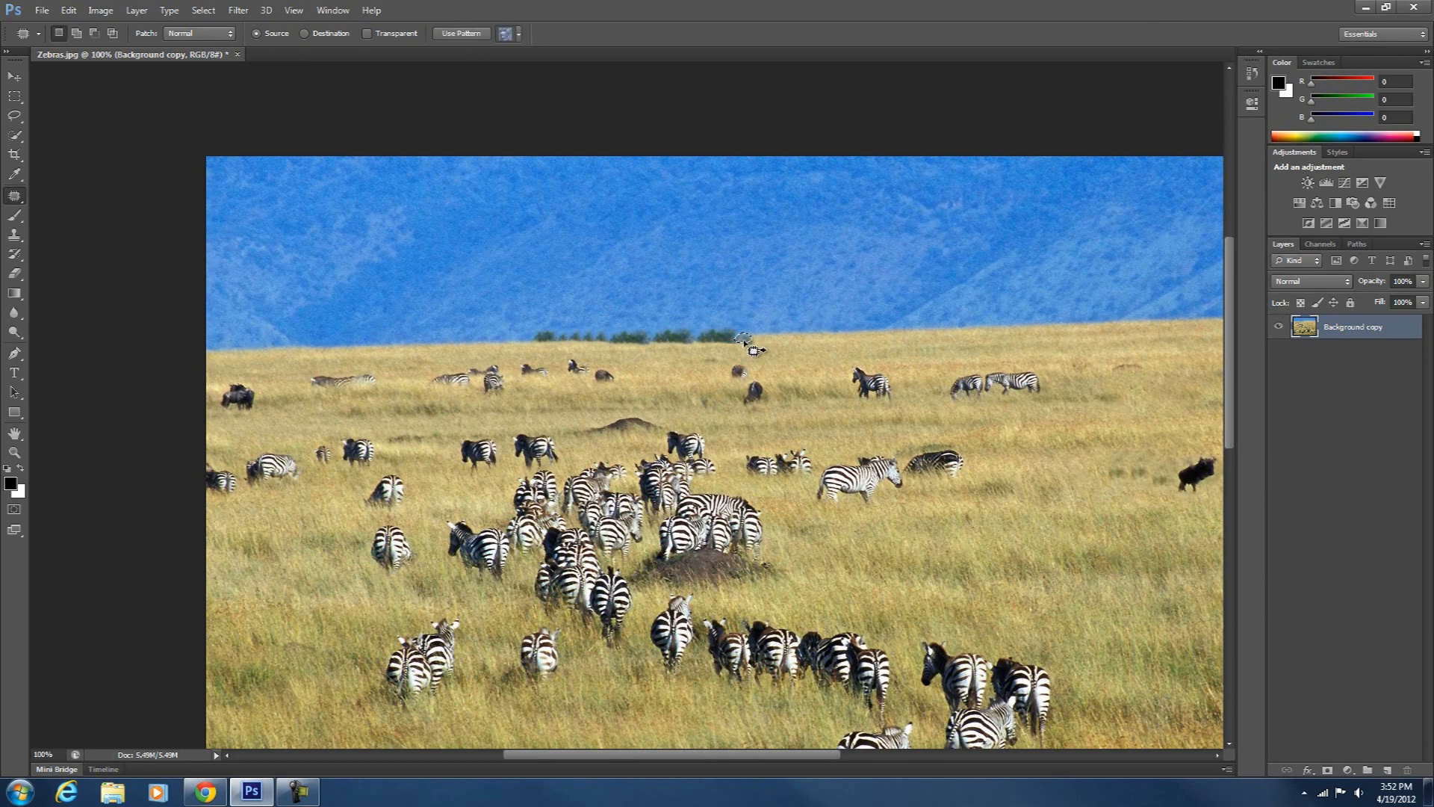
mouse_move(878, 321)
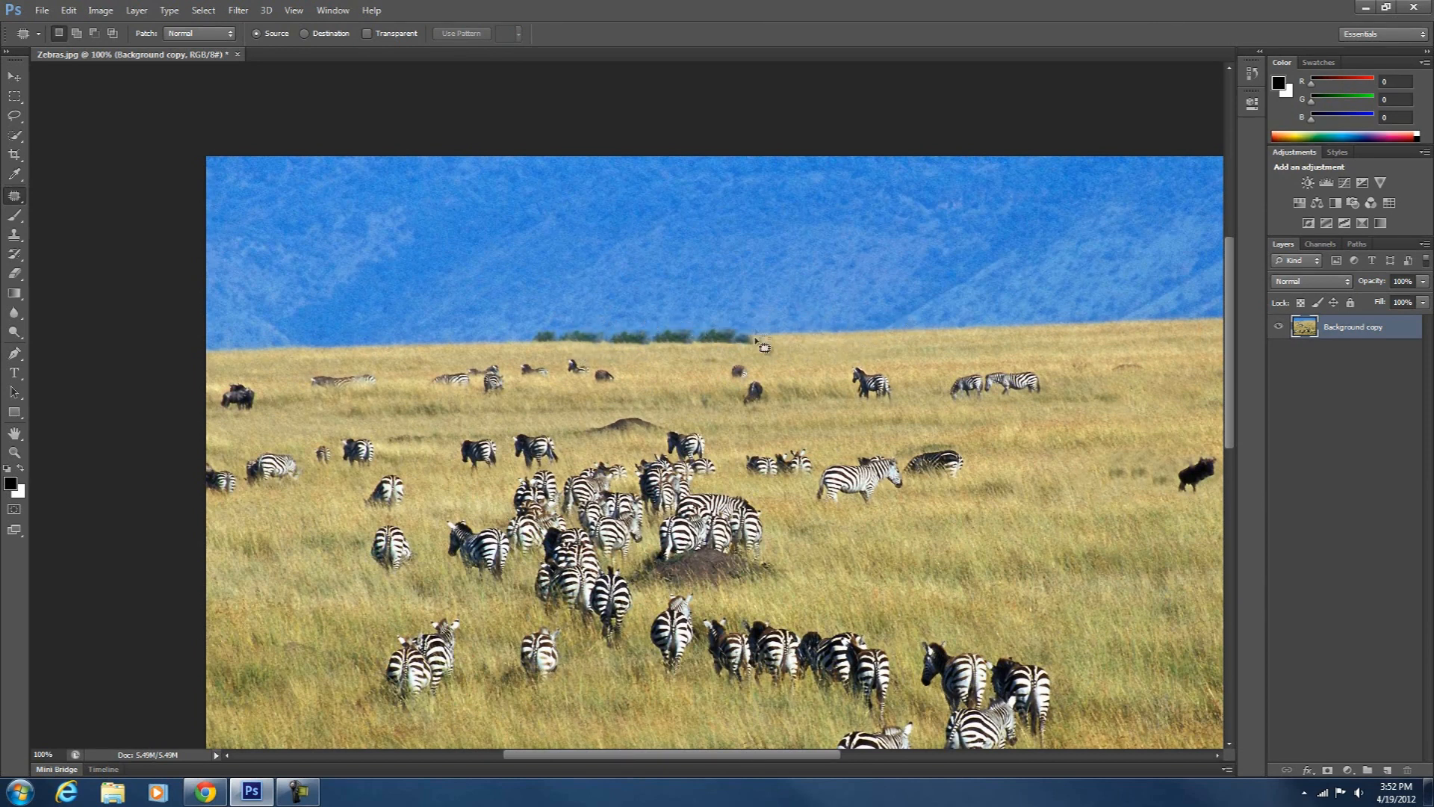
mouse_move(864, 441)
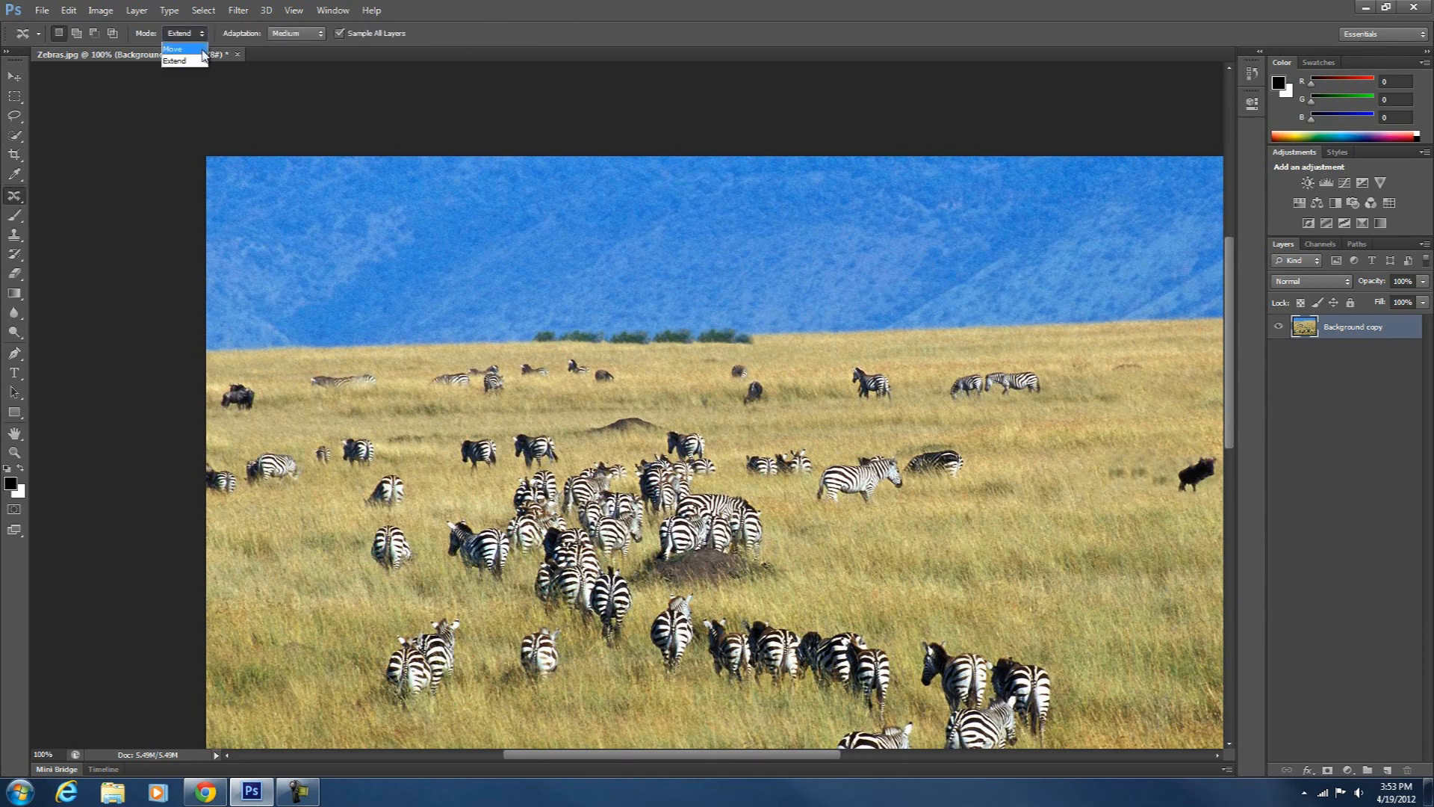
Set mode to Move, then delete the selected zebra, leaving a transparent gap
click(172, 48)
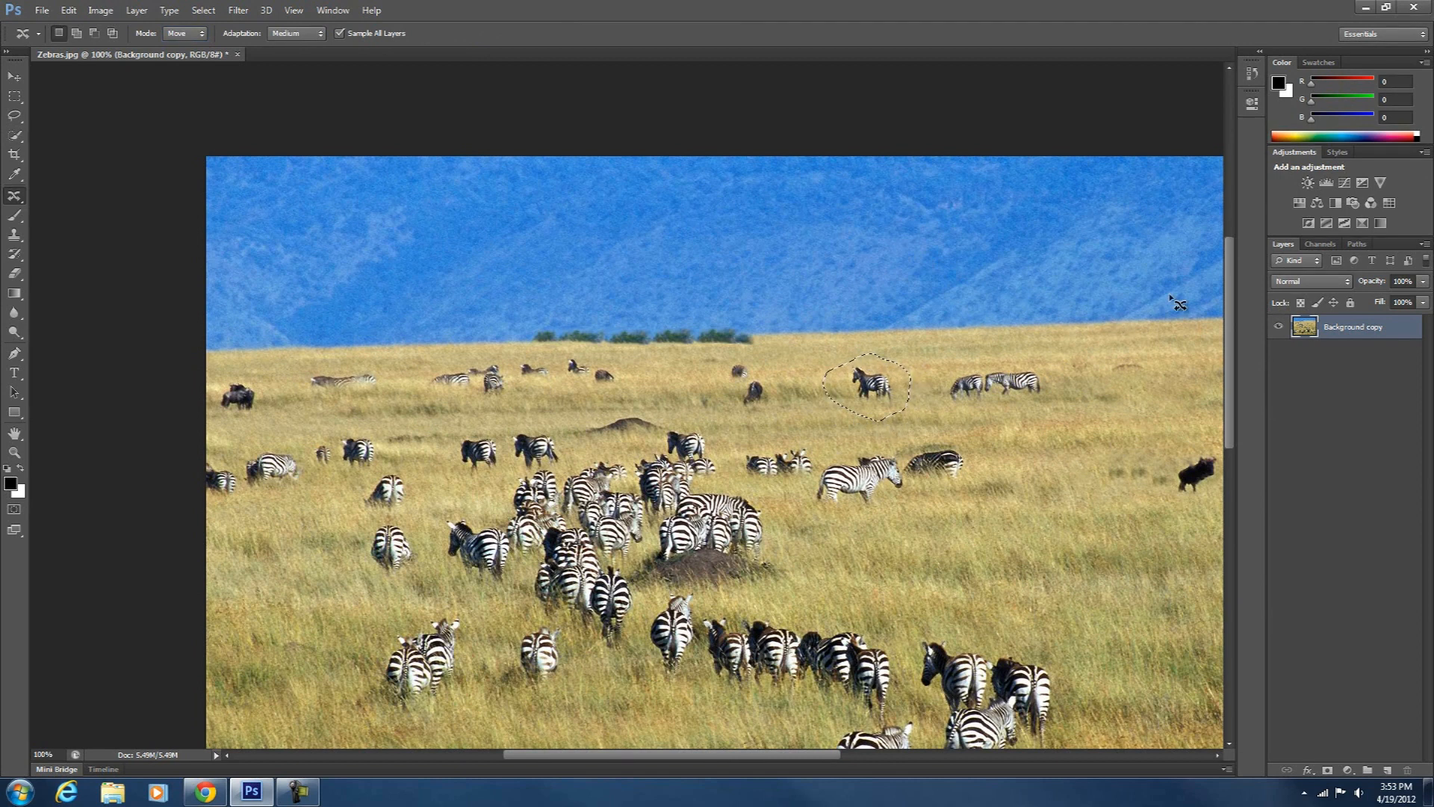
key(Delete)
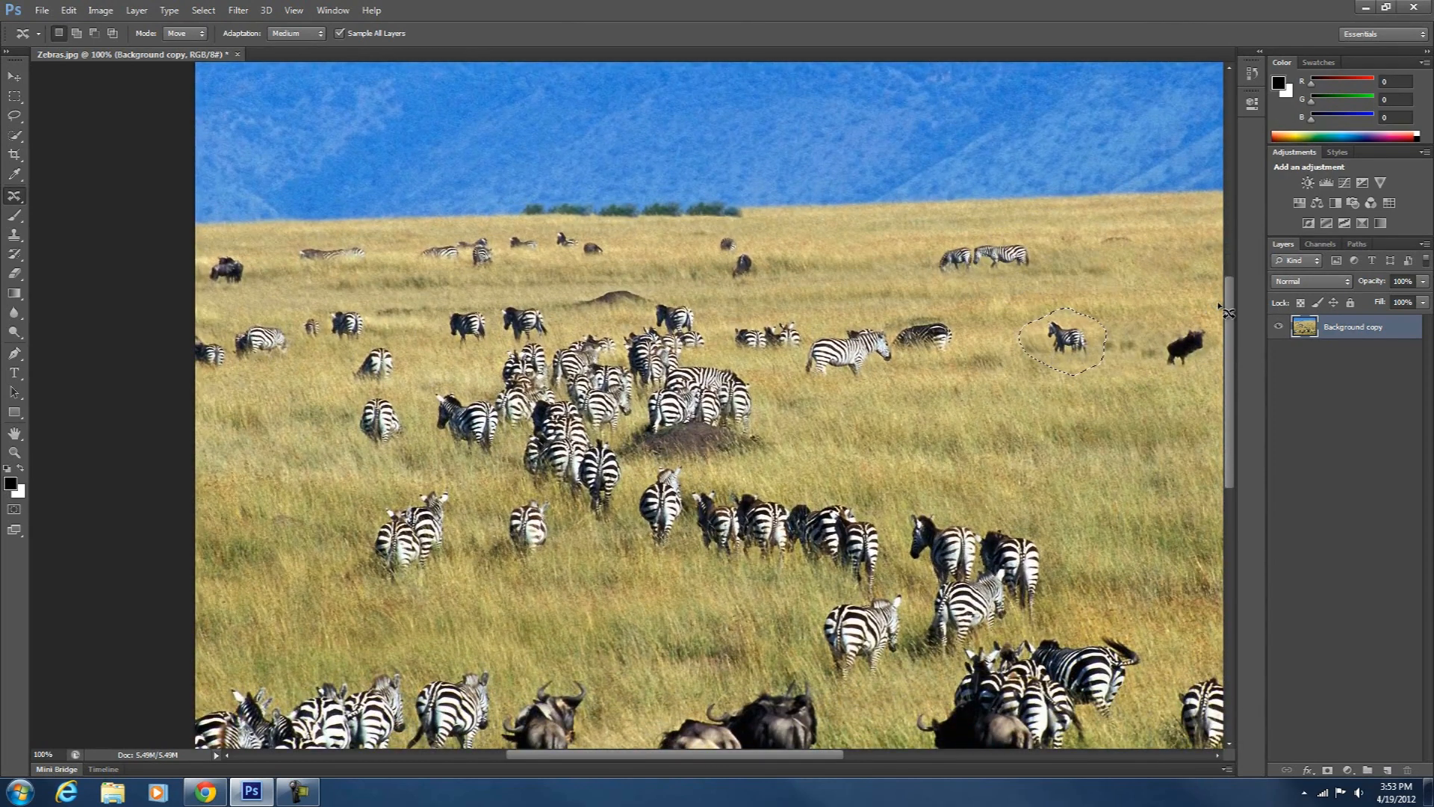
key(Delete)
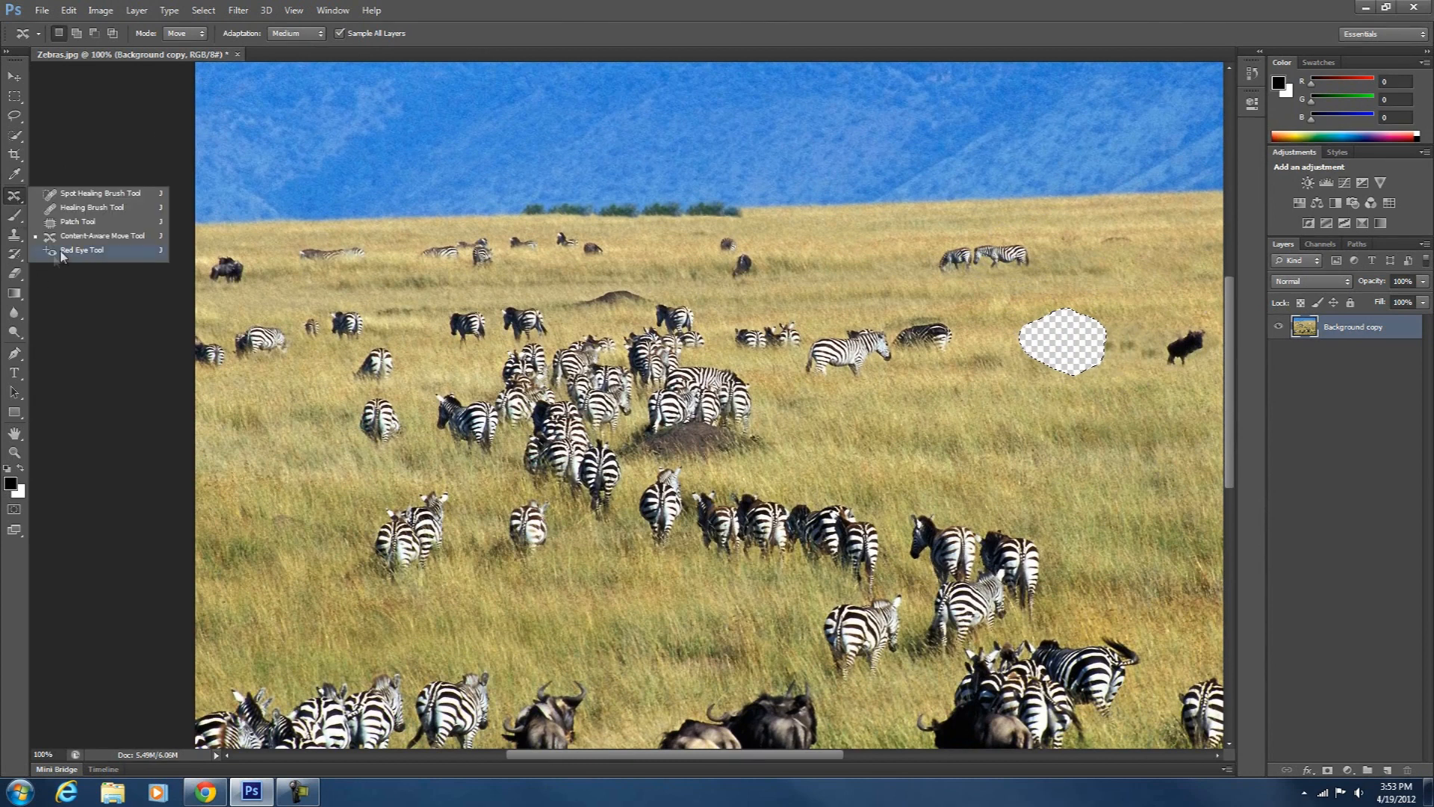
click(79, 221)
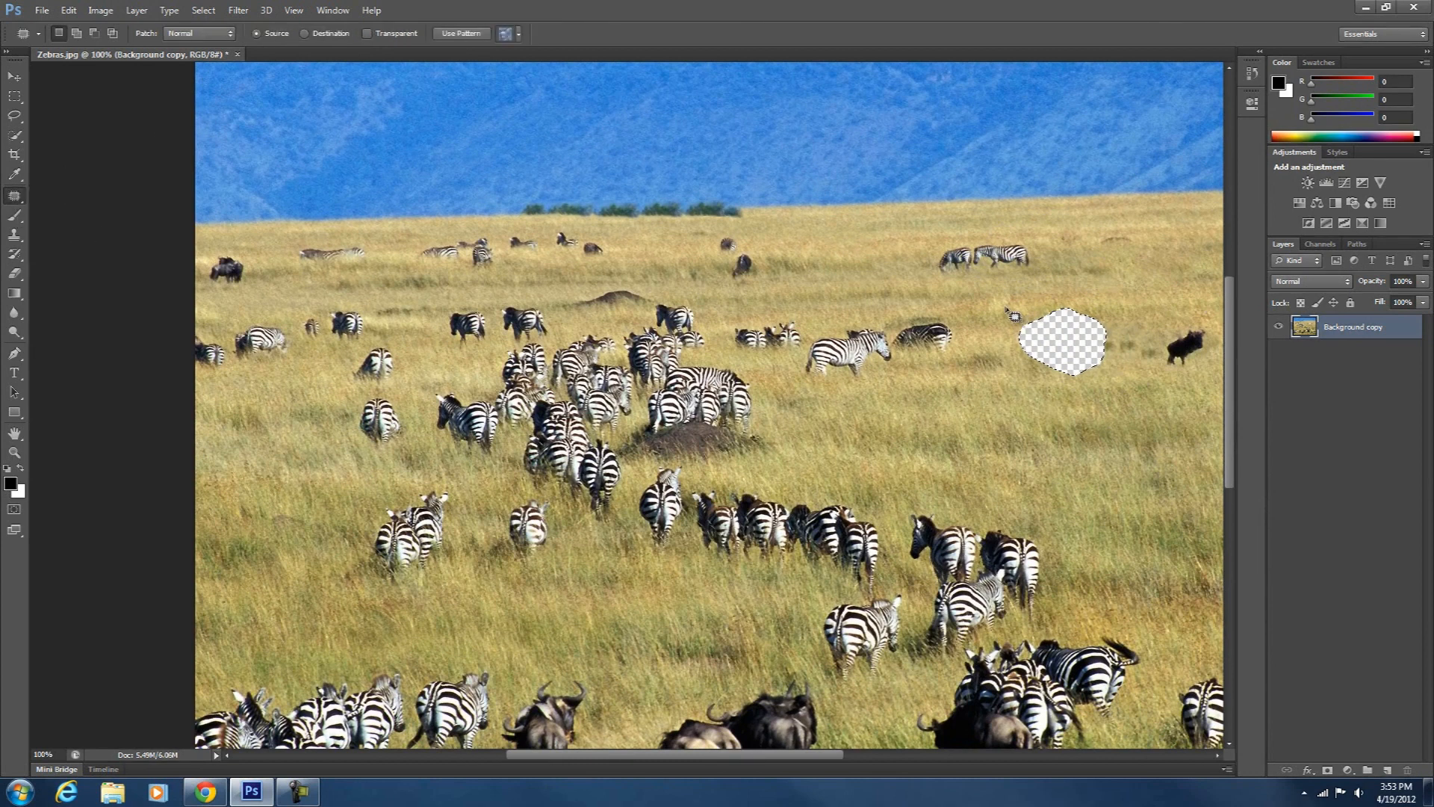
drag(1011, 314, 1120, 307)
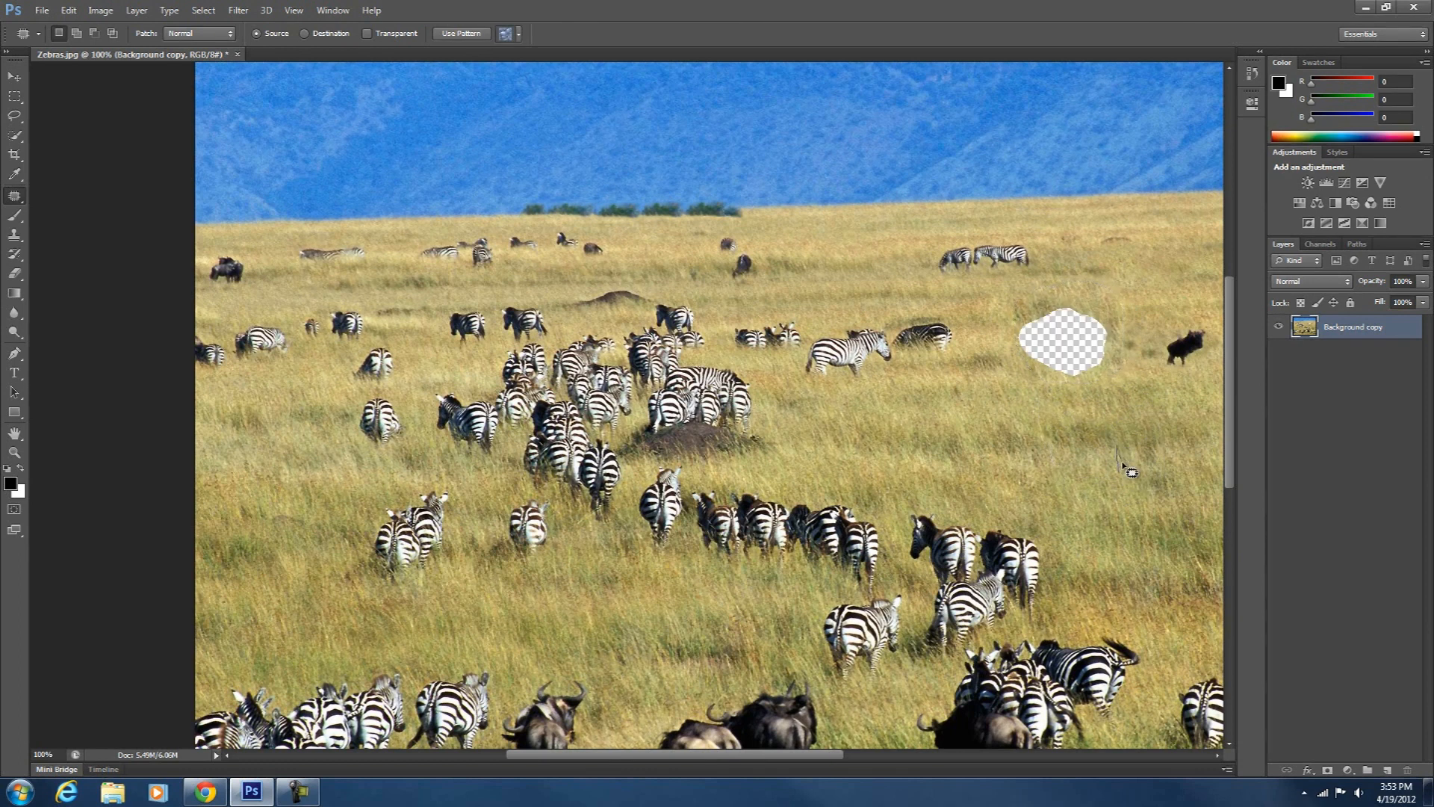
mouse_move(1083, 382)
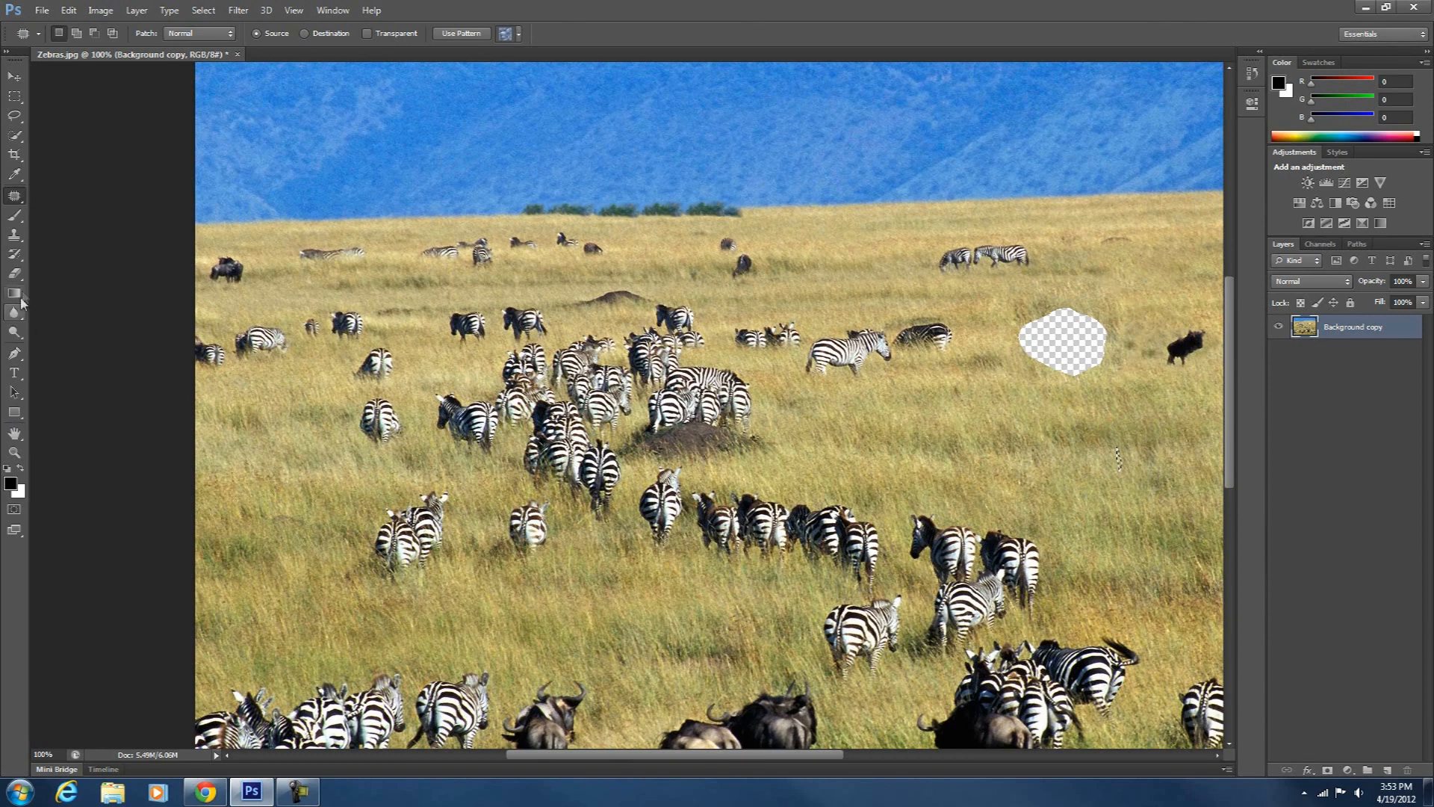
Select the Paint Bucket tool and create a new Layer 1 under Background copy
click(15, 295)
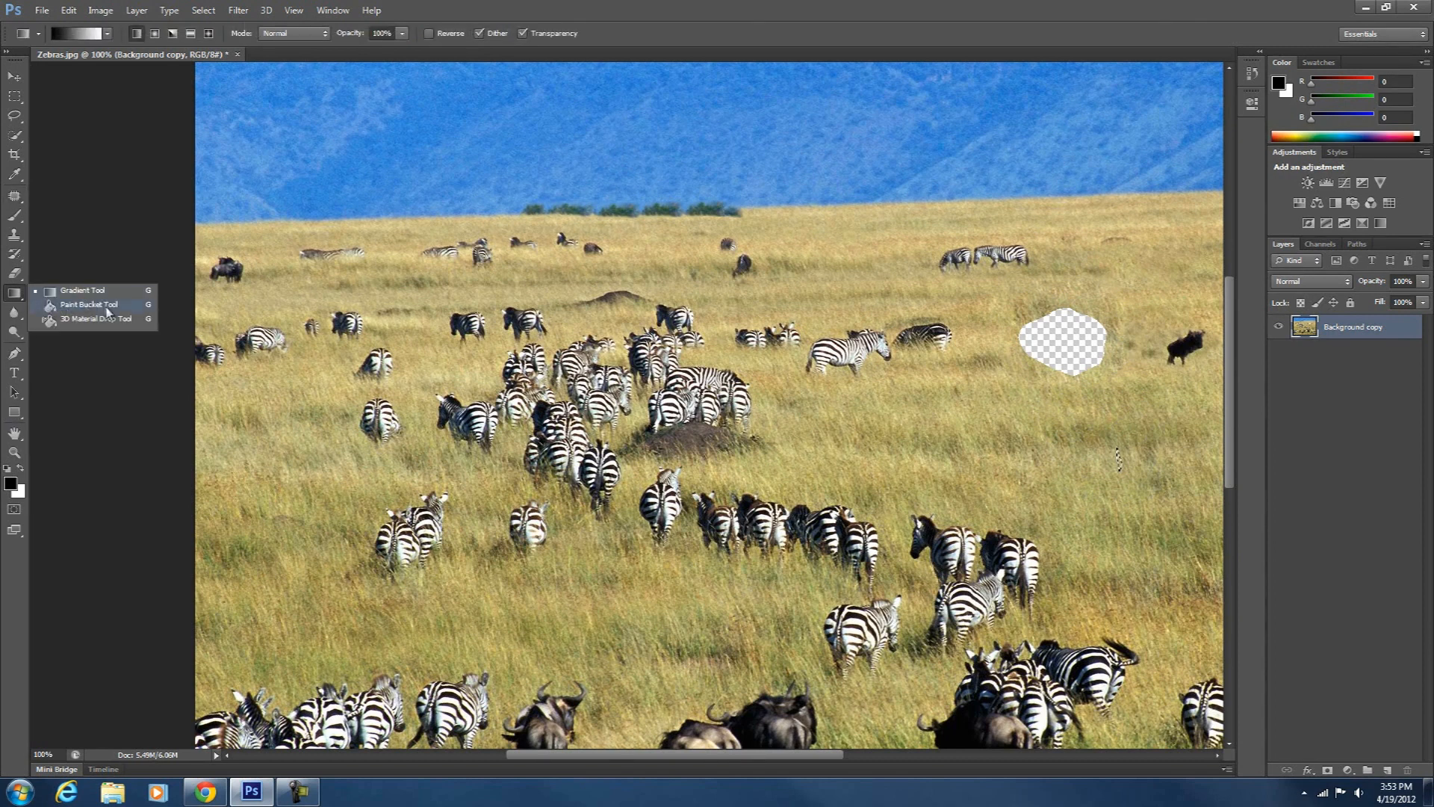
click(89, 305)
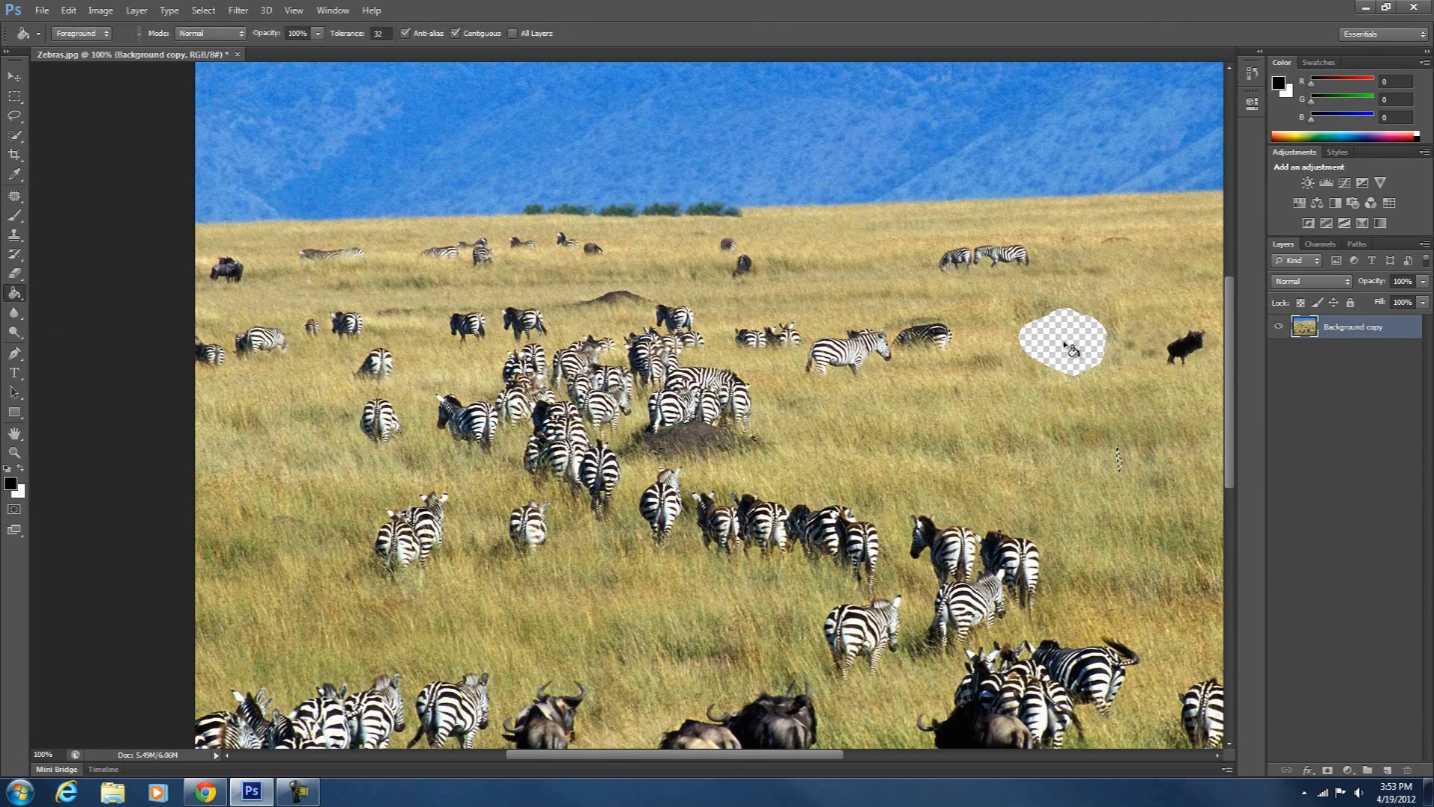
mouse_move(1061, 351)
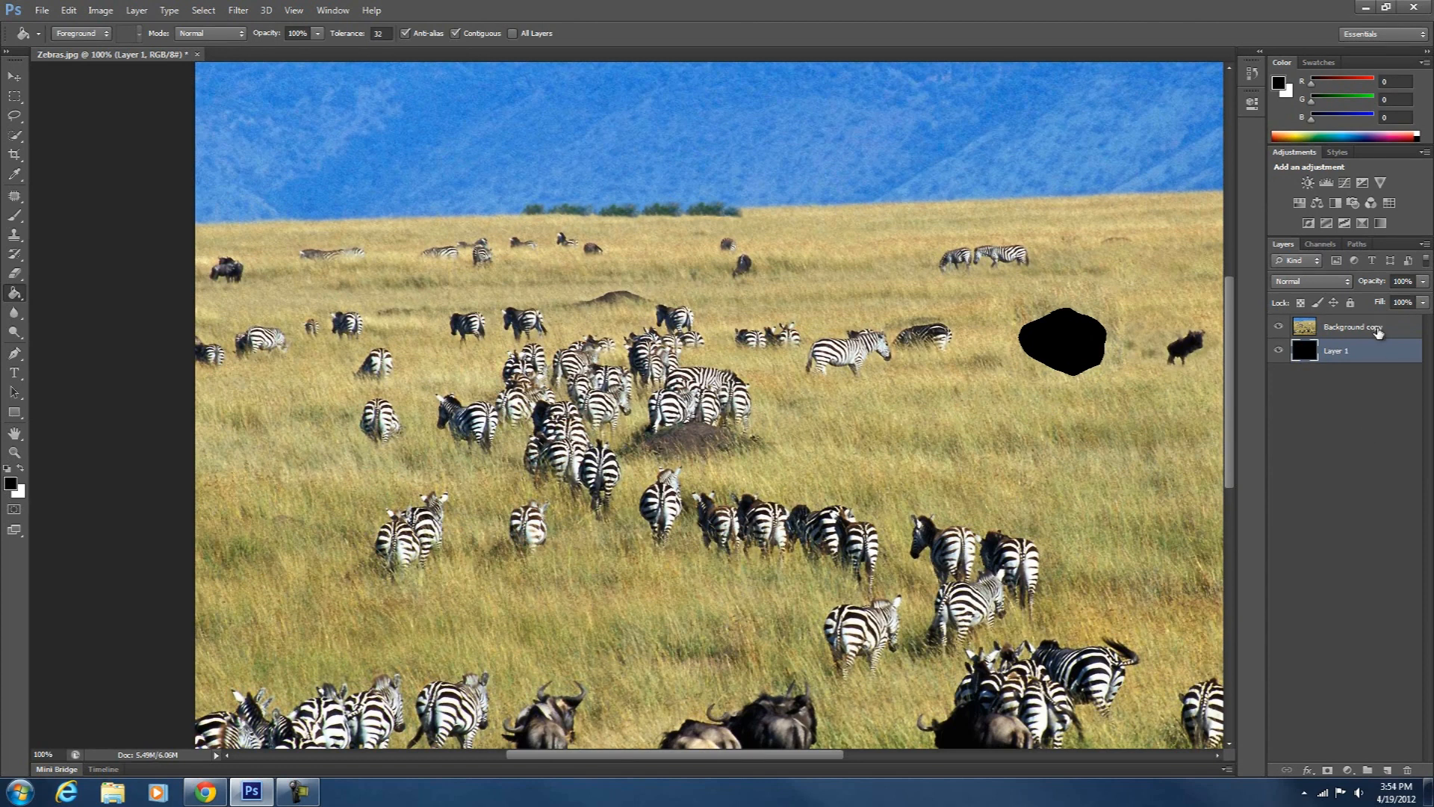
right_click(1353, 326)
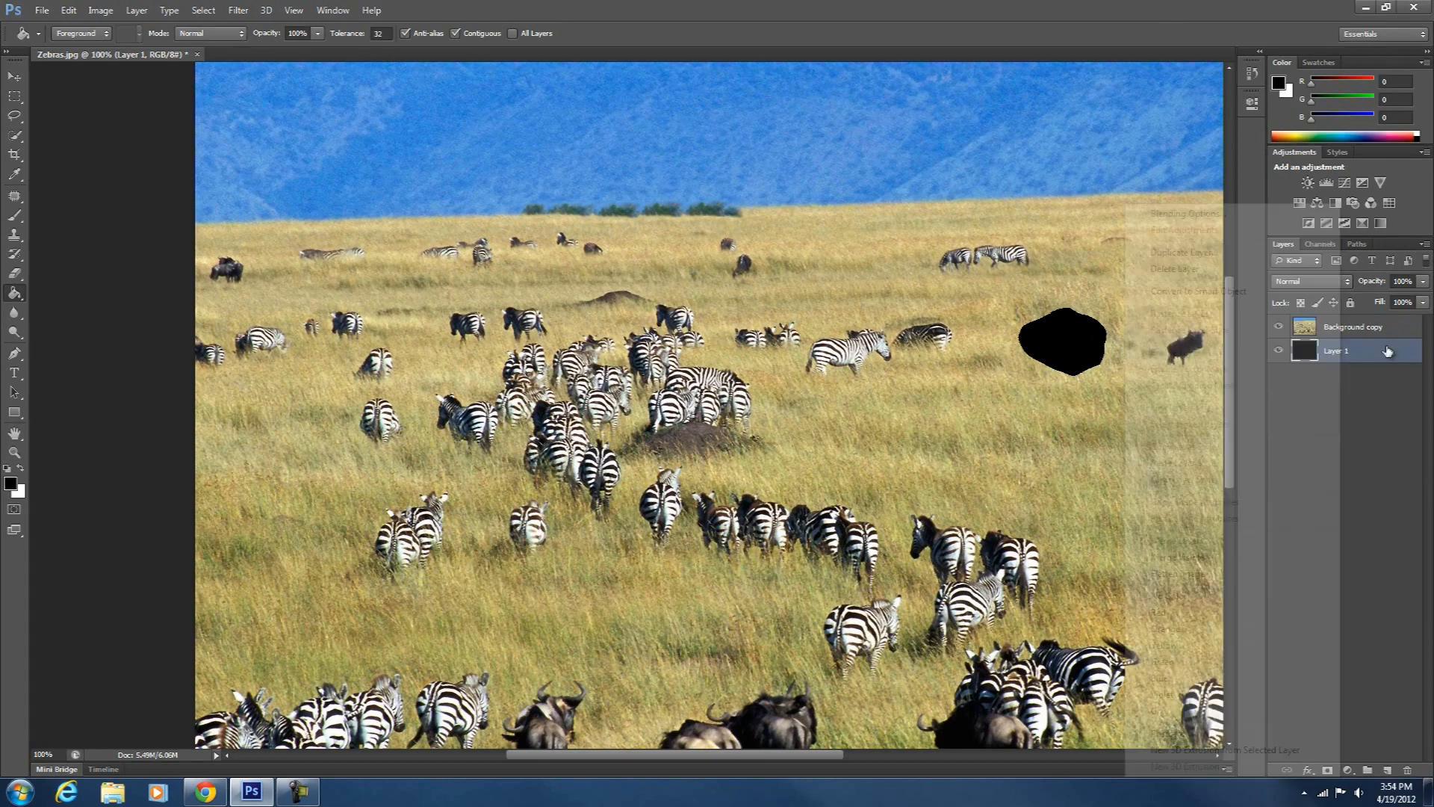
click(1352, 326)
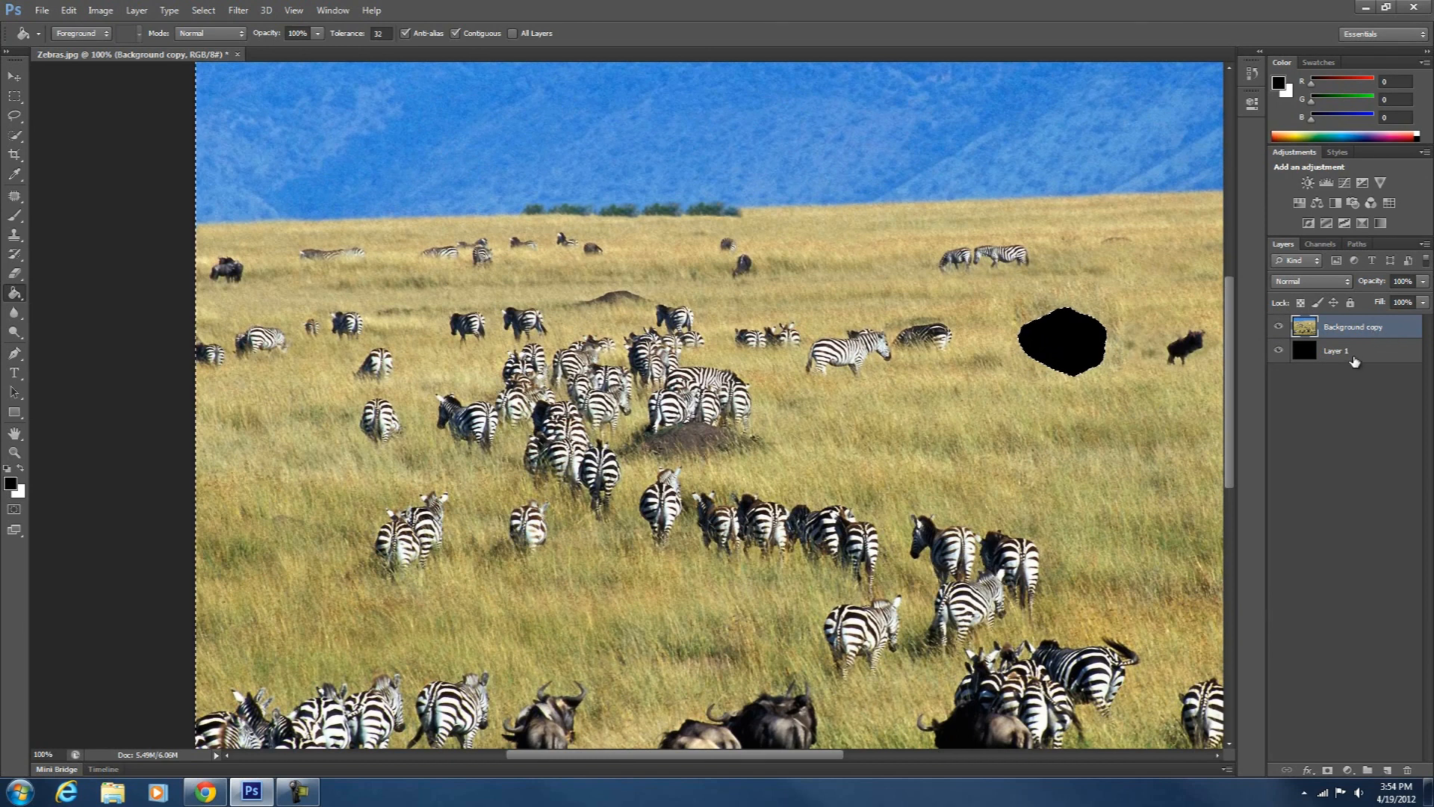
Select the black-filled Layer 1 and clear it so the zebra hole stays transparent
click(1336, 350)
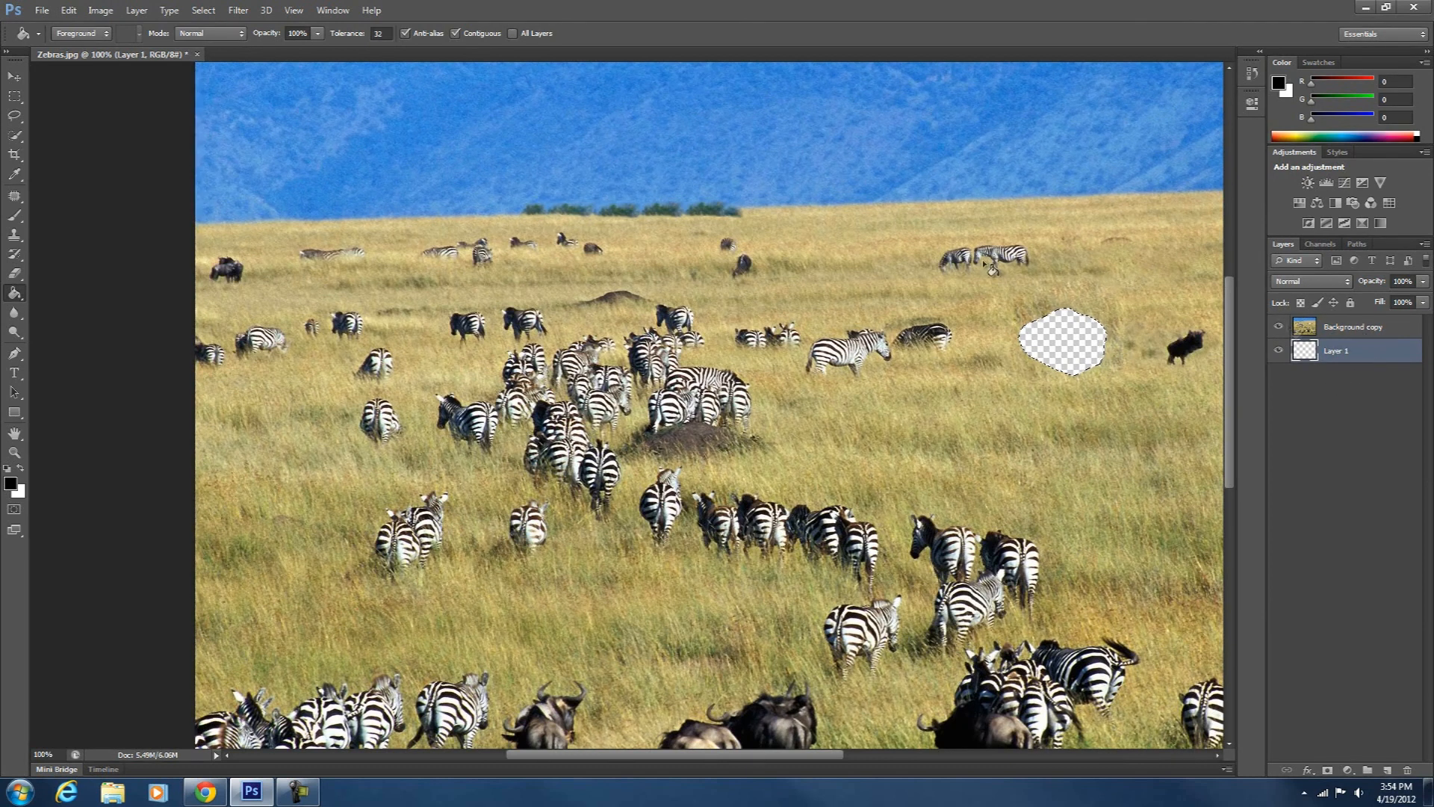
mouse_move(1061, 347)
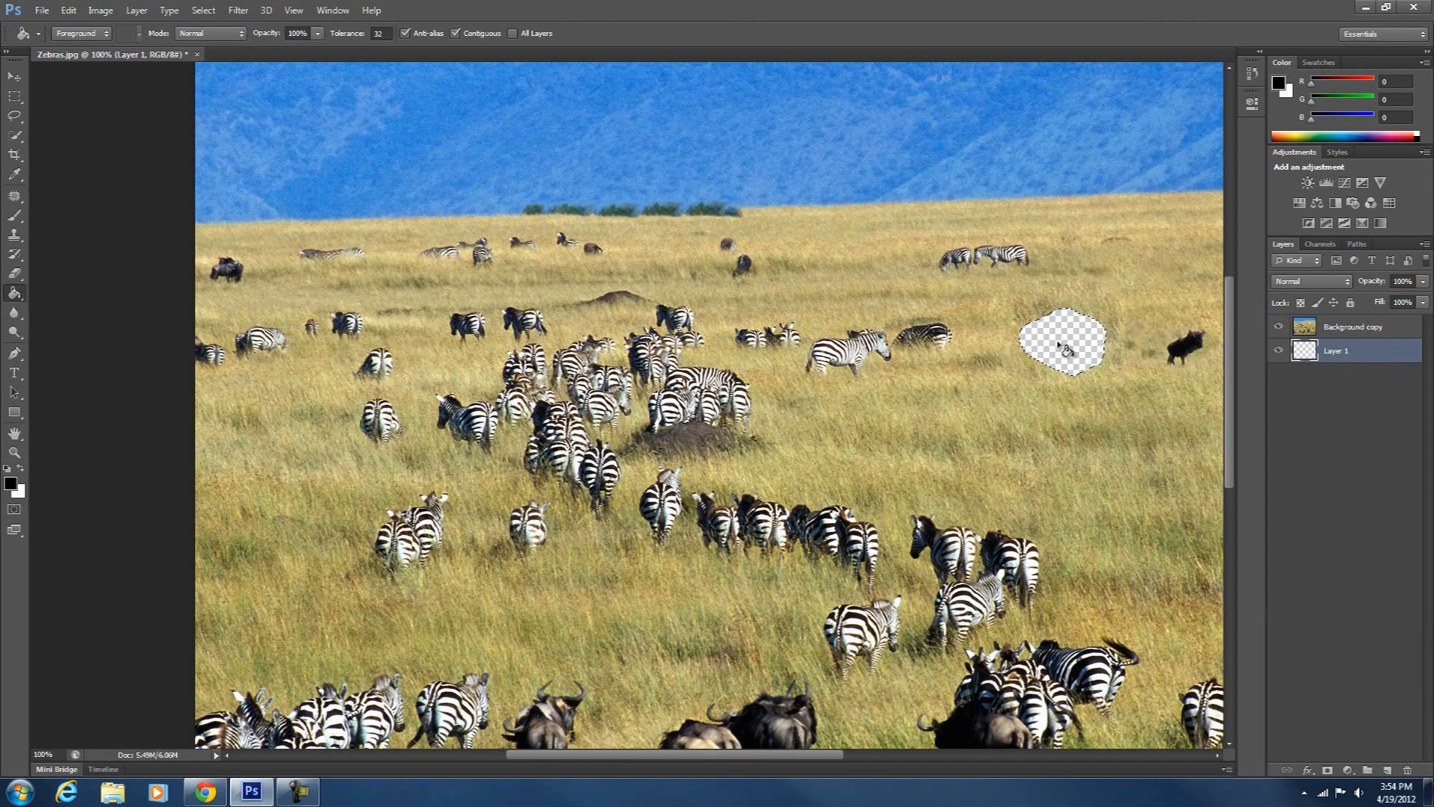
click(1351, 326)
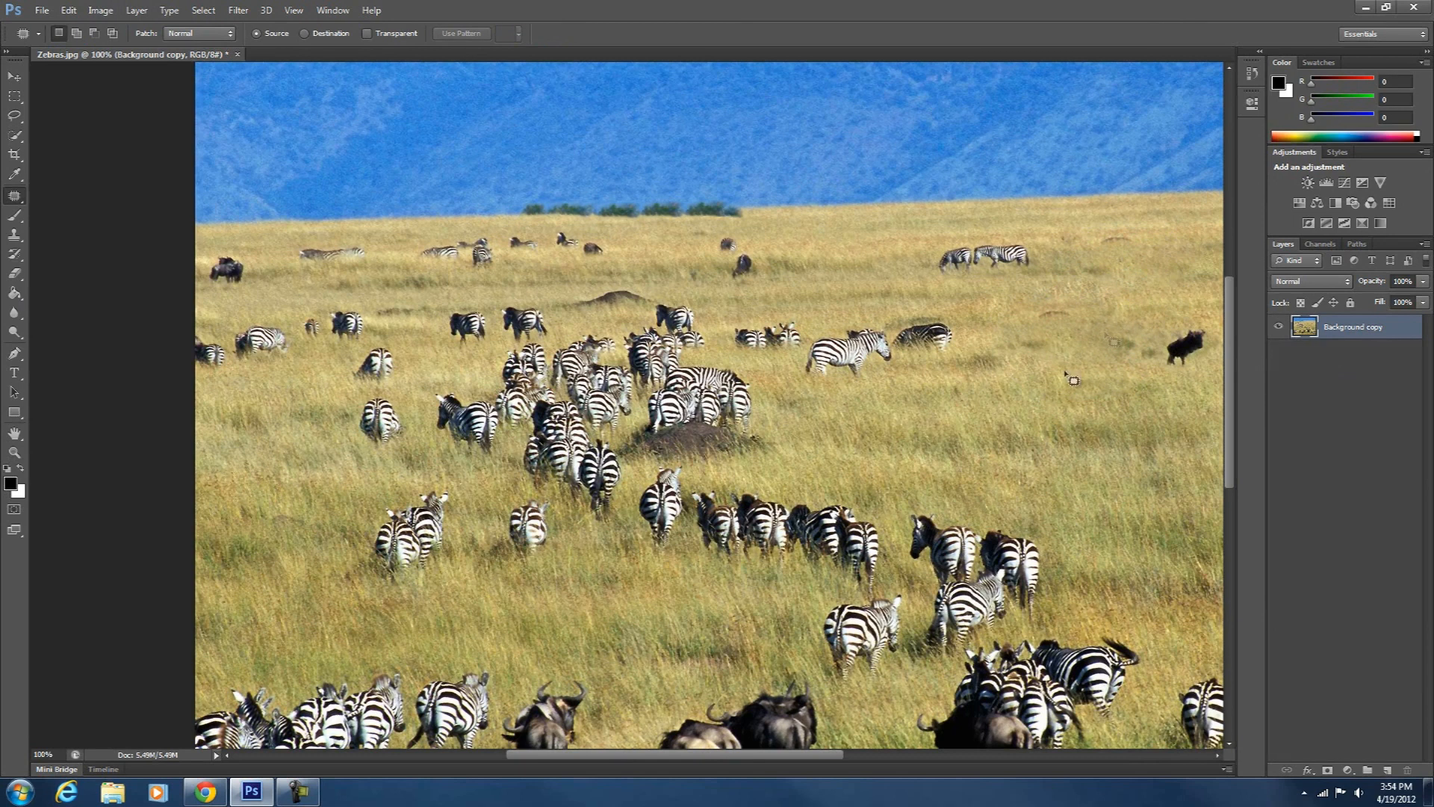
mouse_move(1063, 311)
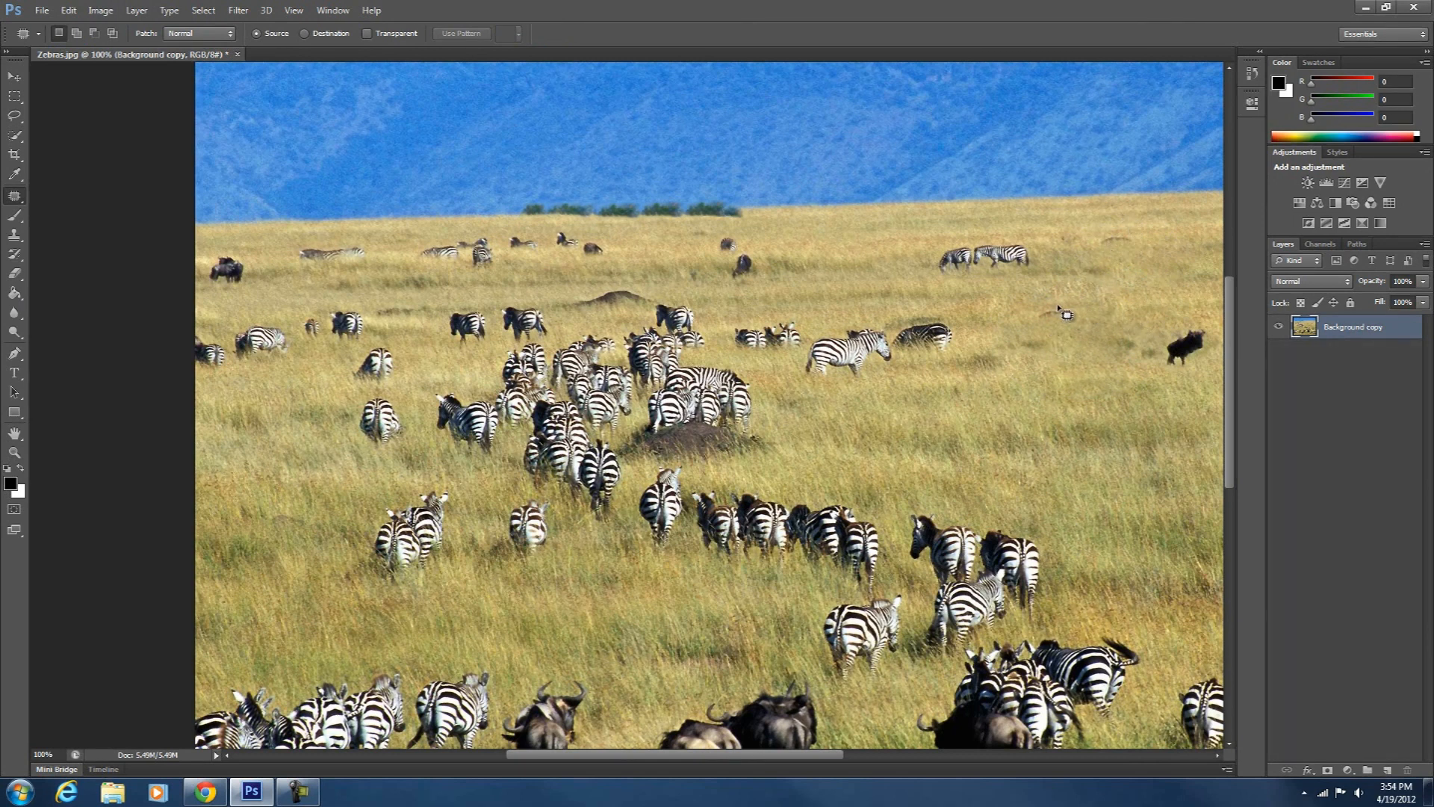
Content-Aware fill the removed-zebra hole with matching grass and flatten to one layer
drag(1038, 315, 1084, 311)
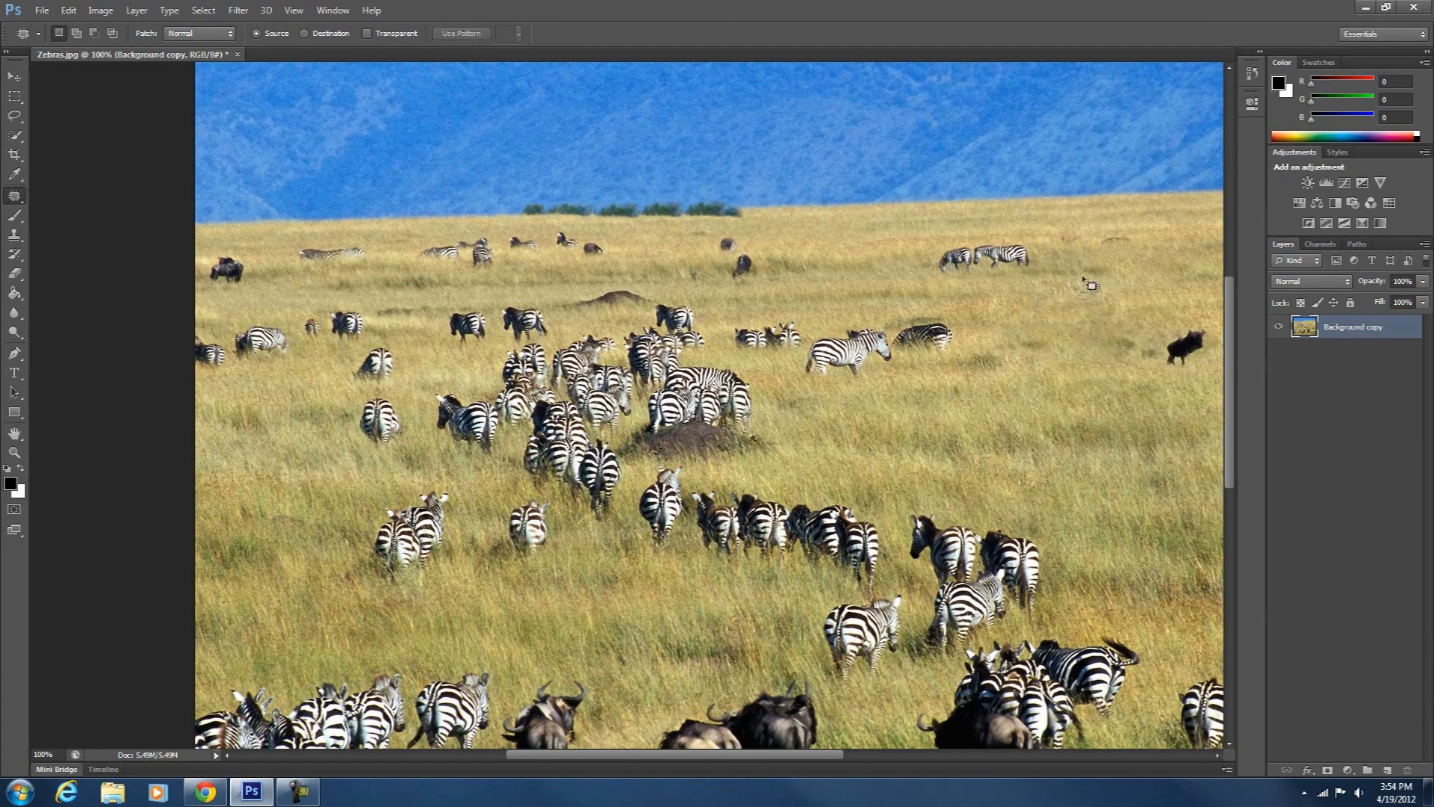
mouse_move(430, 665)
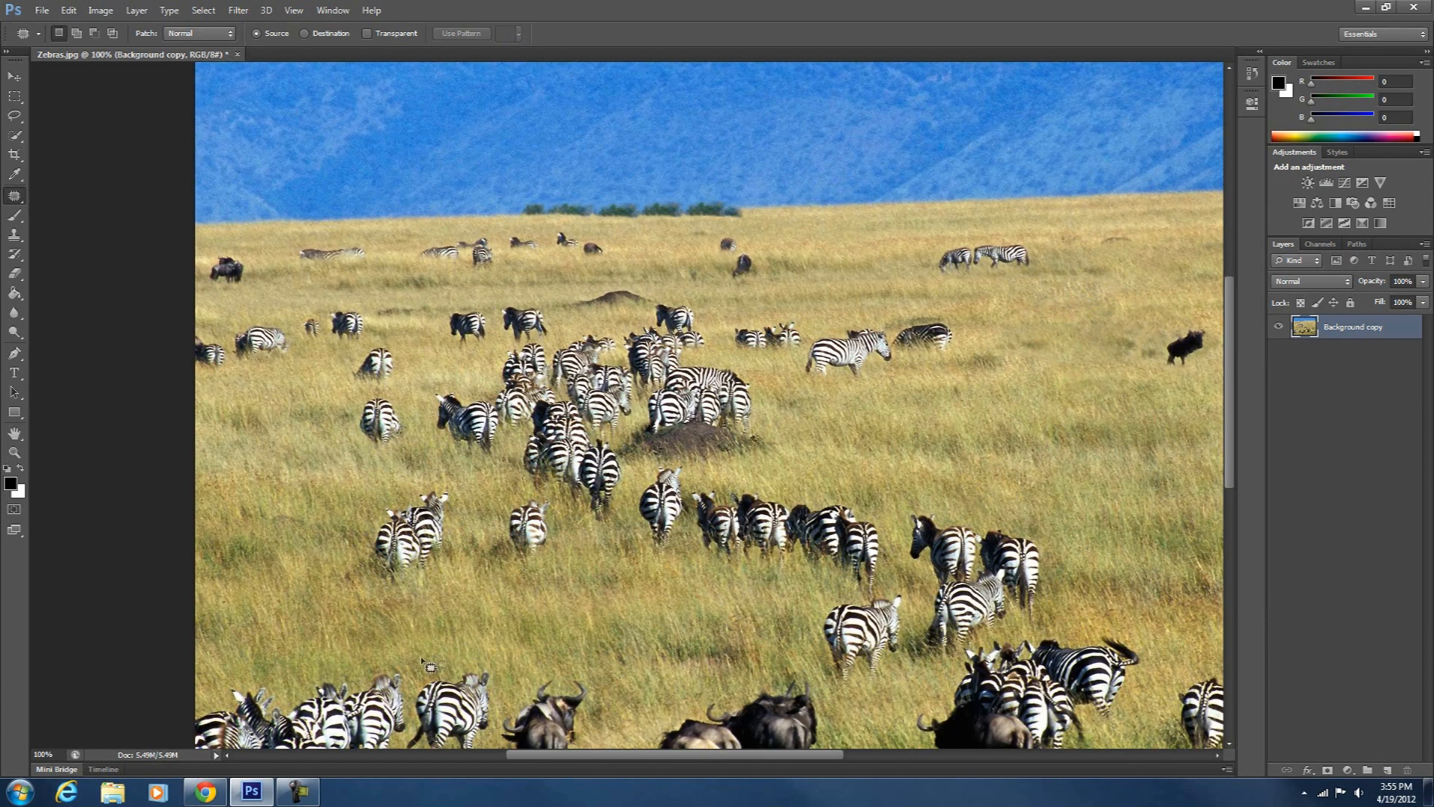
mouse_move(1021, 147)
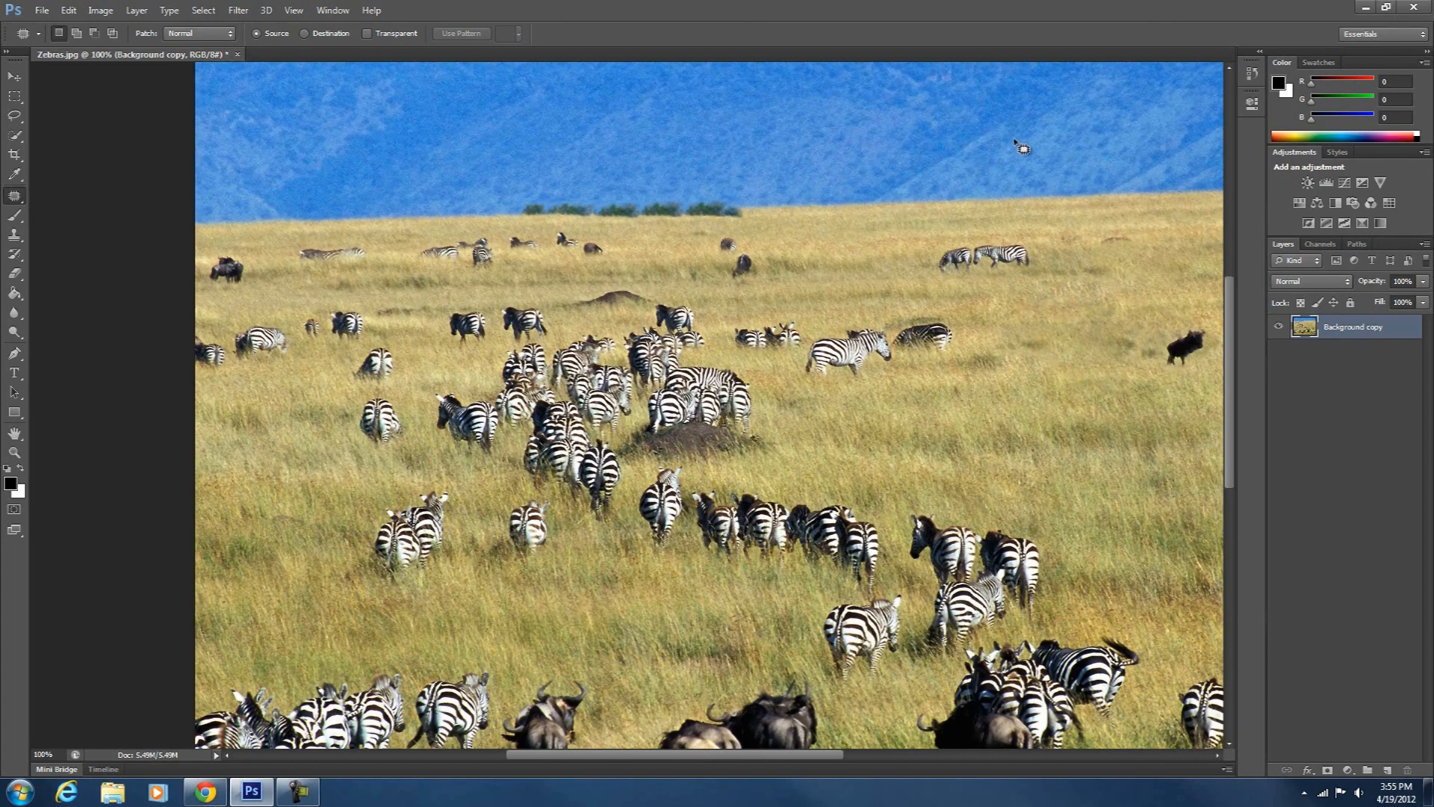
mouse_move(1022, 148)
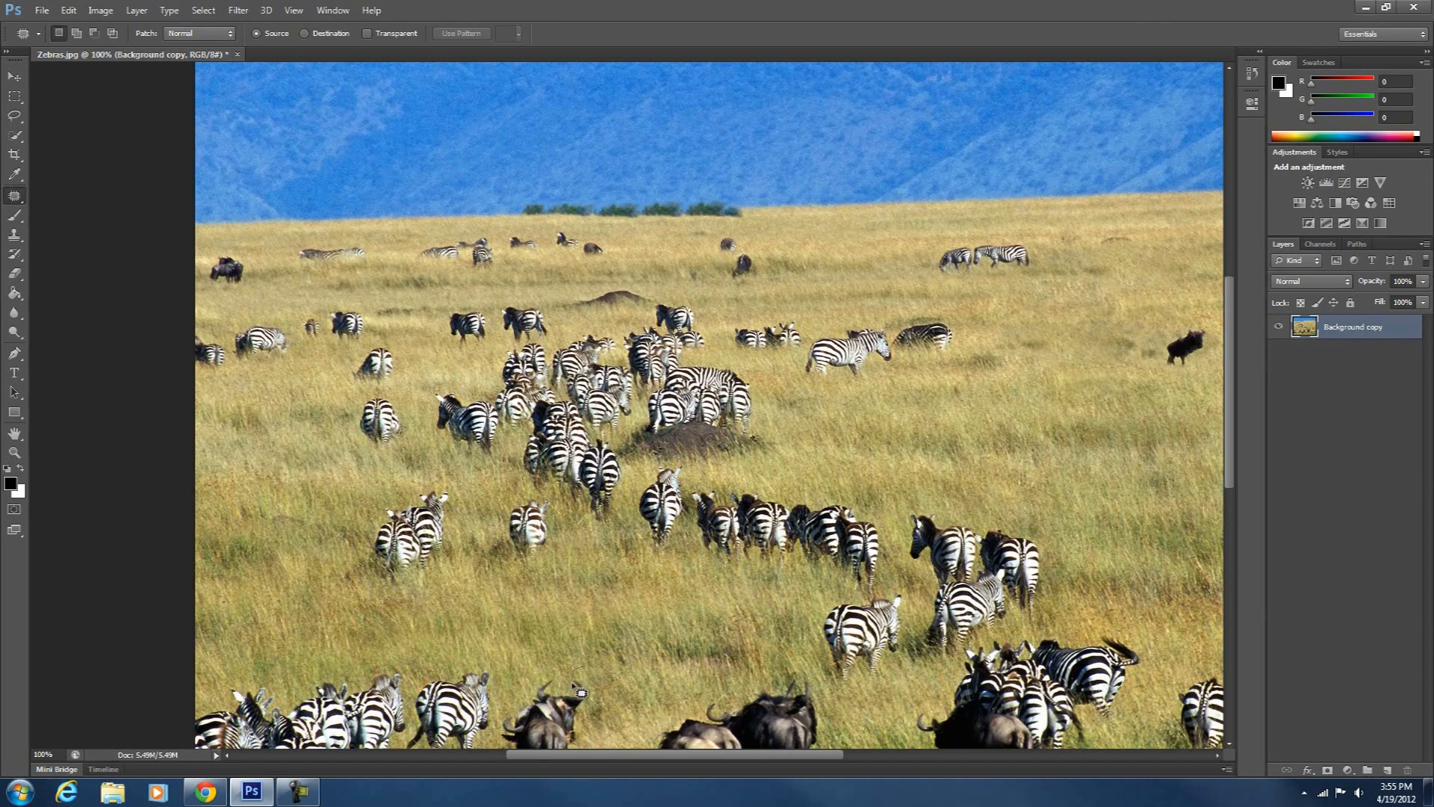
drag(581, 692, 622, 626)
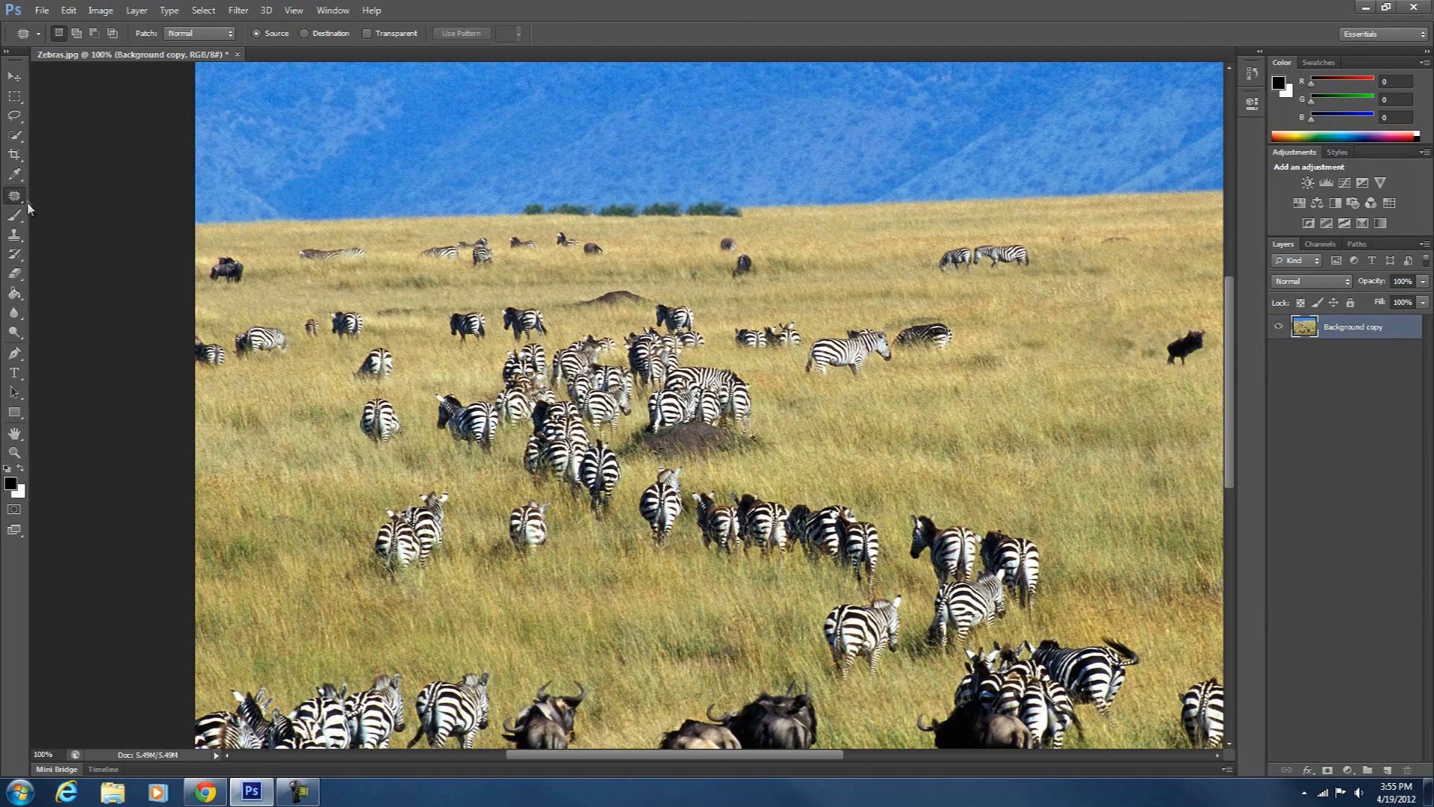
Extend a small grass patch just above the wildebeest with Content-Aware Move in Extend mode
click(15, 196)
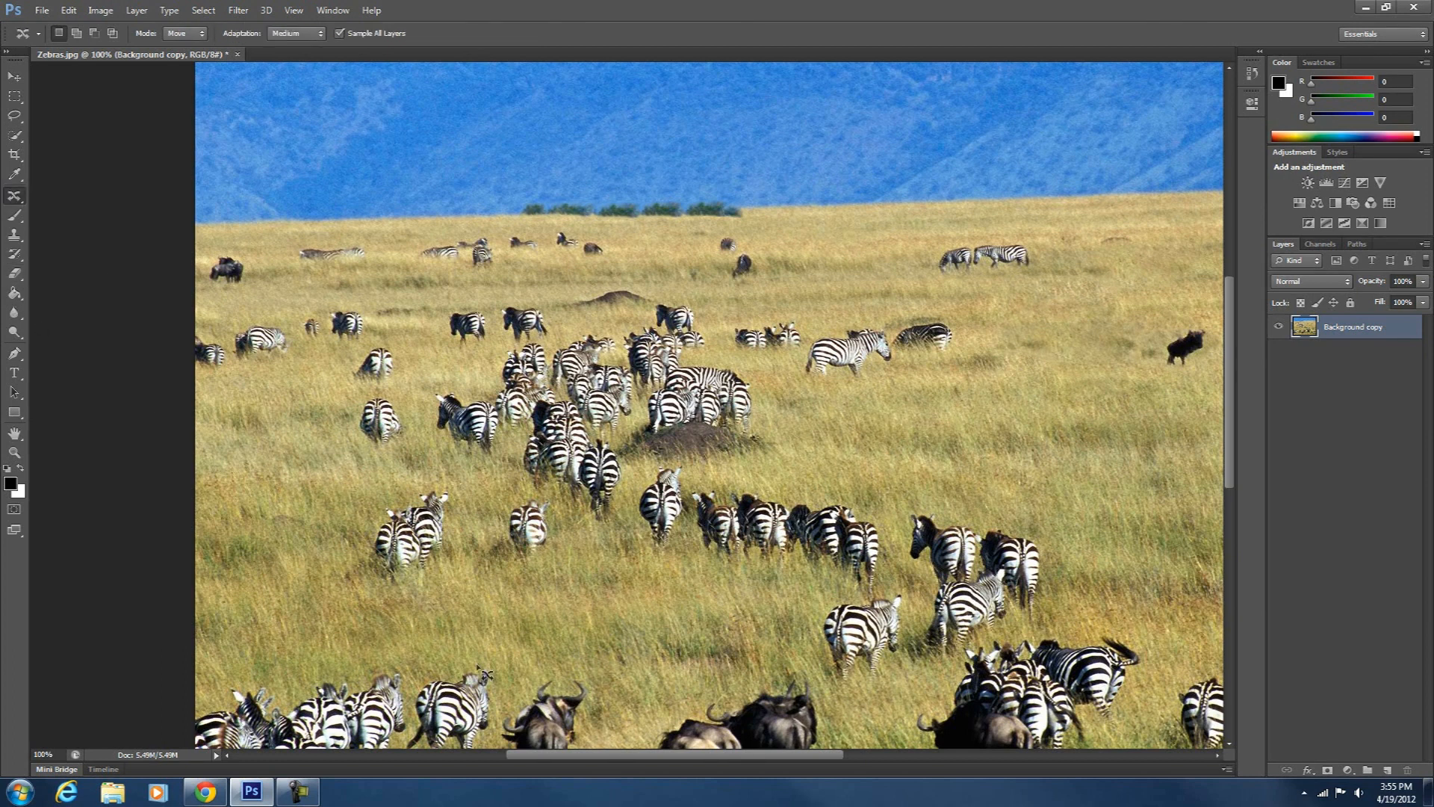
mouse_move(582, 693)
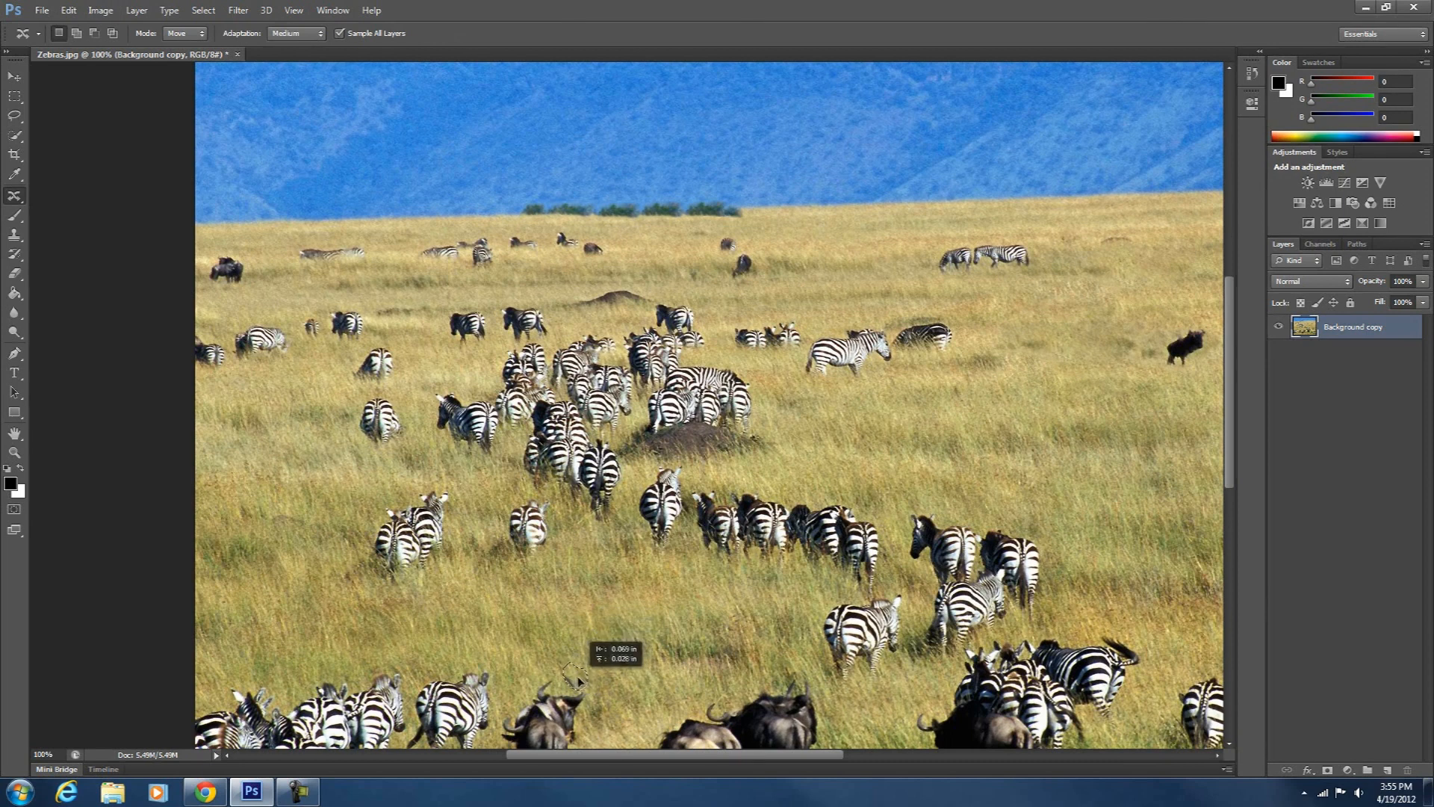
mouse_move(720, 667)
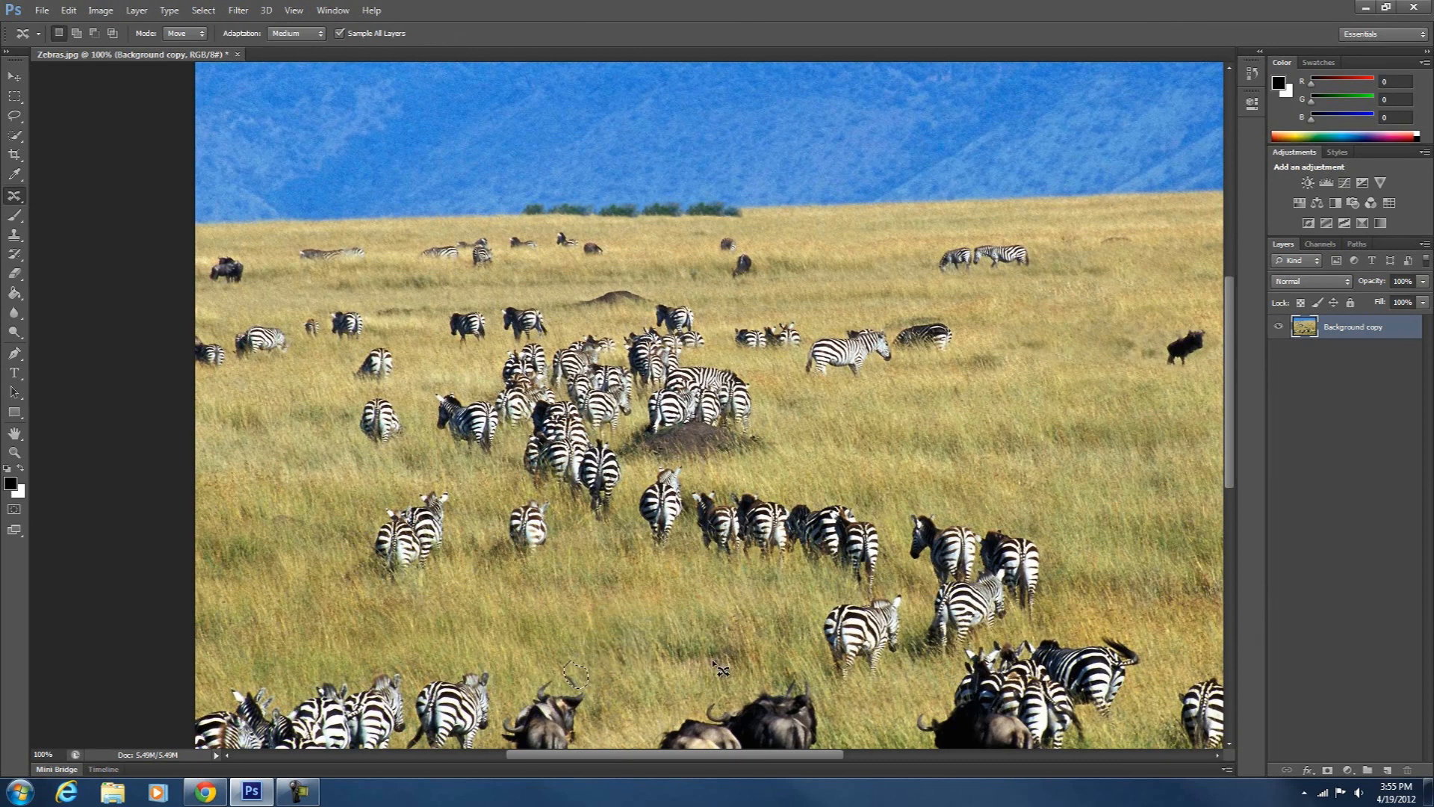
mouse_move(270, 64)
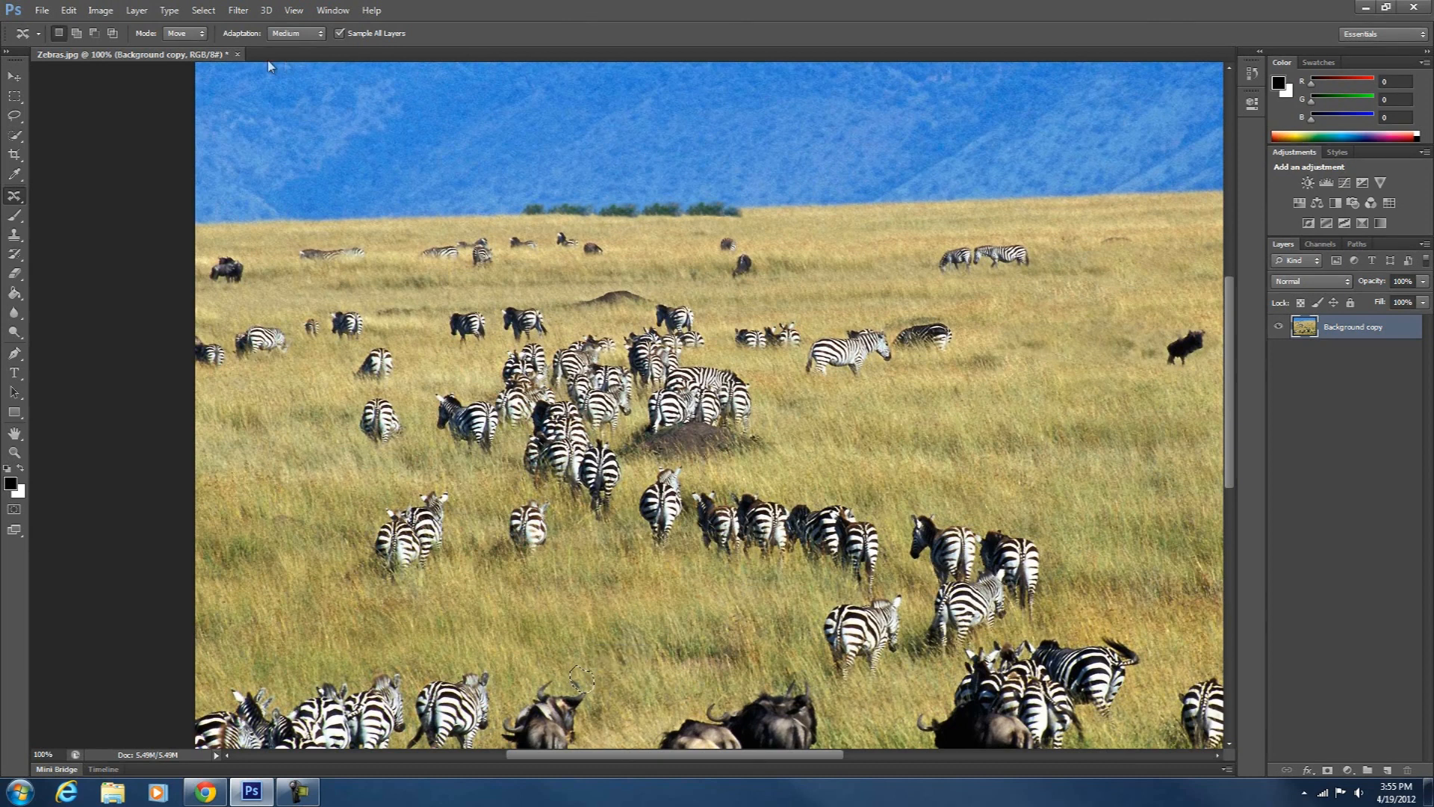
click(183, 33)
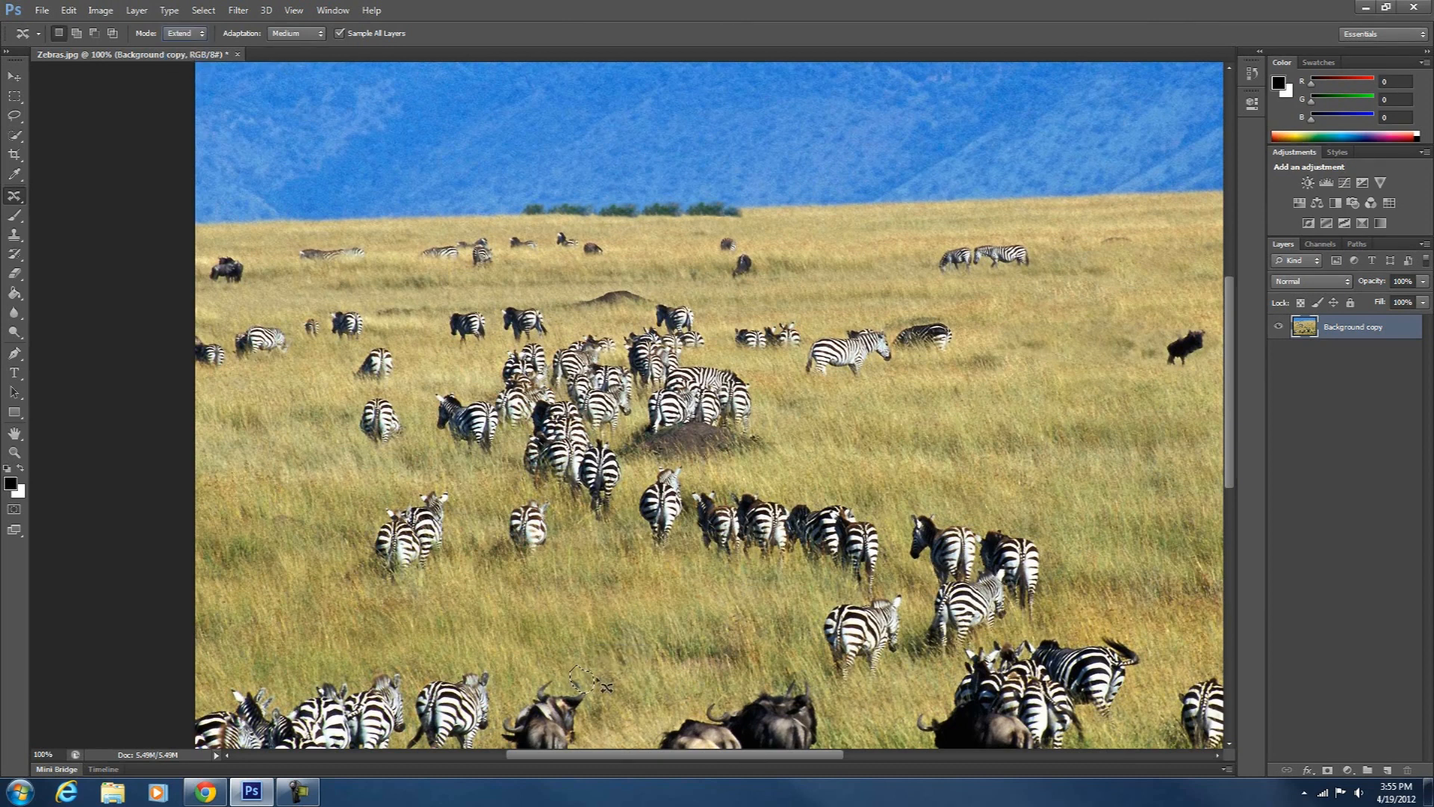
drag(576, 681, 590, 690)
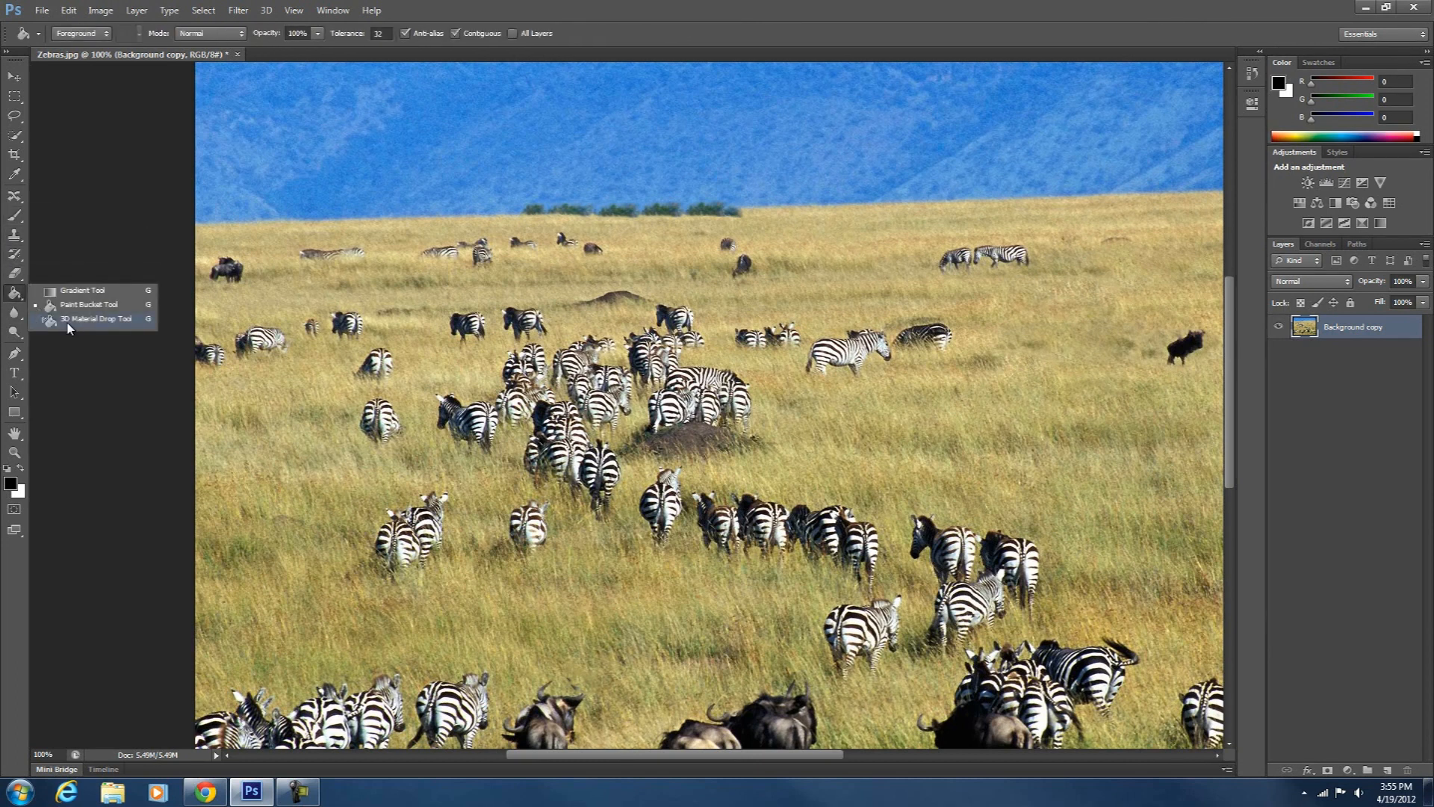
Add empty Layer 1 above Background copy and marquee-select the central zebra cluster
click(95, 318)
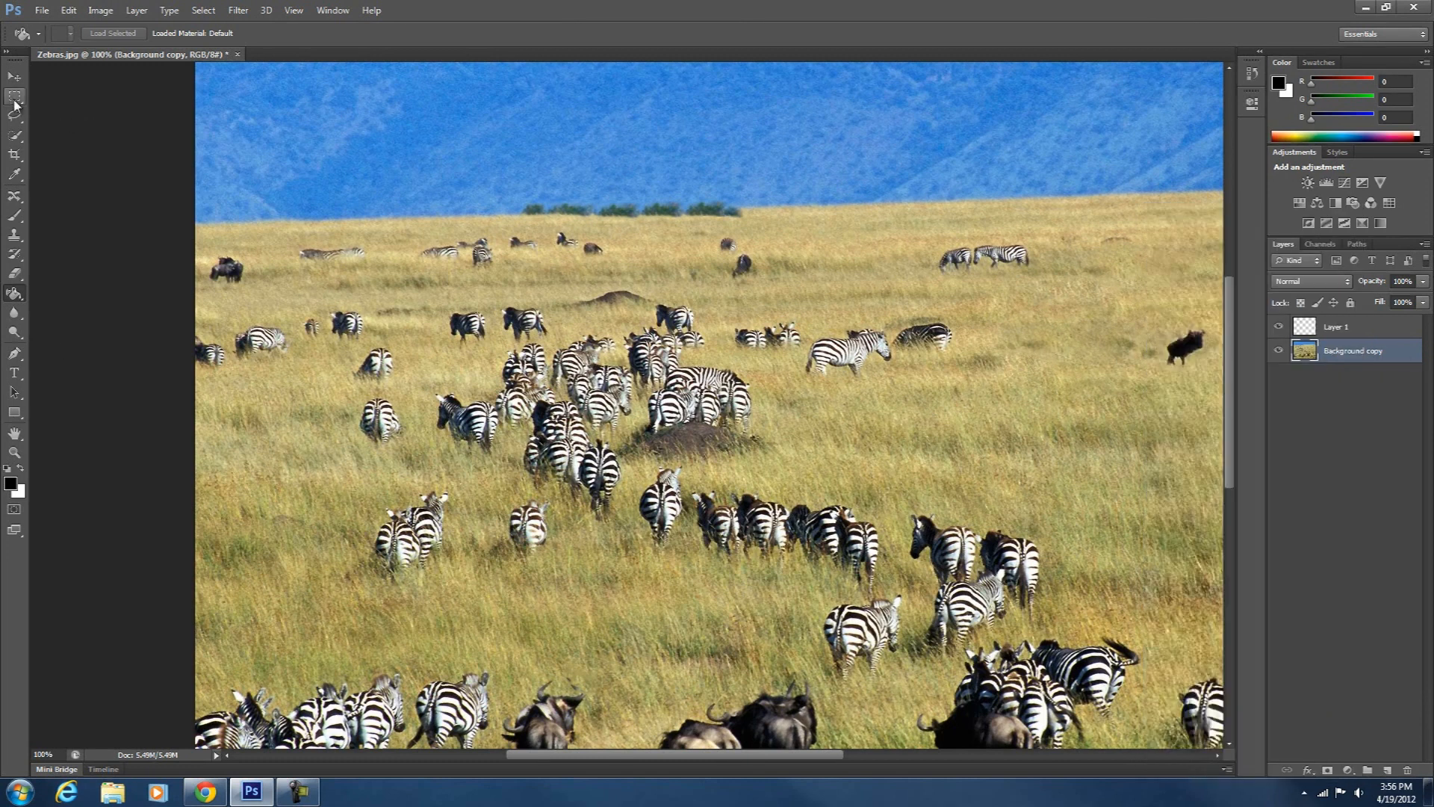
drag(497, 370, 695, 512)
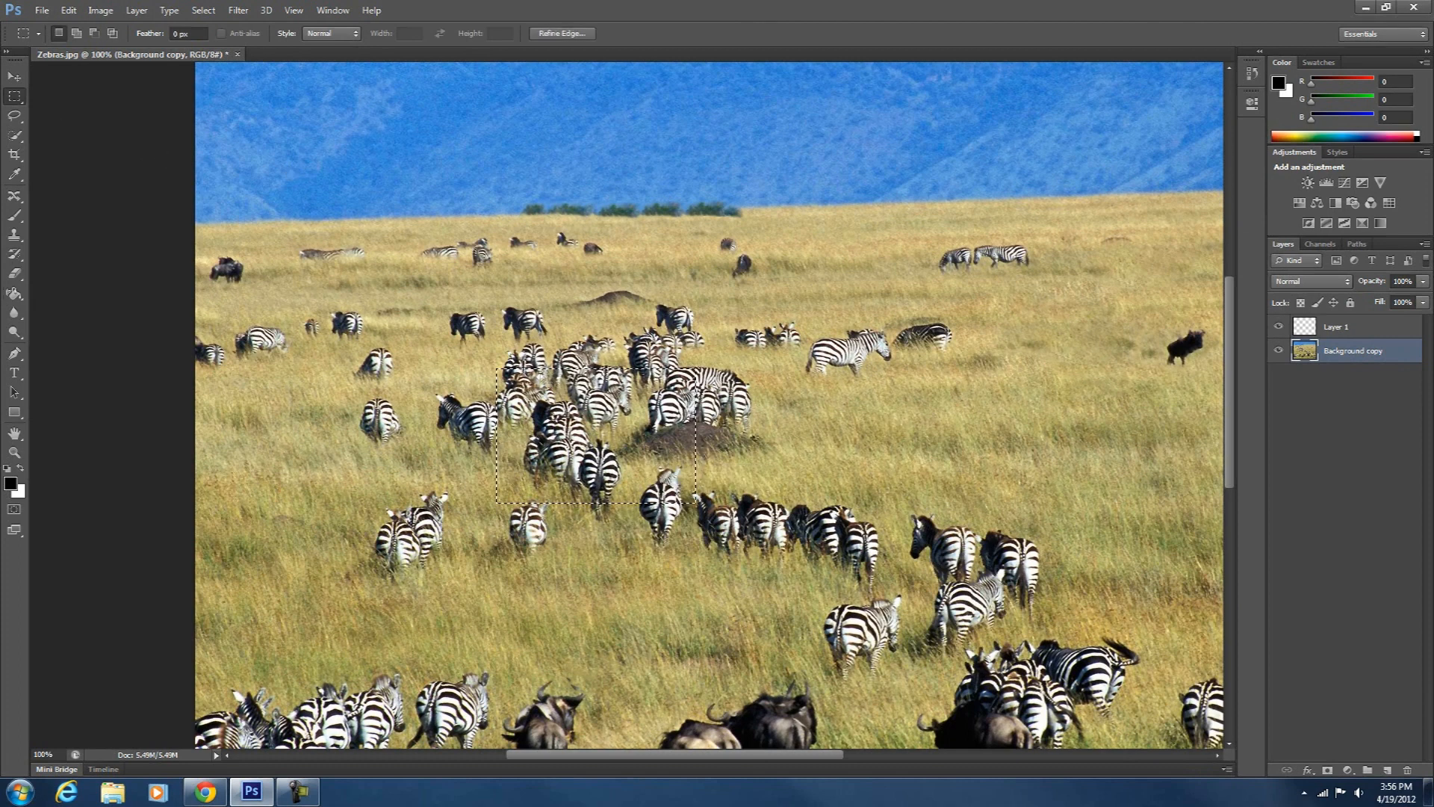